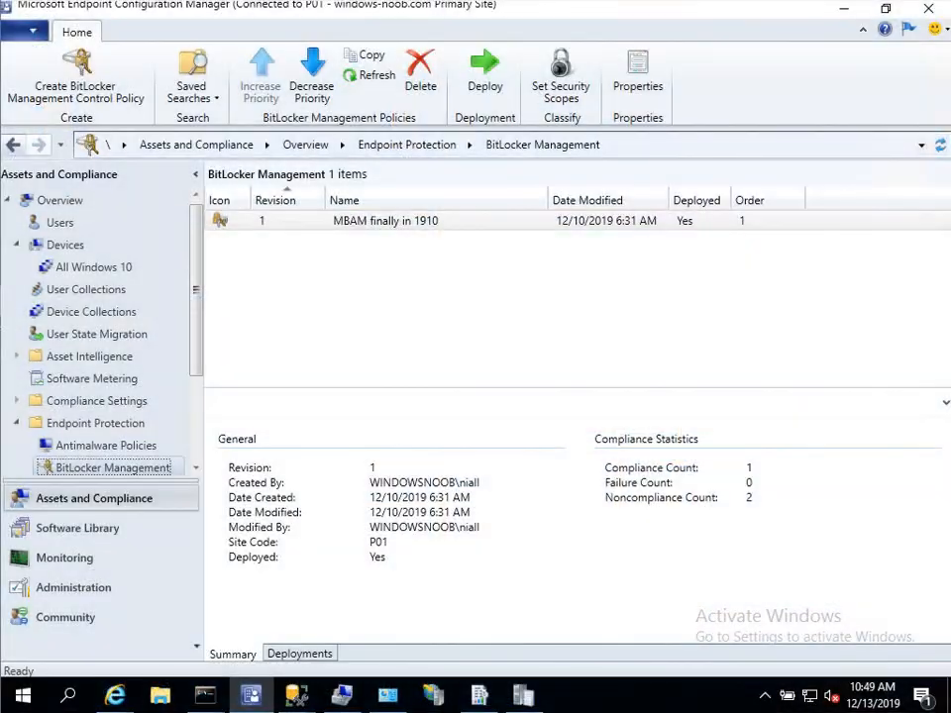
Lock the Windows 10 client, then dismiss the lock screen to sign in
key("Win+l")
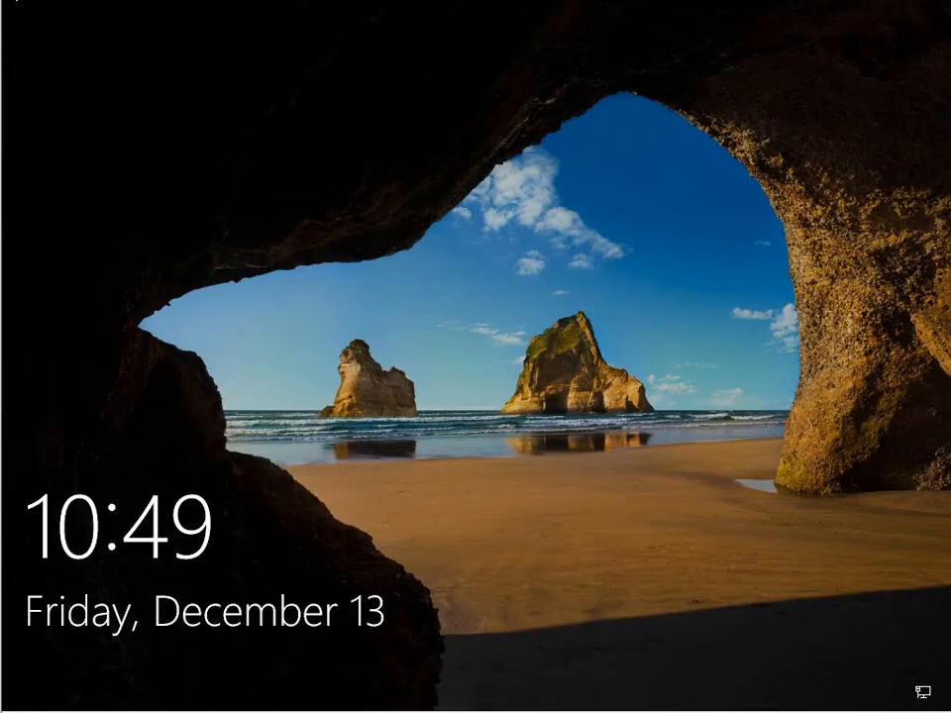
left_click(476, 356)
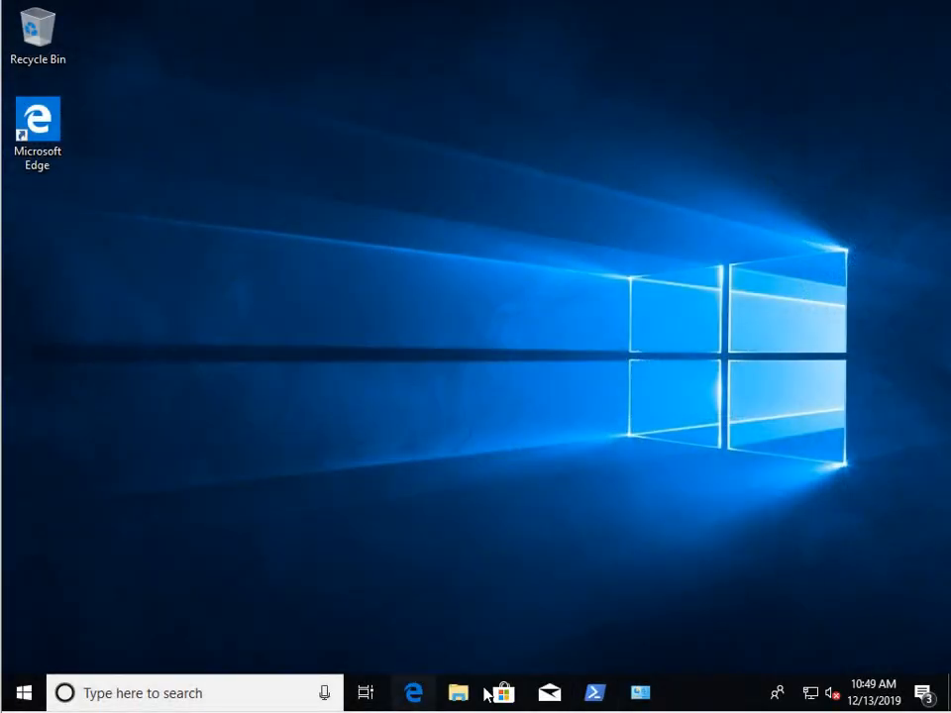
left_click(412, 692)
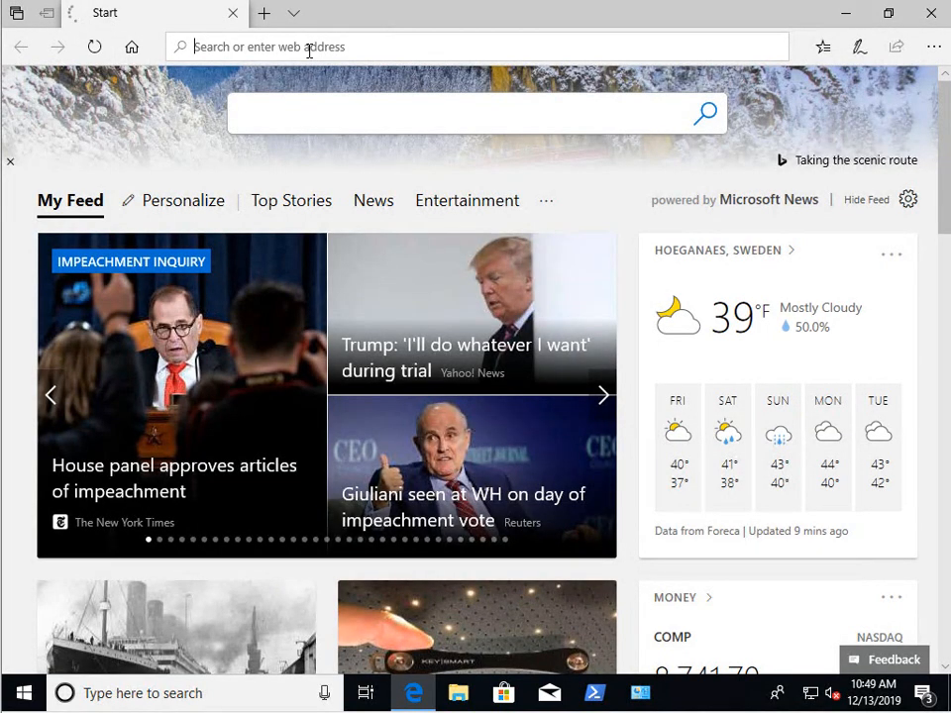
type("http://cm01/helpdesk")
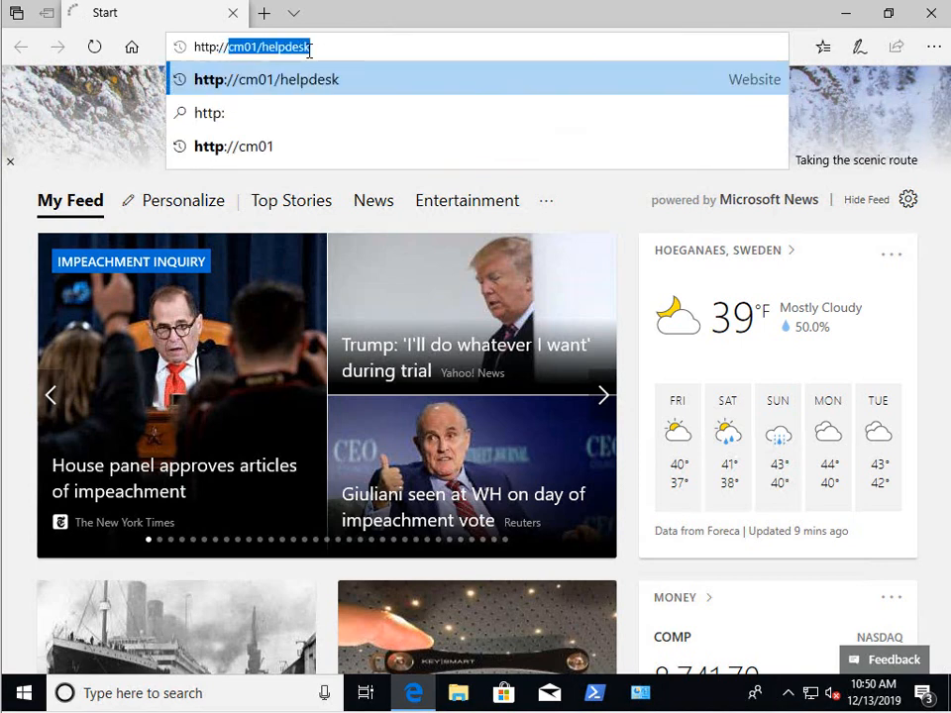
type("se")
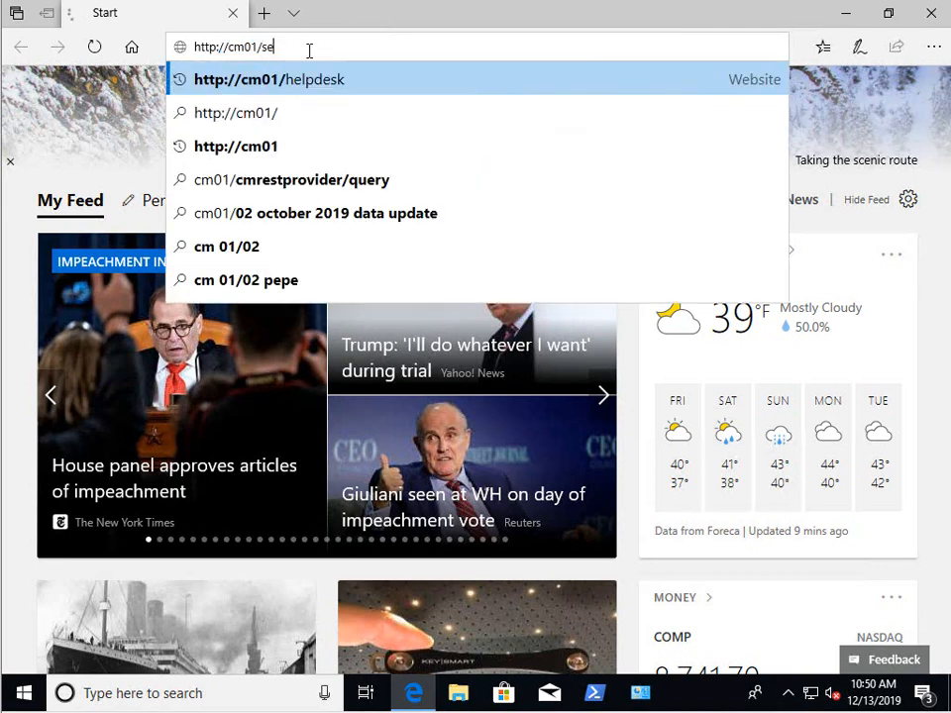
key("Return")
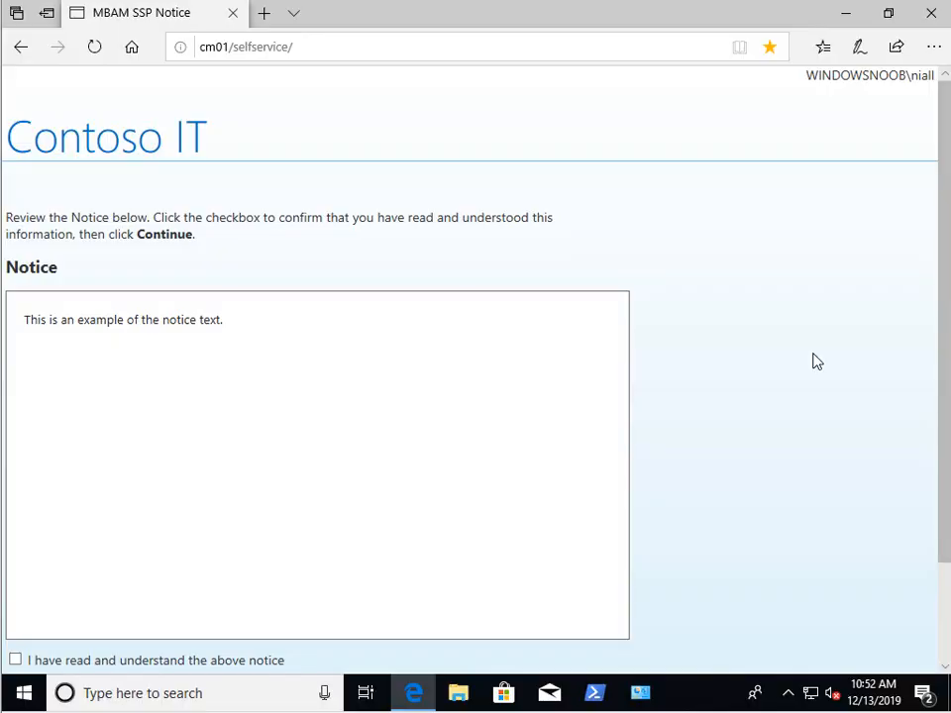
mouse_move(849, 84)
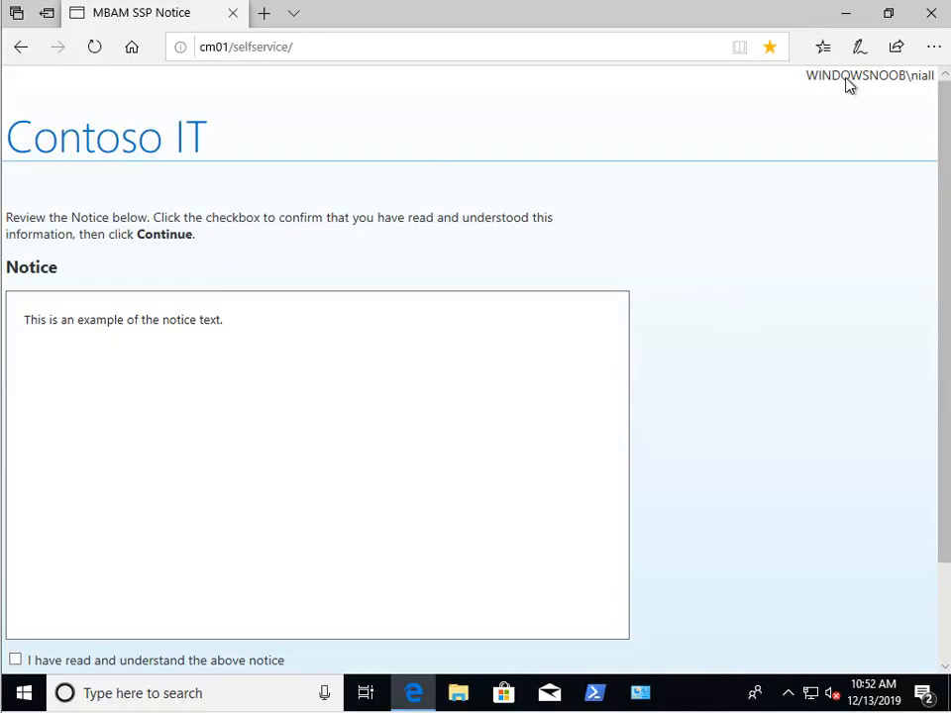
mouse_move(630, 101)
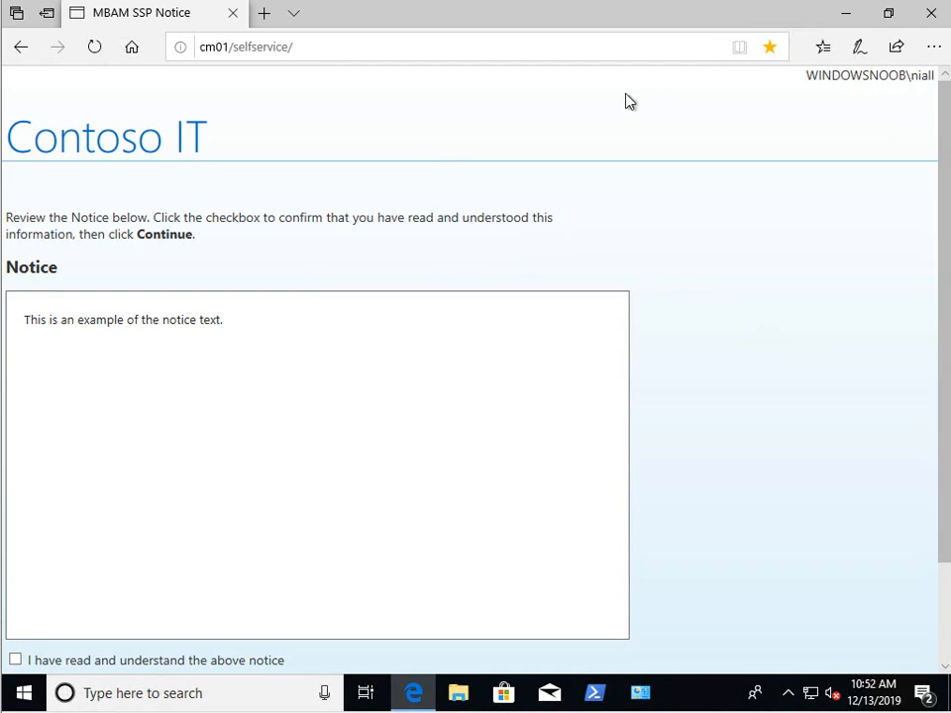
mouse_move(317, 111)
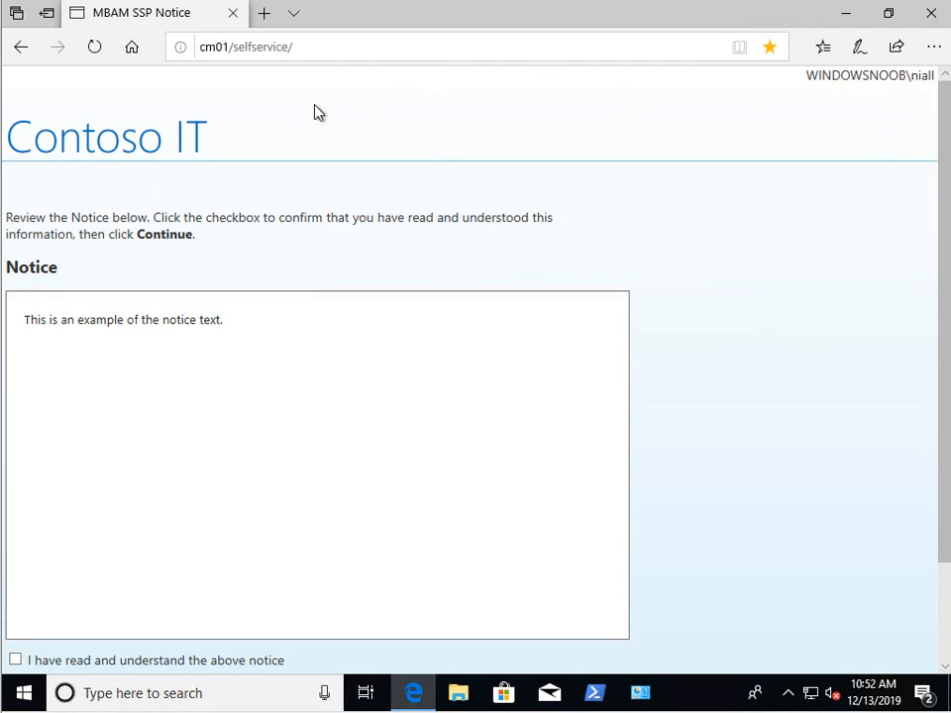
mouse_move(15, 148)
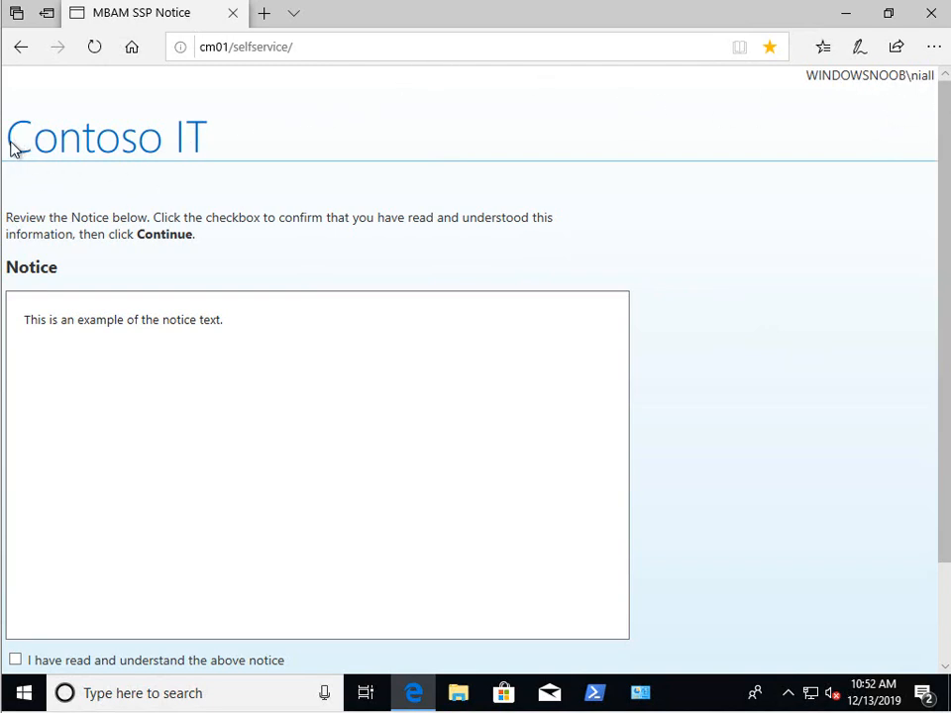
mouse_move(232, 148)
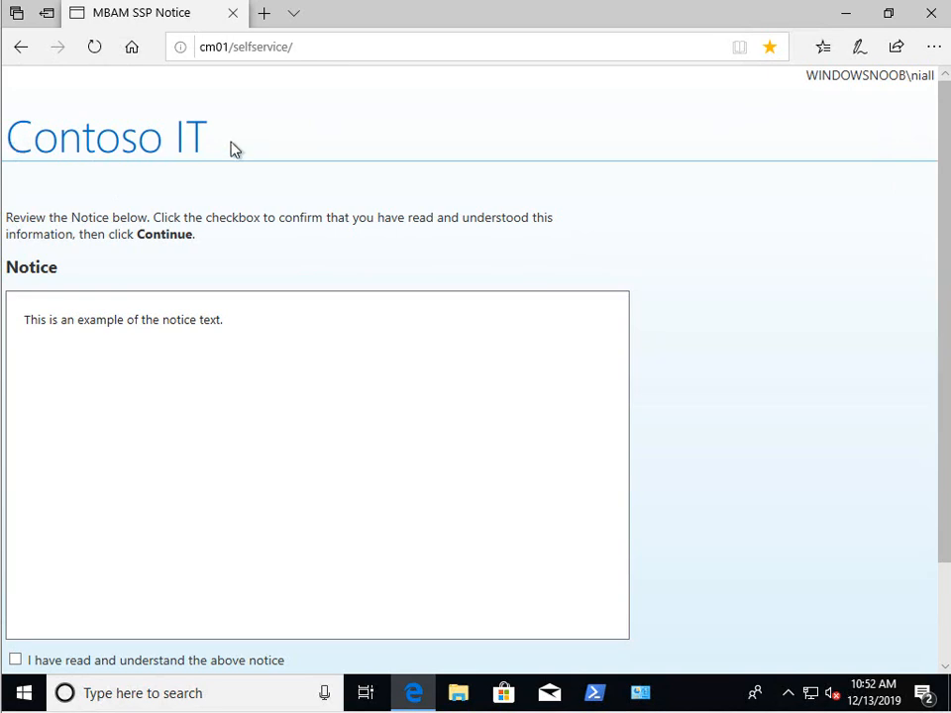
mouse_move(30, 327)
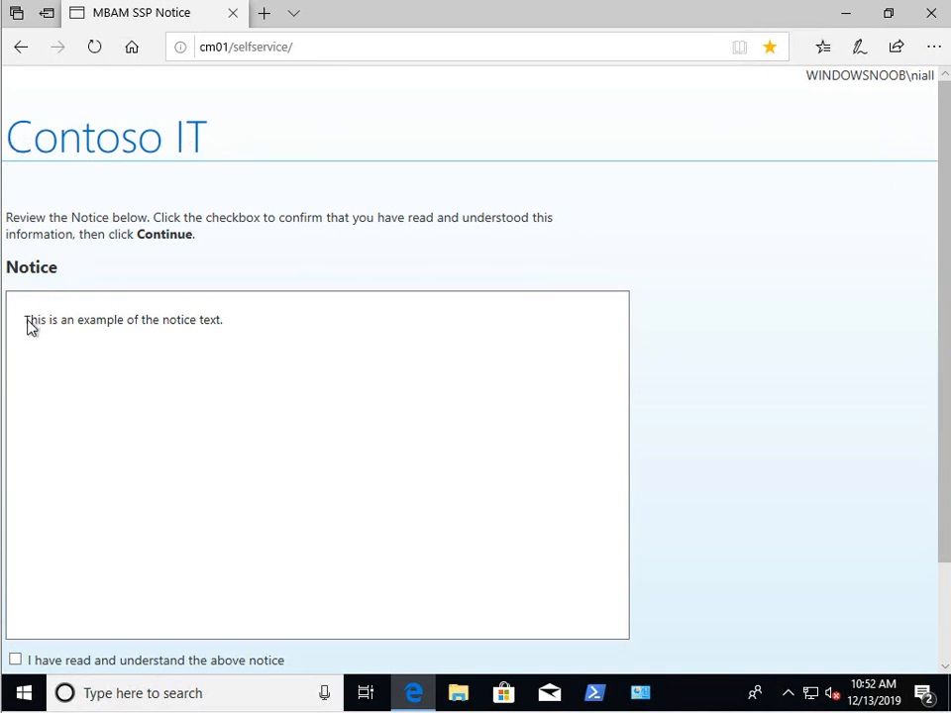
mouse_move(250, 330)
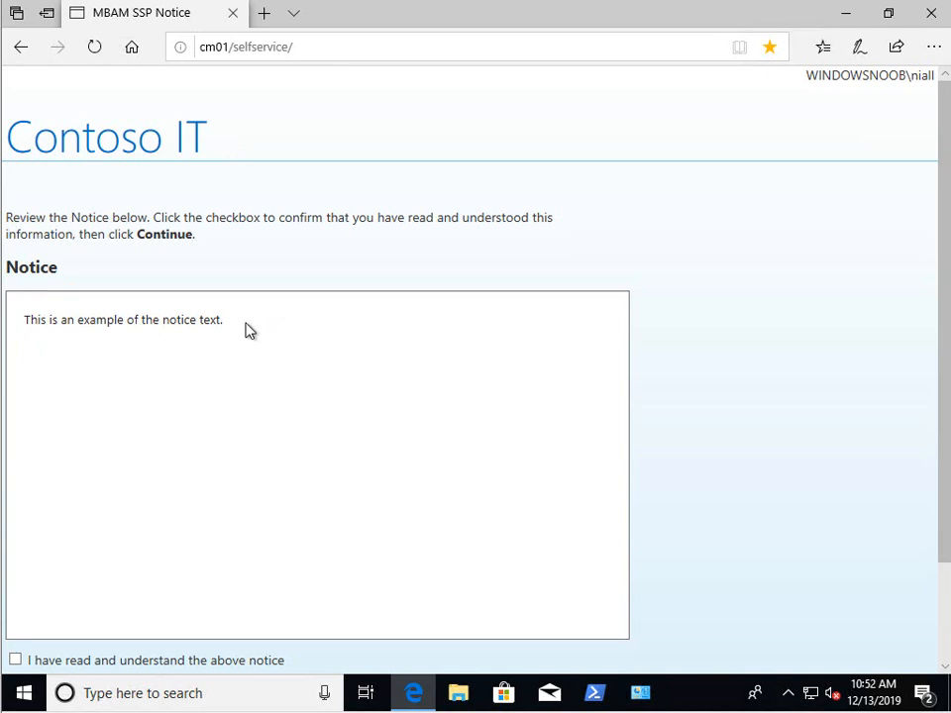
scroll("down", 3)
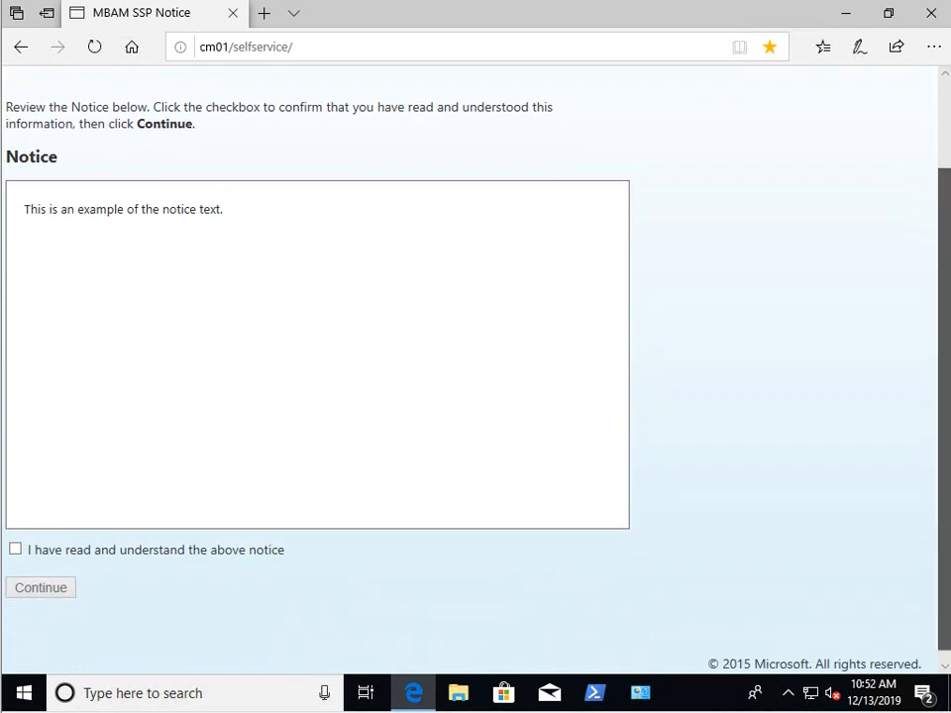
scroll("up", 3)
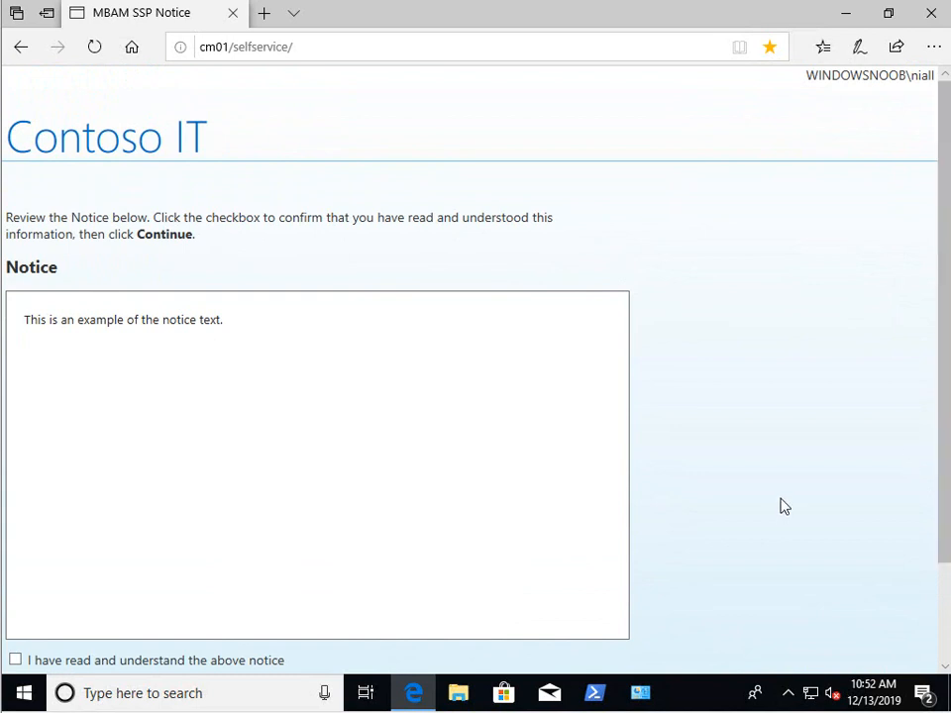
mouse_move(760, 540)
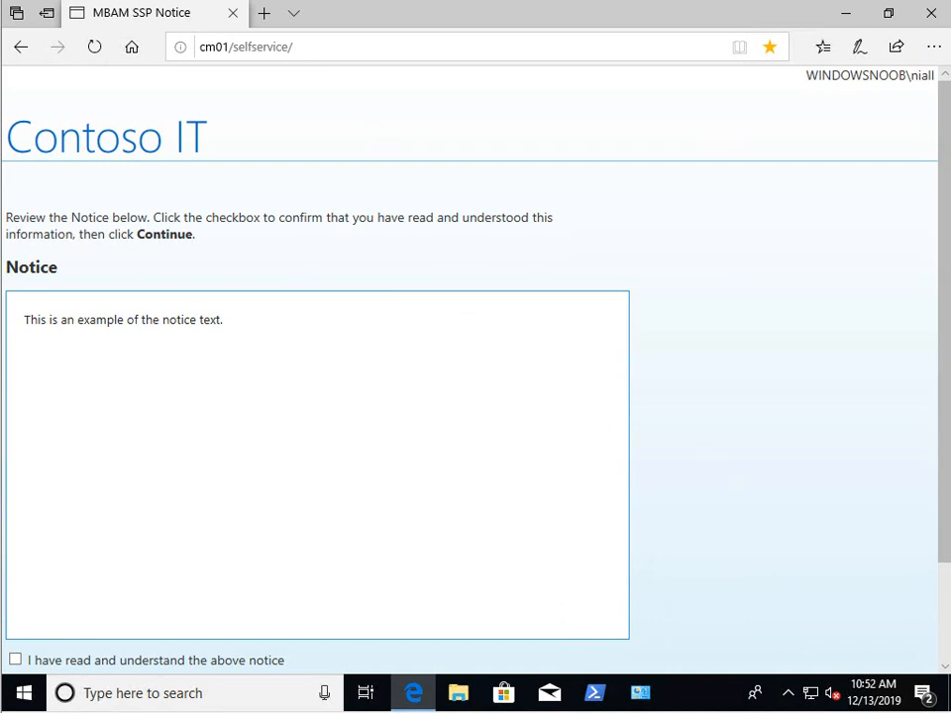
Sign back in to the server with Ctrl+Alt+Delete and the password
key("Win+l")
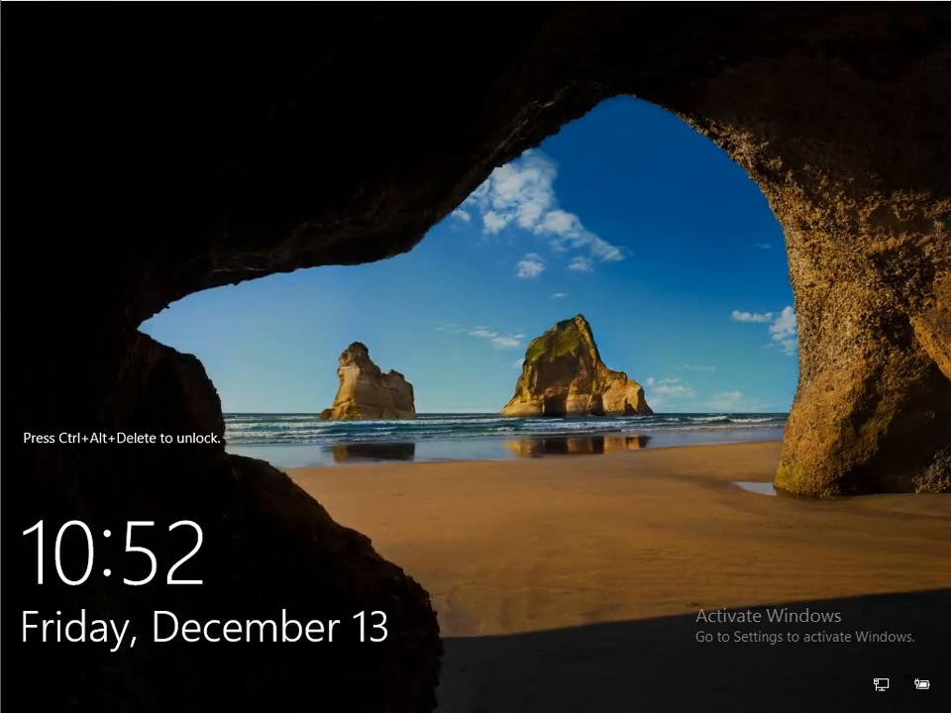
key("ctrl+alt+delete")
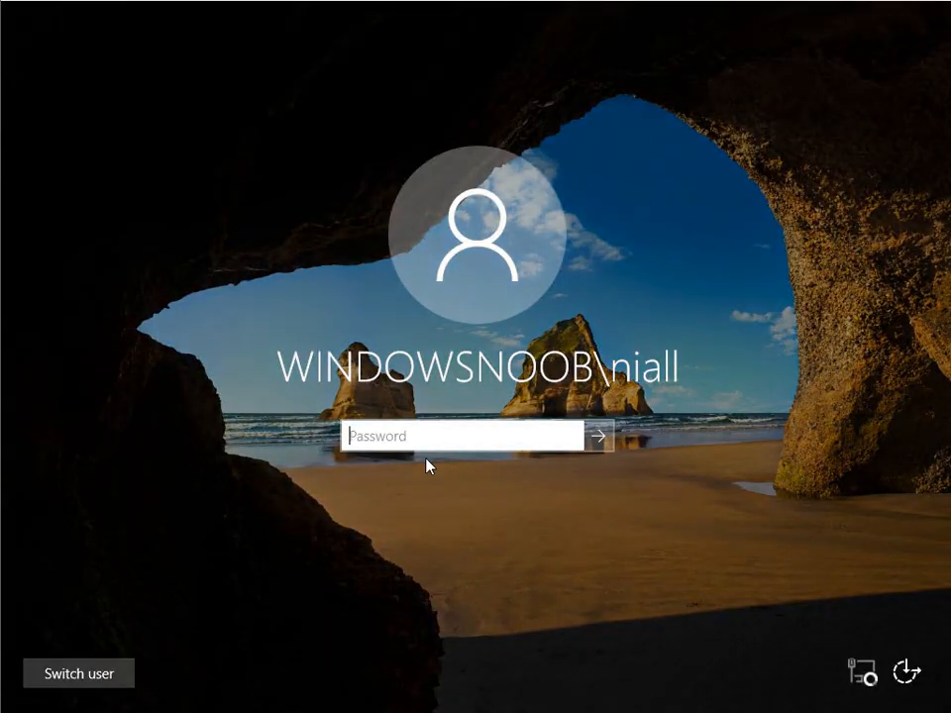
type("•")
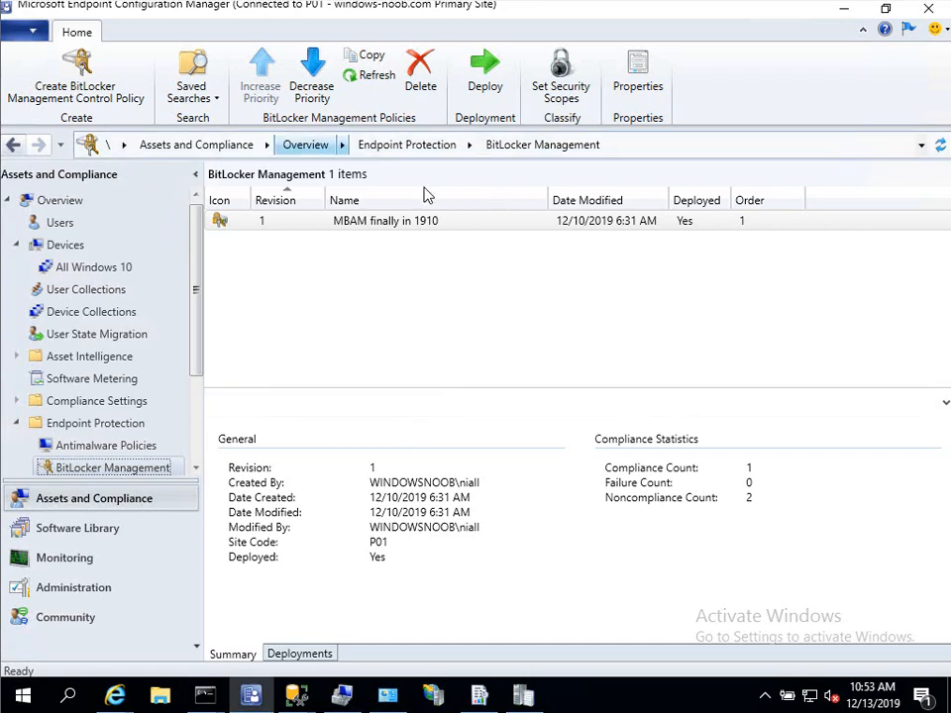
Browse C: > inetpub > Microsoft BitLocker Management Solution > Self Service Website and select Notice.txt
left_click(159, 694)
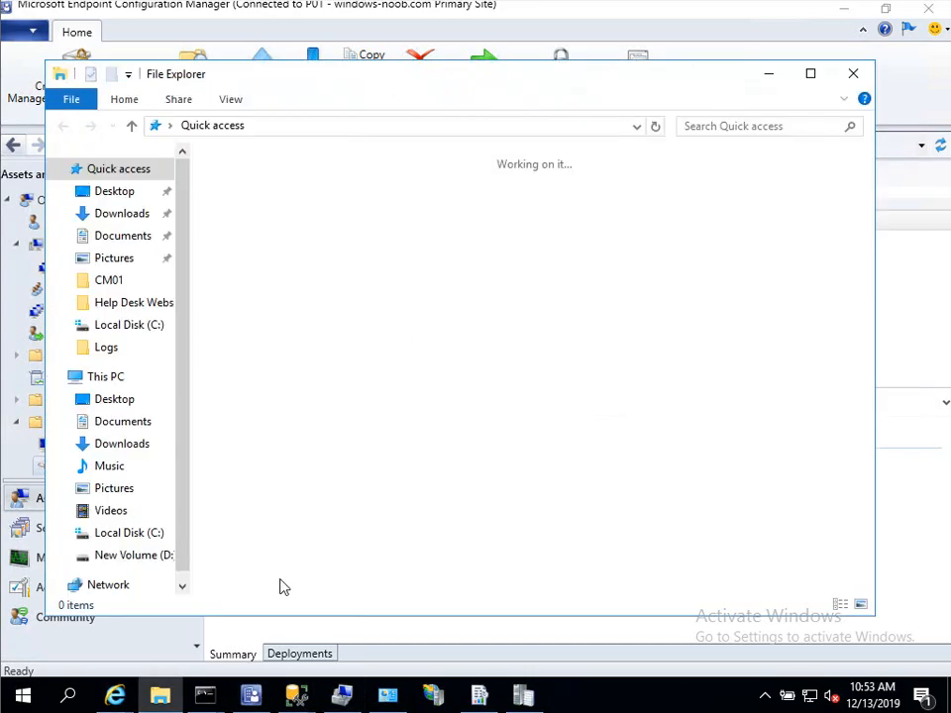
left_click(129, 532)
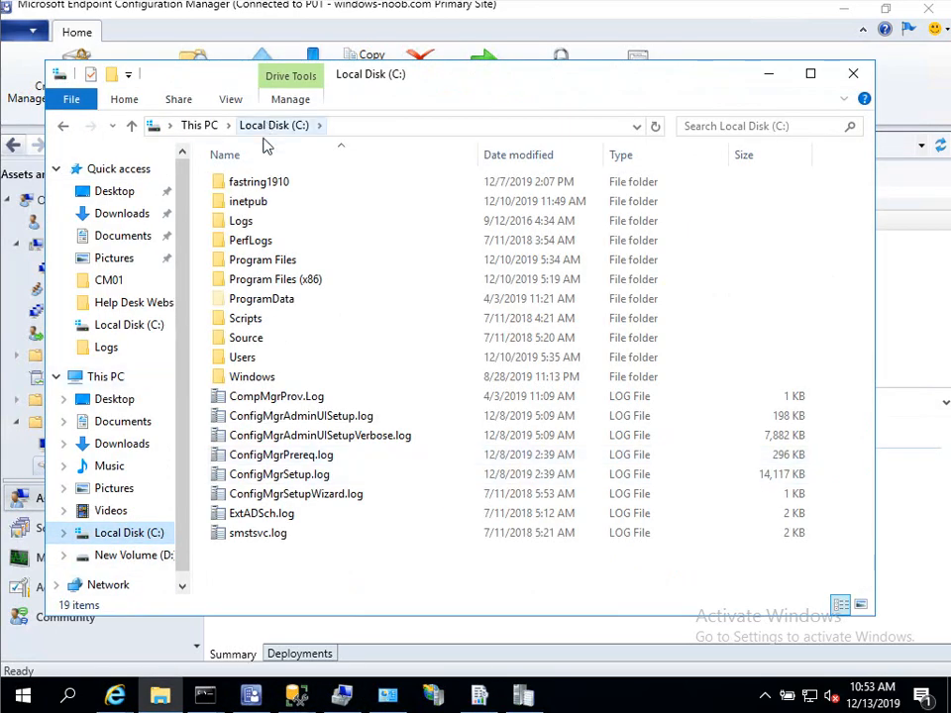
left_click(248, 201)
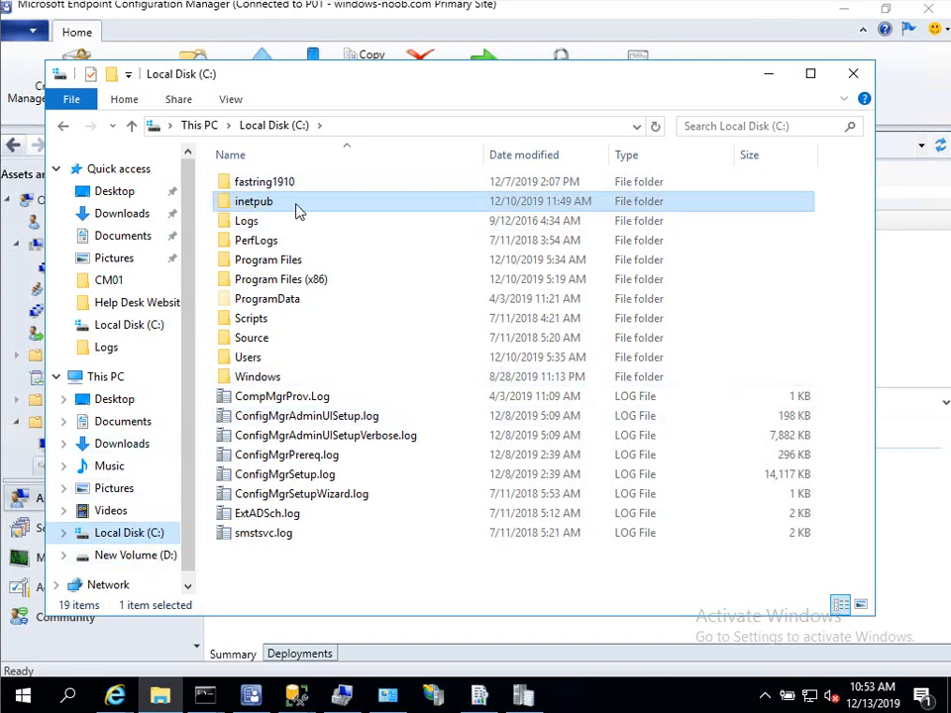
double_click(254, 201)
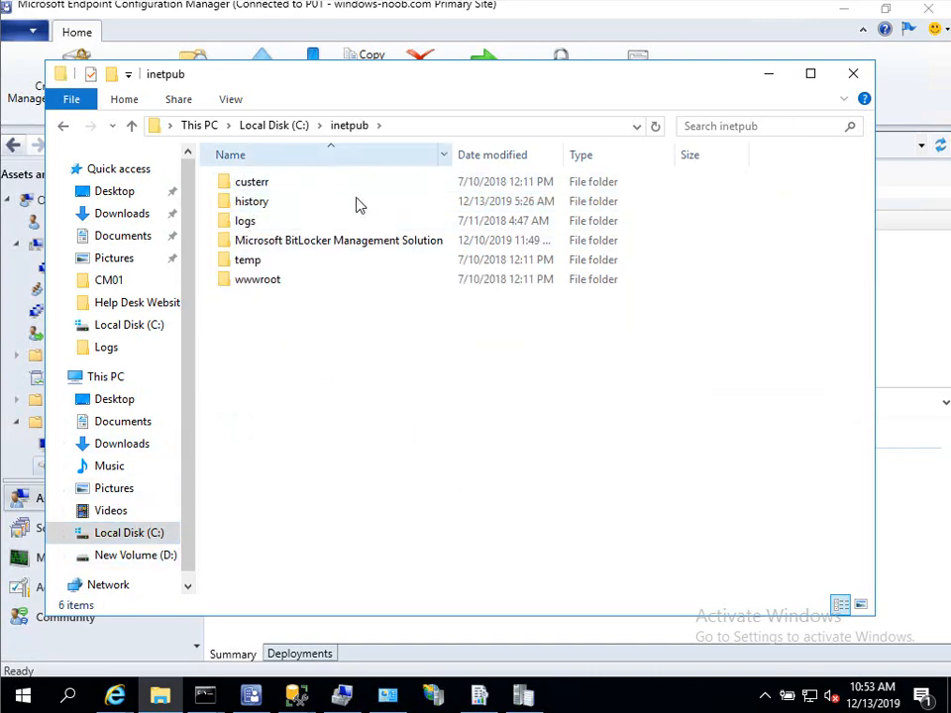
mouse_move(366, 239)
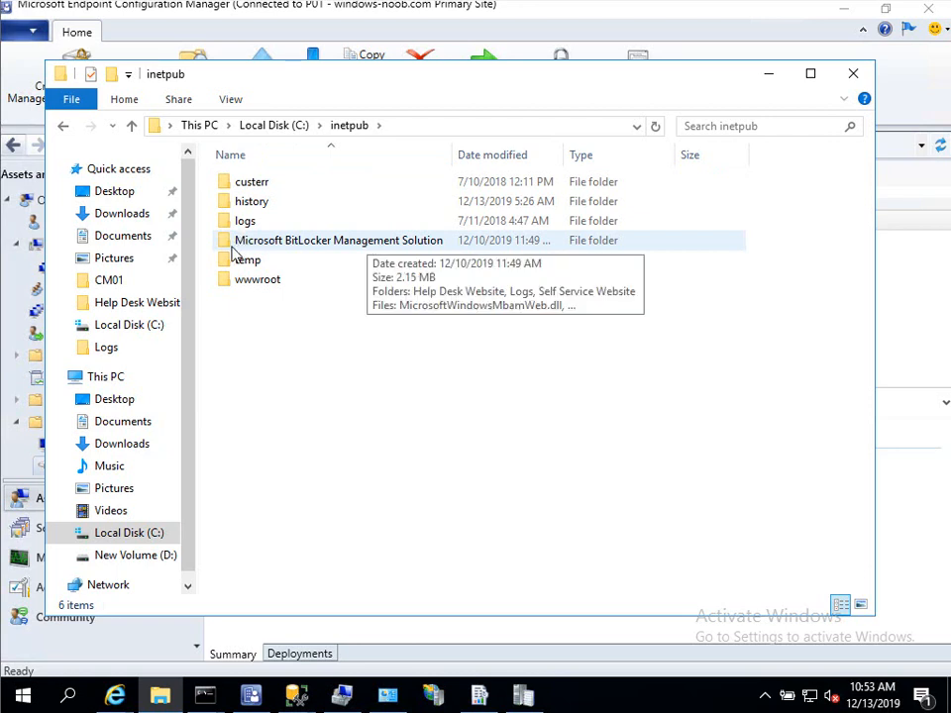
mouse_move(434, 252)
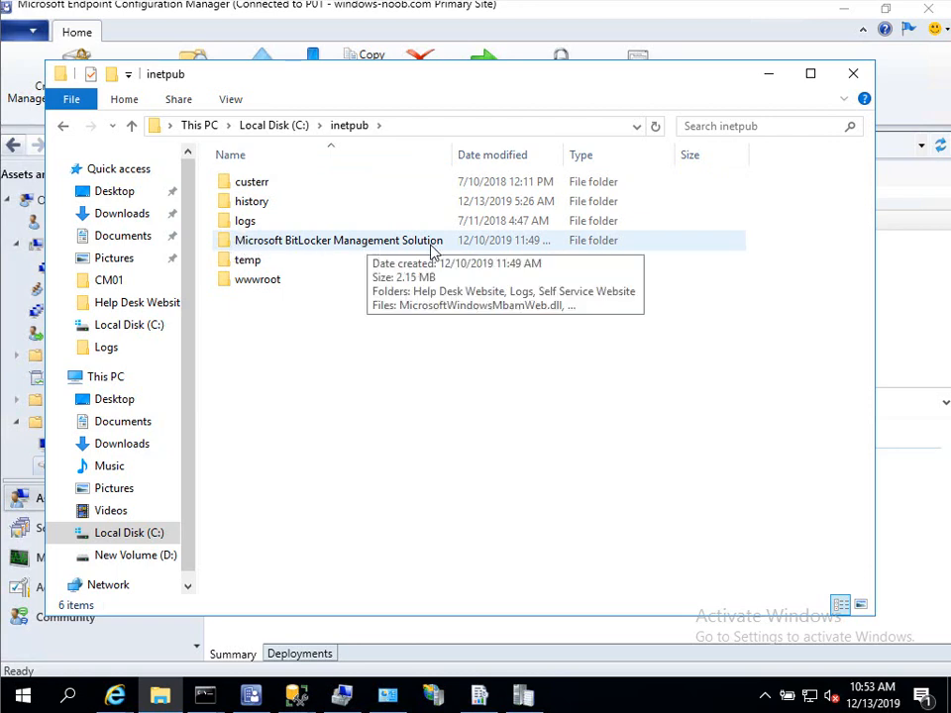
double_click(338, 239)
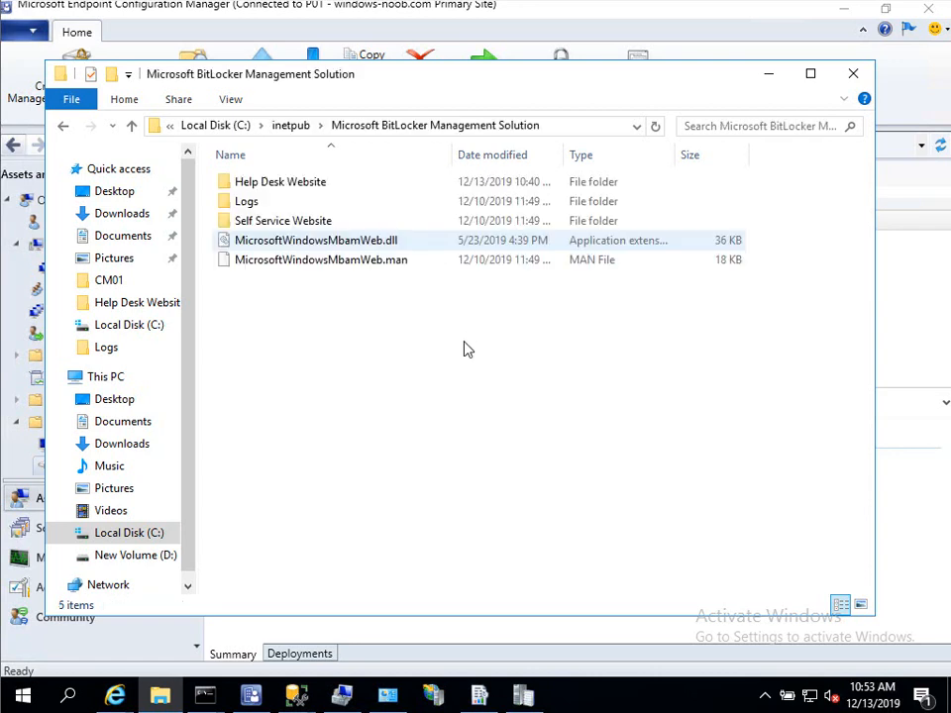
left_click(279, 182)
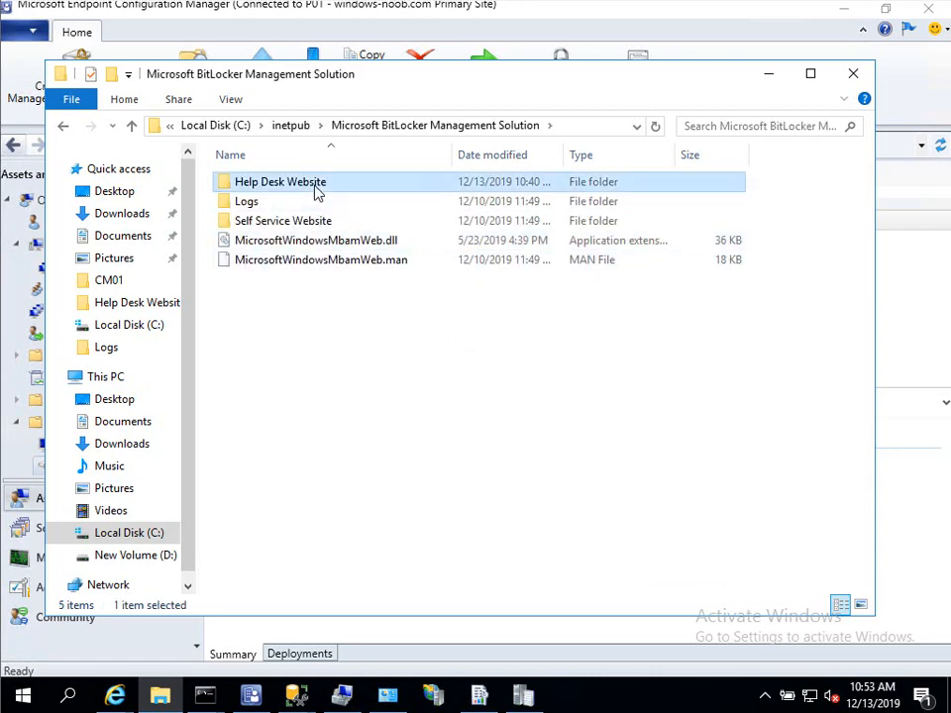
left_click(282, 220)
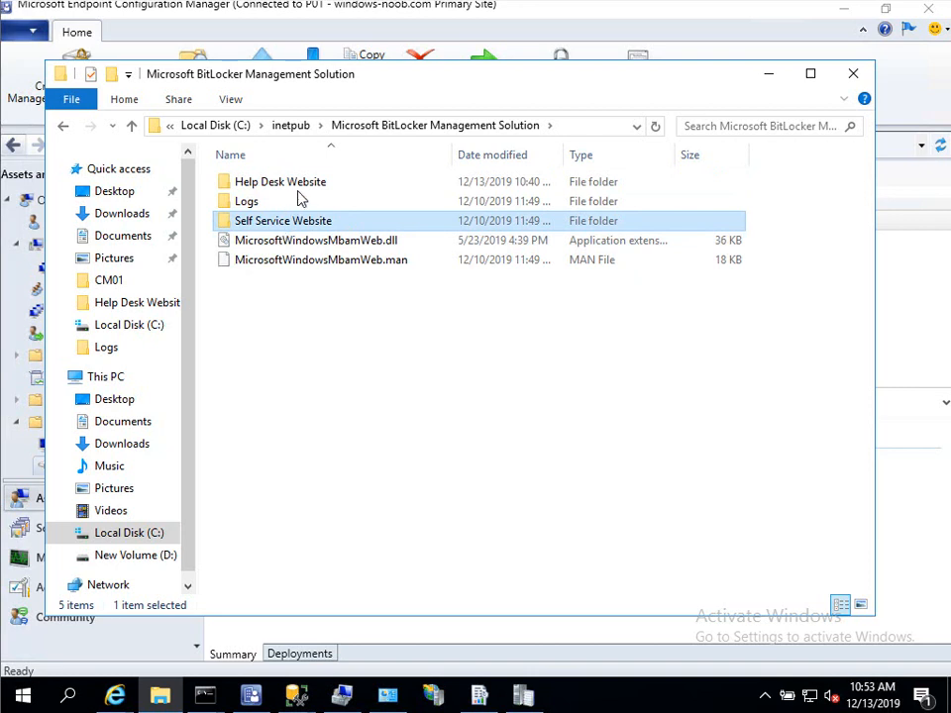
double_click(284, 220)
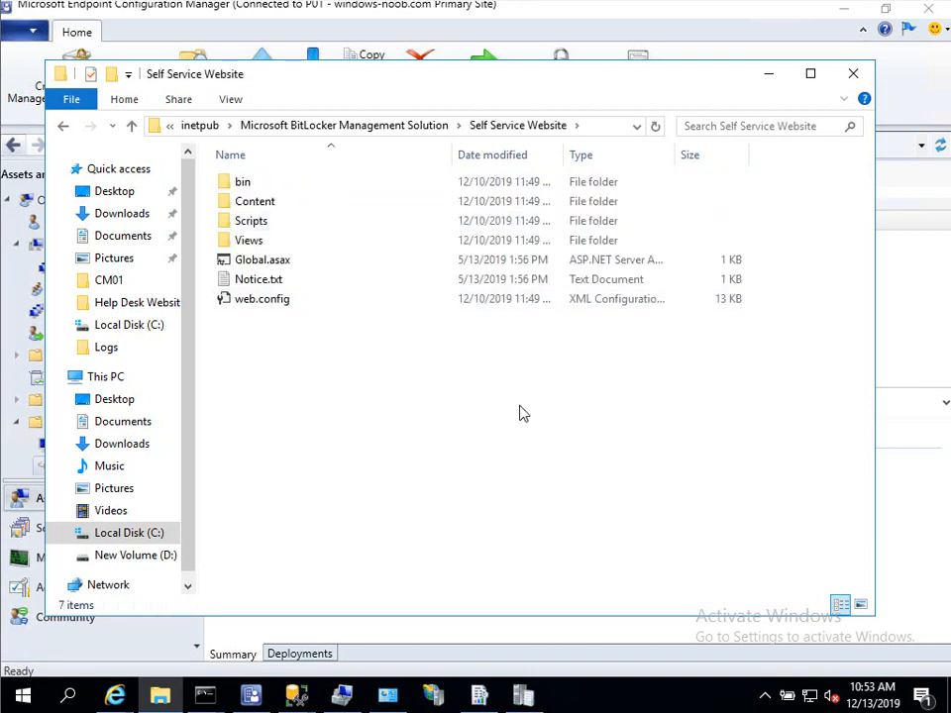
mouse_move(457, 407)
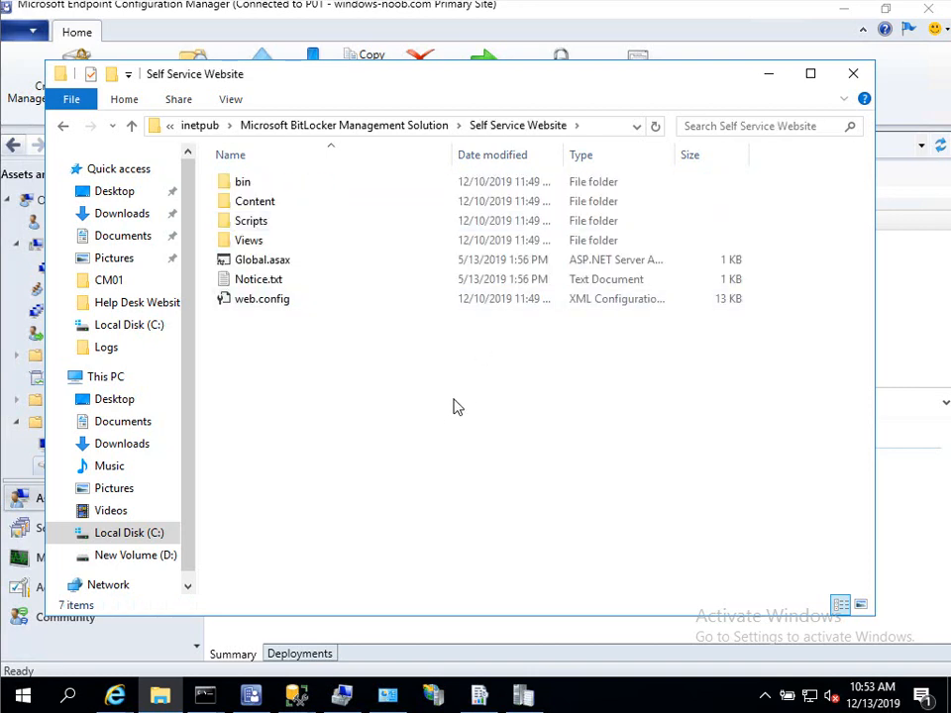
mouse_move(281, 78)
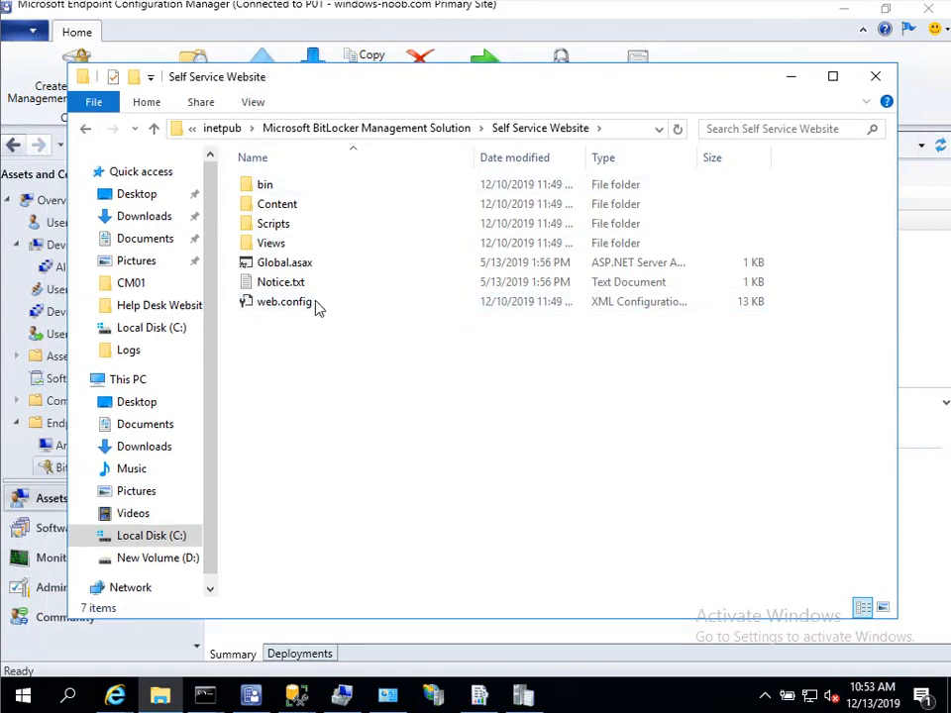
mouse_move(281, 281)
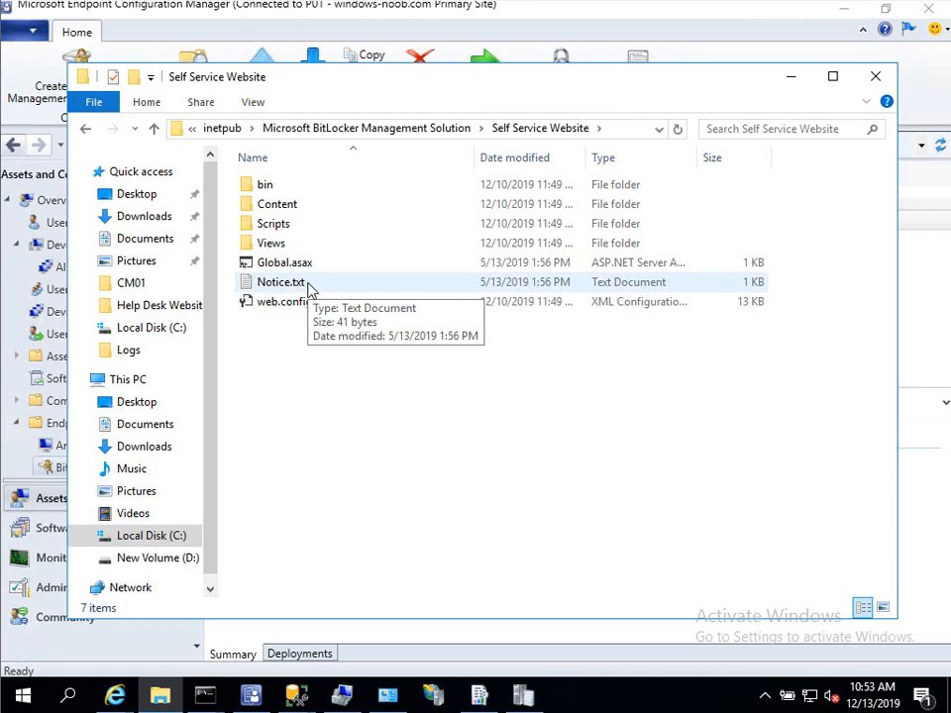
mouse_move(290, 289)
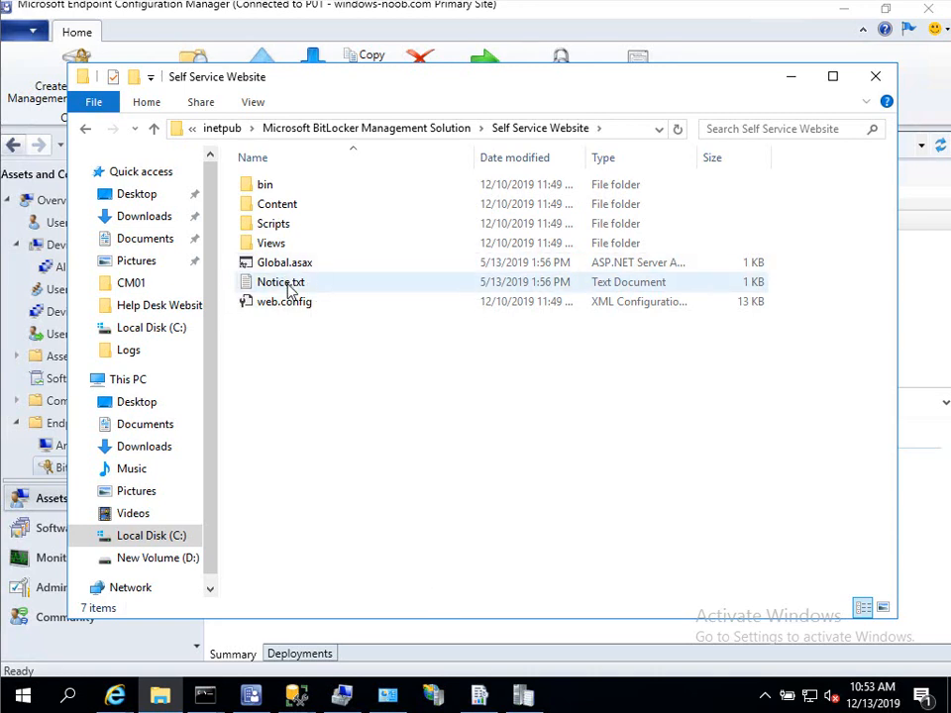
left_click(280, 282)
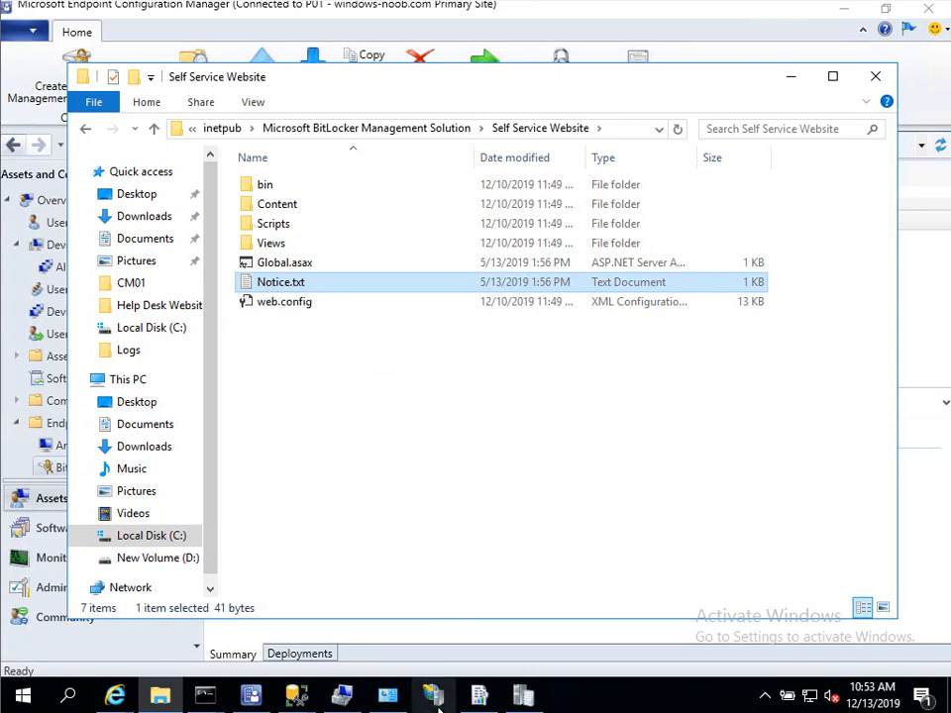
Maximize IIS Manager and expand CM01 > Sites > Default Web Site to reach SelfService
left_click(433, 694)
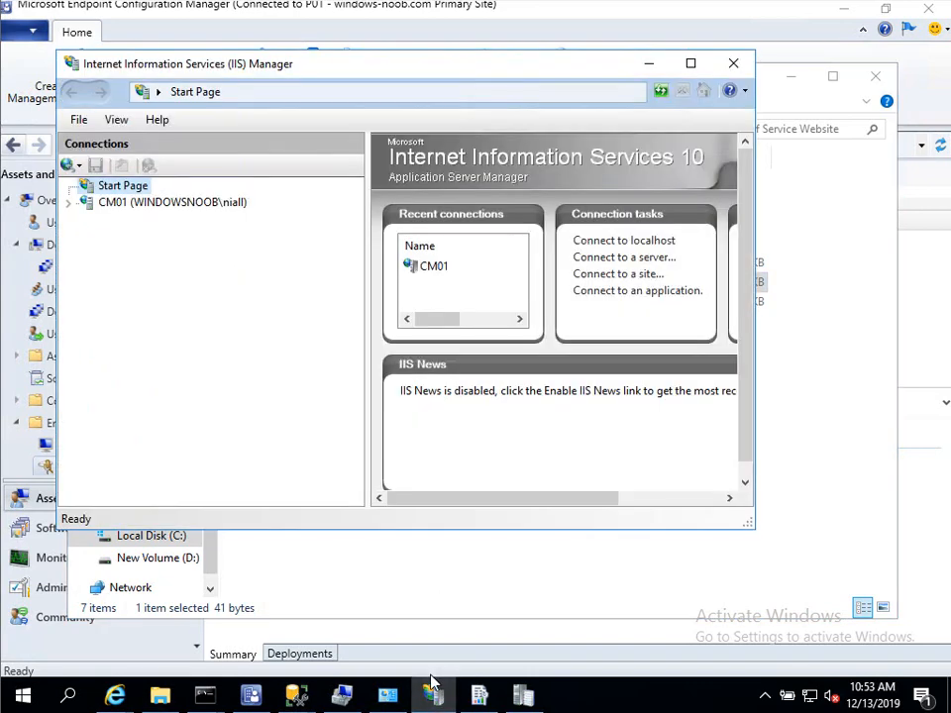
left_click(690, 63)
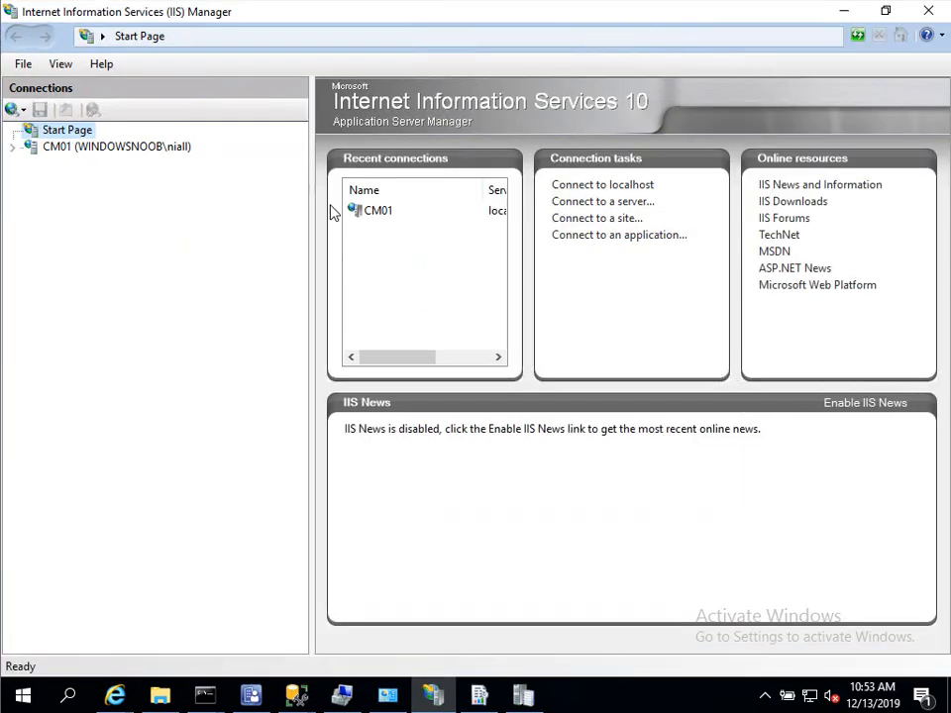
left_click(117, 145)
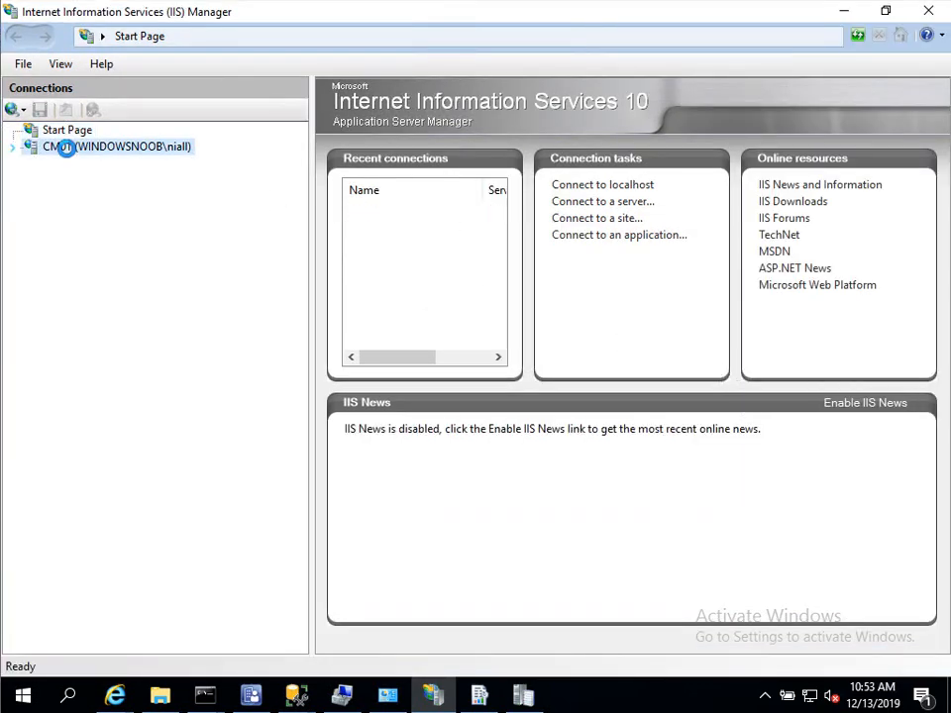
left_click(117, 146)
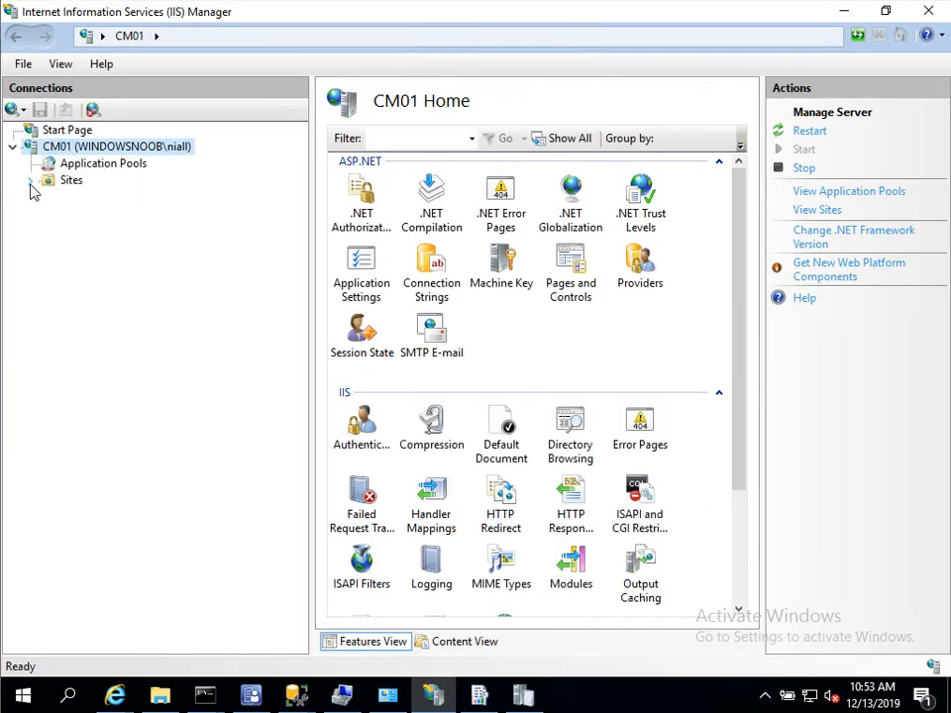
left_click(48, 180)
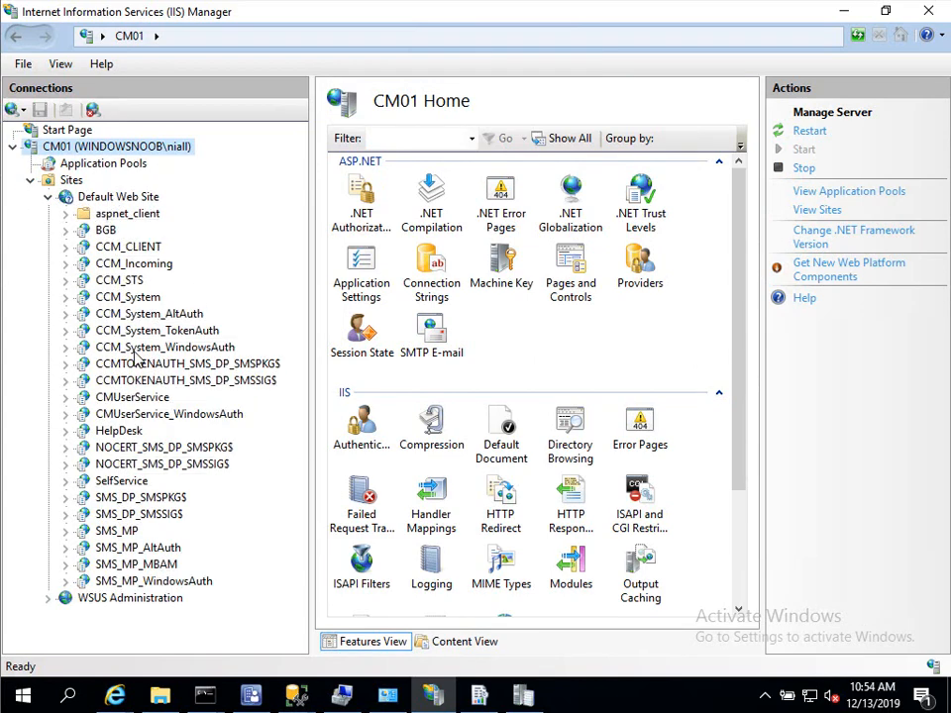
left_click(119, 430)
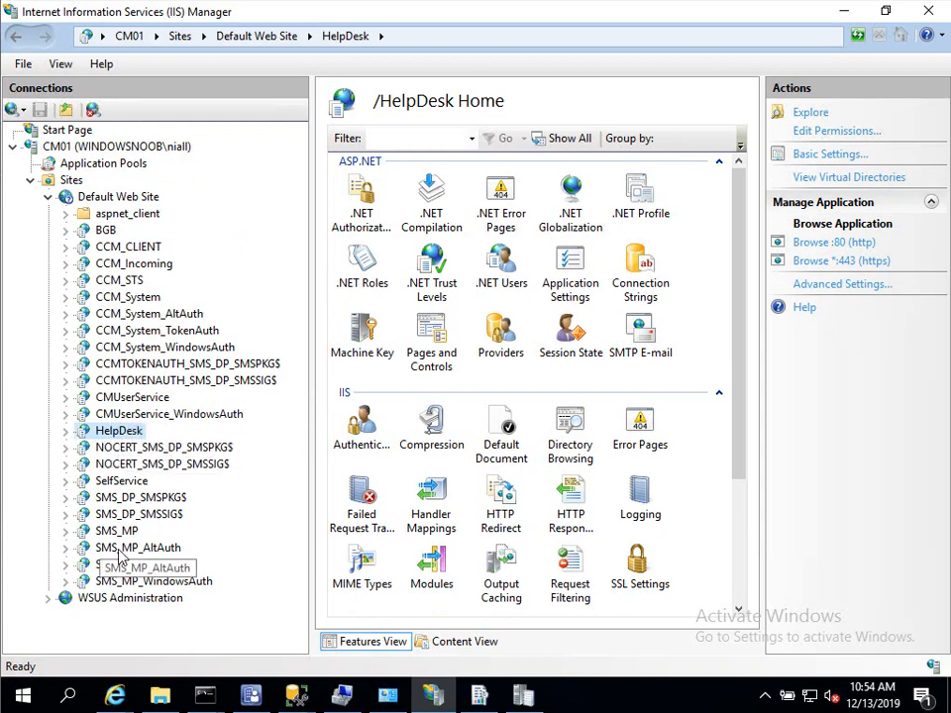
left_click(122, 480)
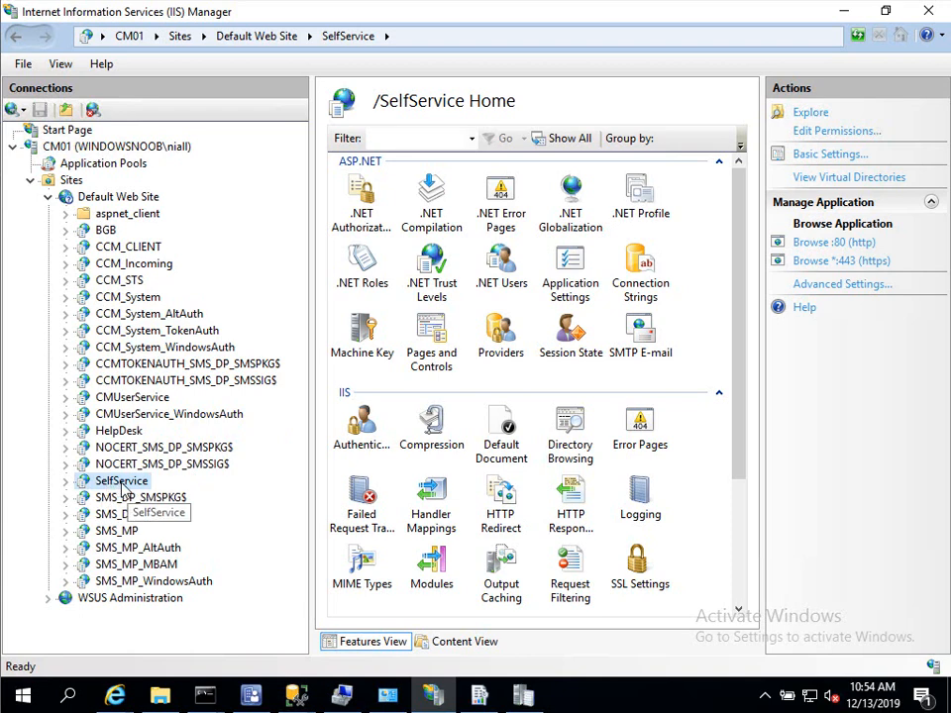
mouse_move(579, 379)
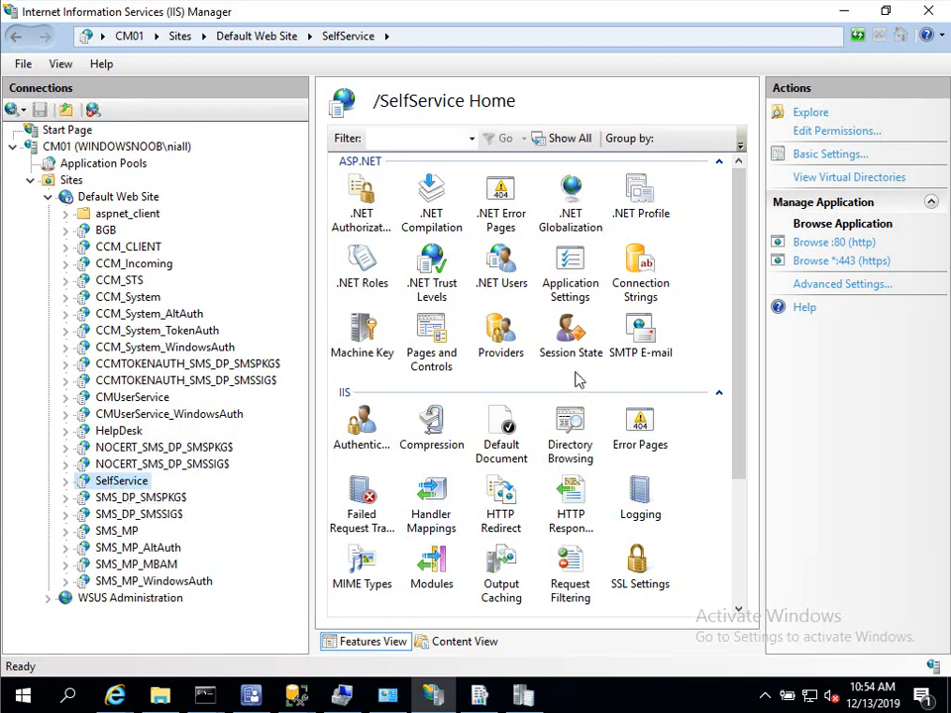
mouse_move(569, 263)
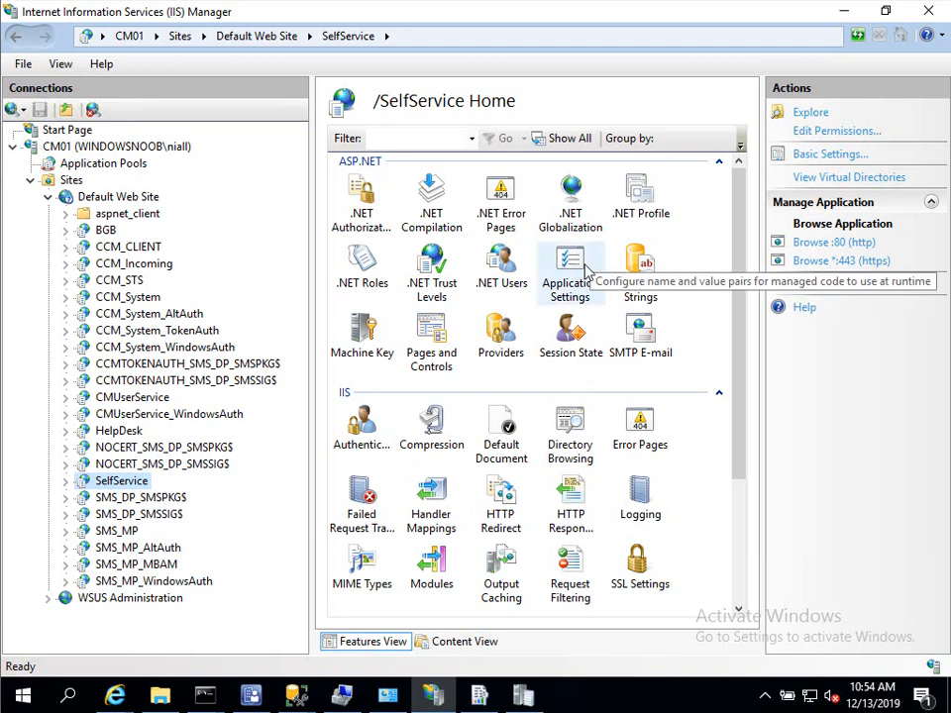
Open the SelfService Application Settings and select the CompanyName entry
left_click(569, 267)
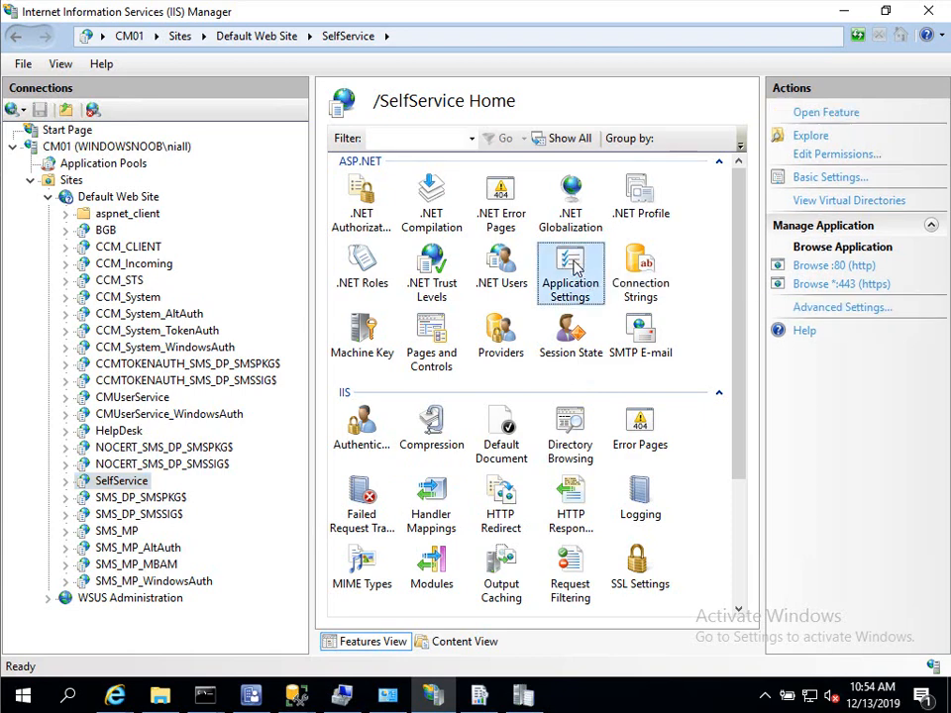
double_click(570, 273)
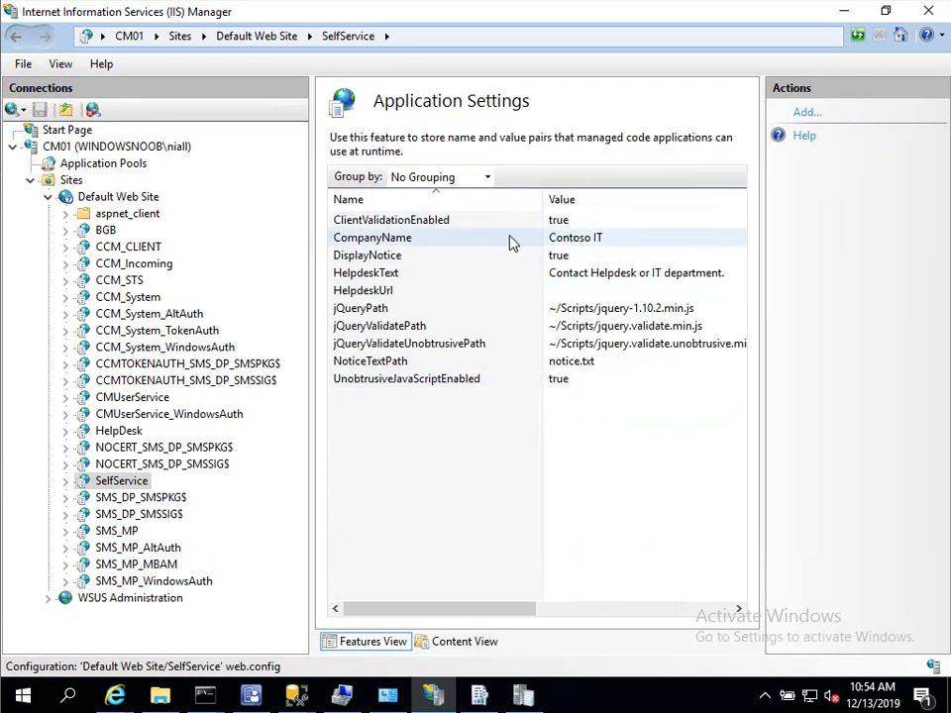
left_click(371, 236)
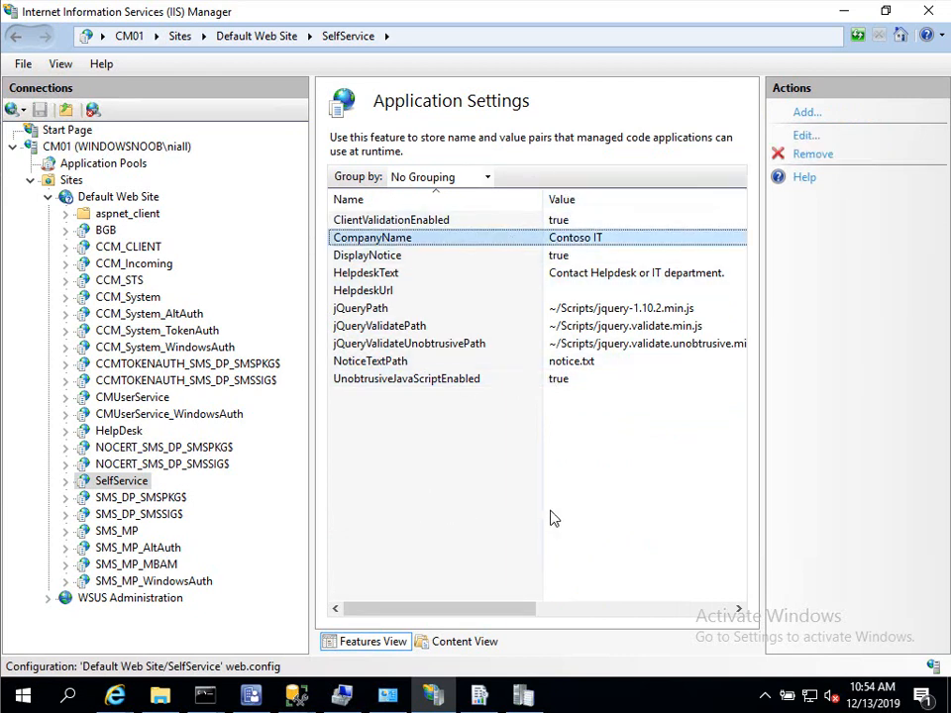
mouse_move(313, 480)
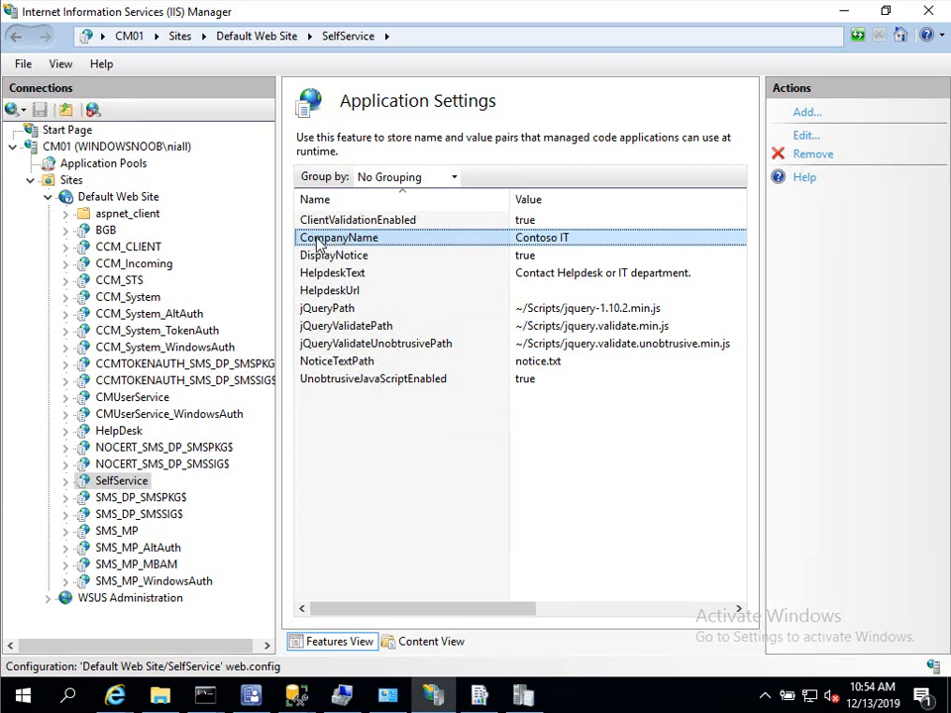
mouse_move(369, 245)
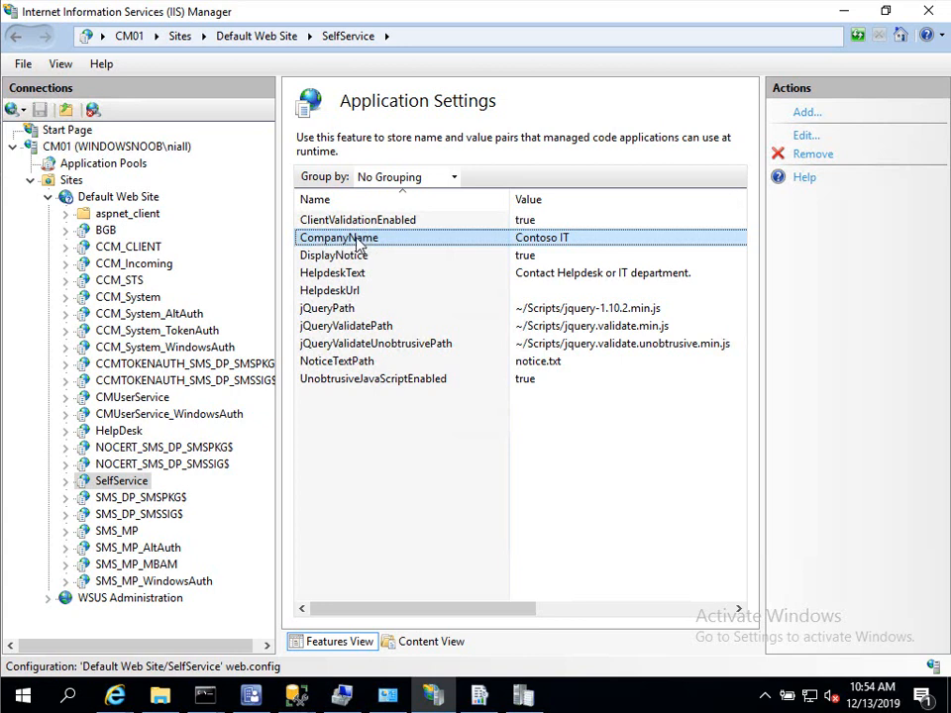
Replace the CompanyName value Contoso IT with windowsnoob.com and confirm
double_click(339, 238)
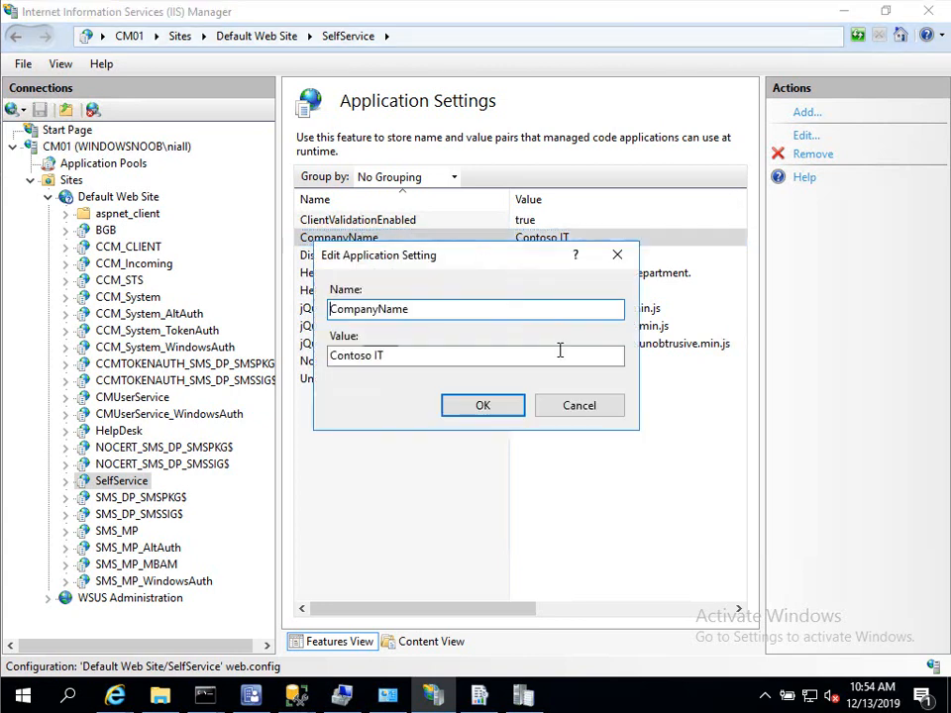
triple_click(474, 355)
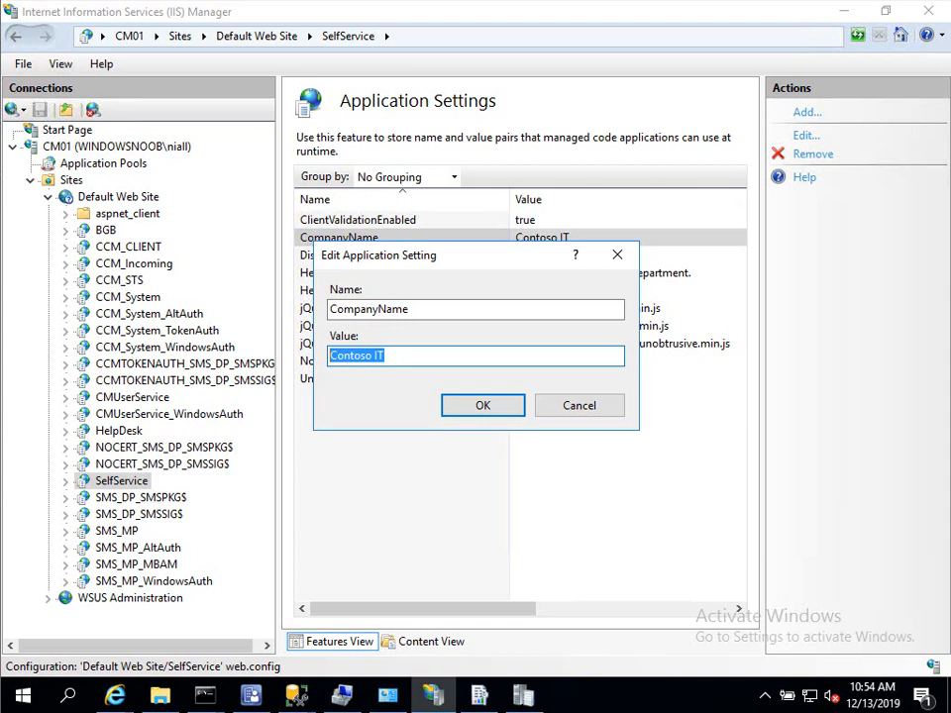
type("windowsnoob")
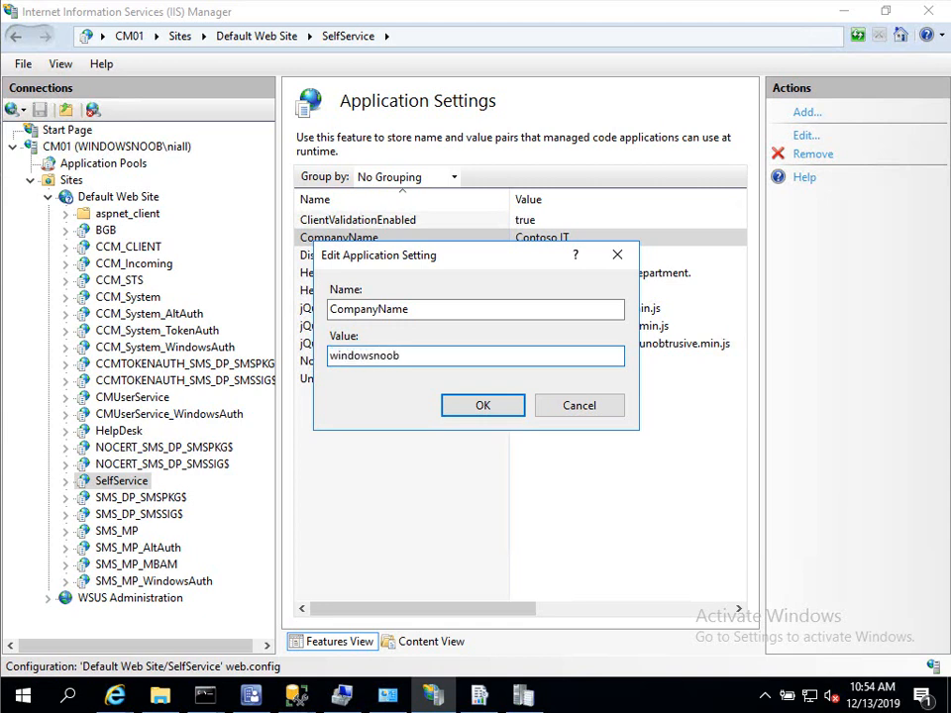
type(".com")
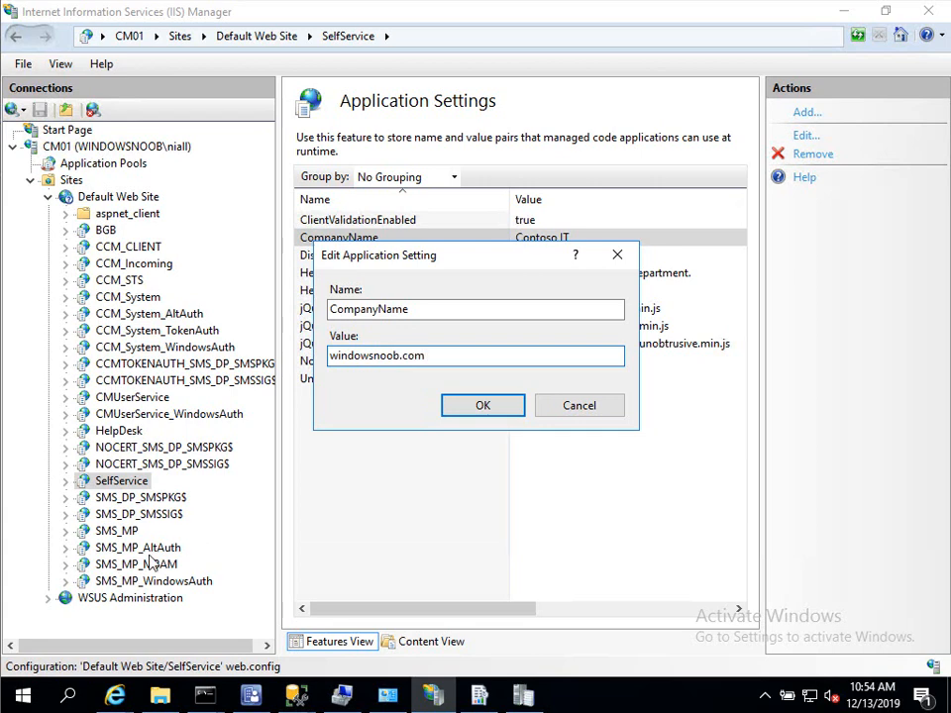
left_click(482, 406)
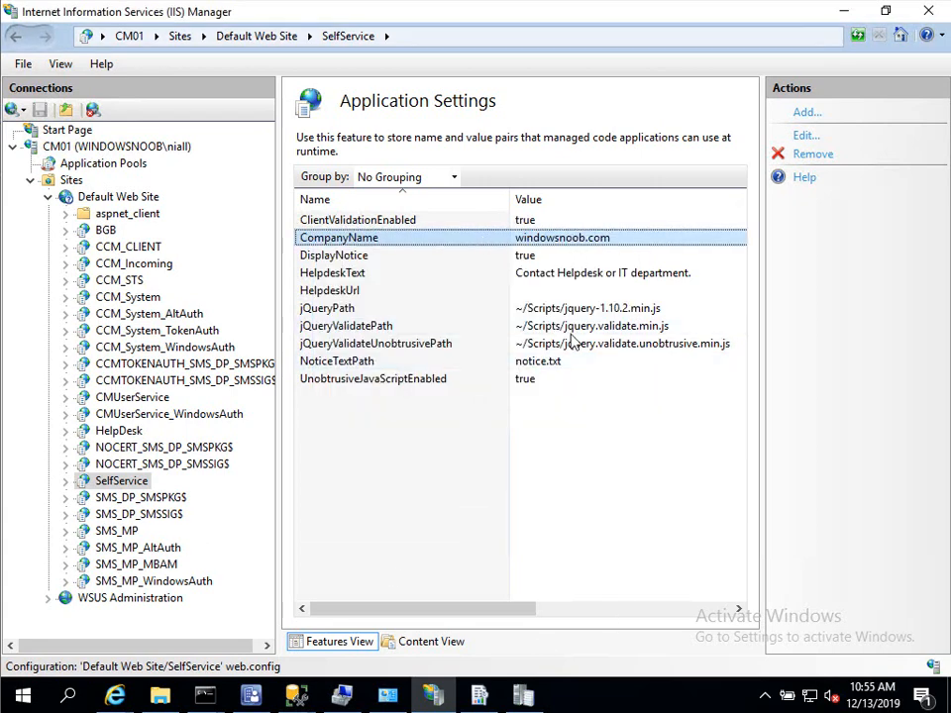
mouse_move(250, 694)
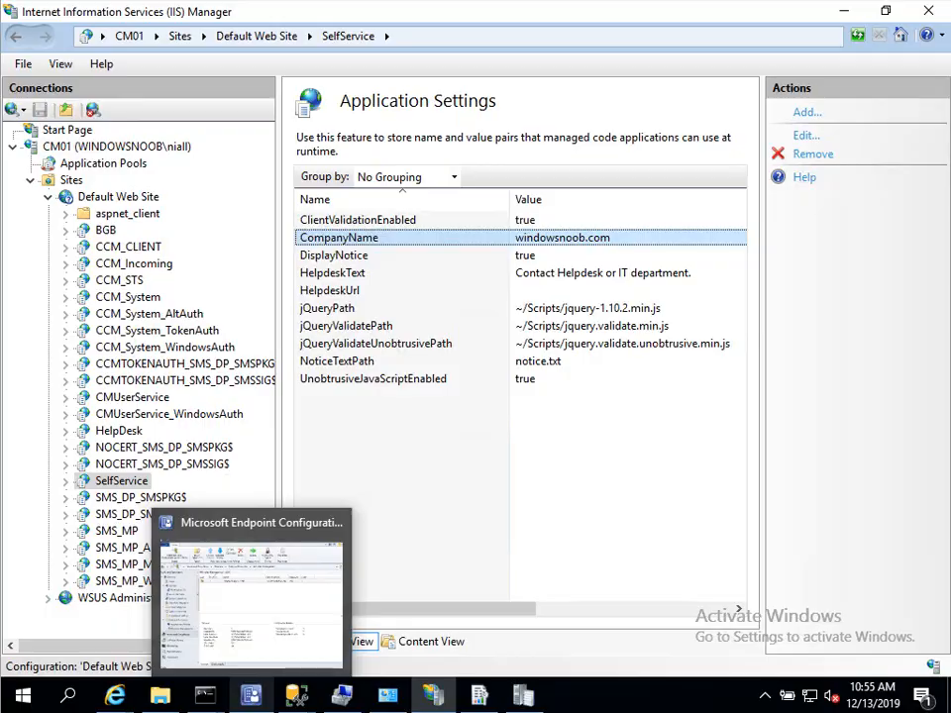
Refresh the self-service portal in Edge to show the windowsnoob.com heading
left_click(413, 692)
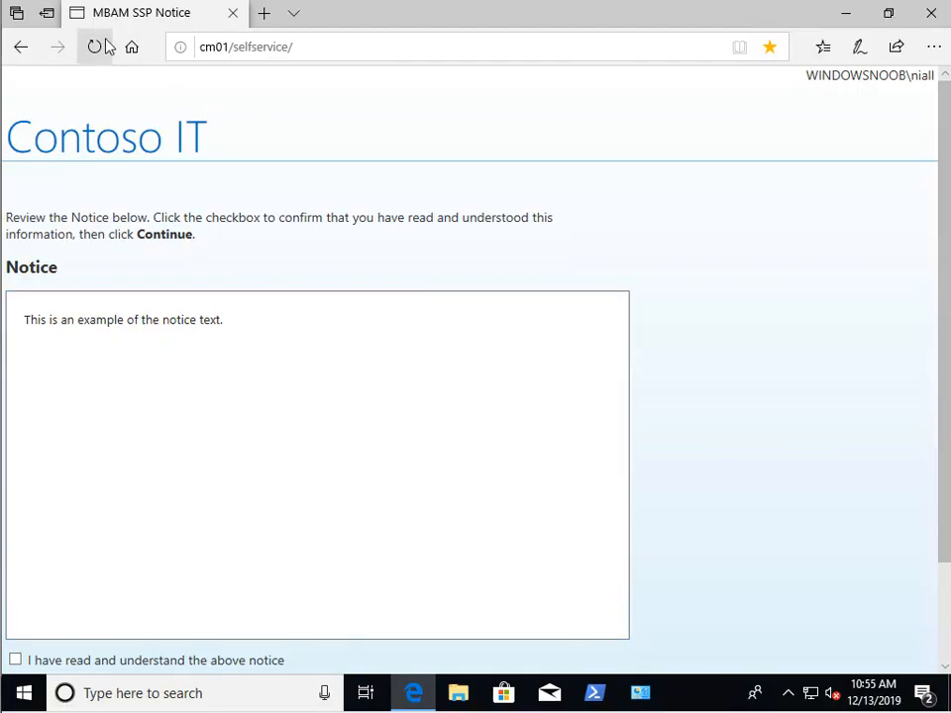
left_click(94, 47)
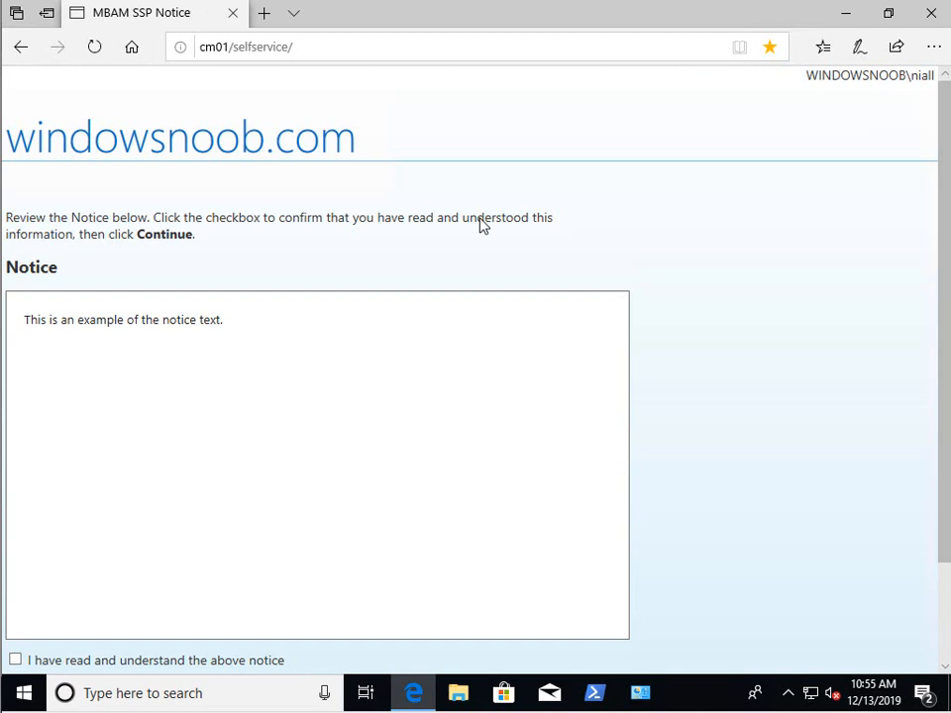
mouse_move(479, 225)
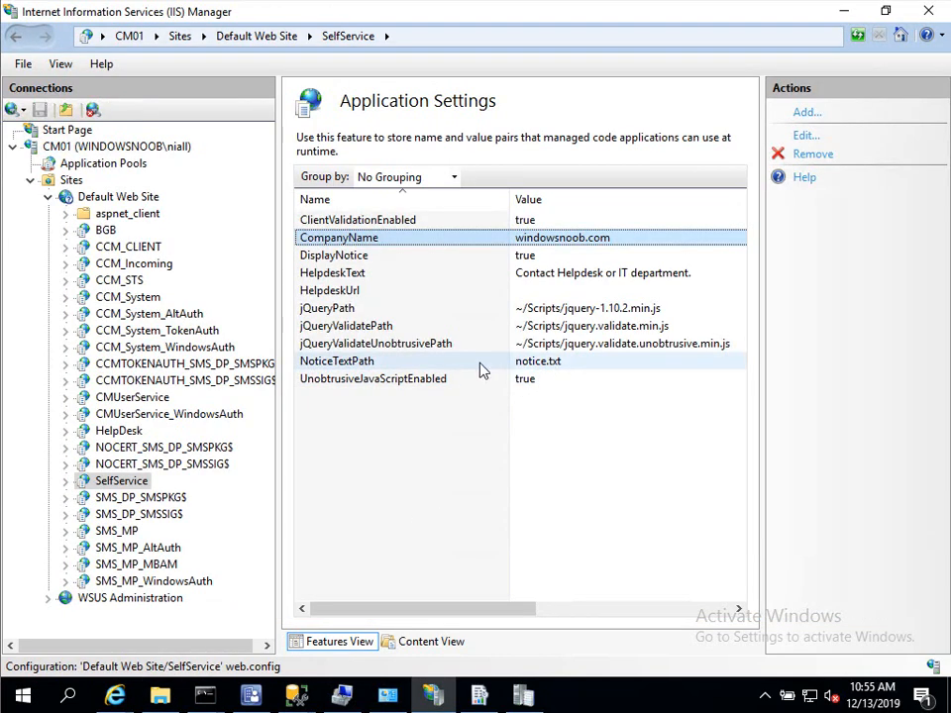
Edit the SelfService DisplayNotice setting to false and confirm
left_click(538, 361)
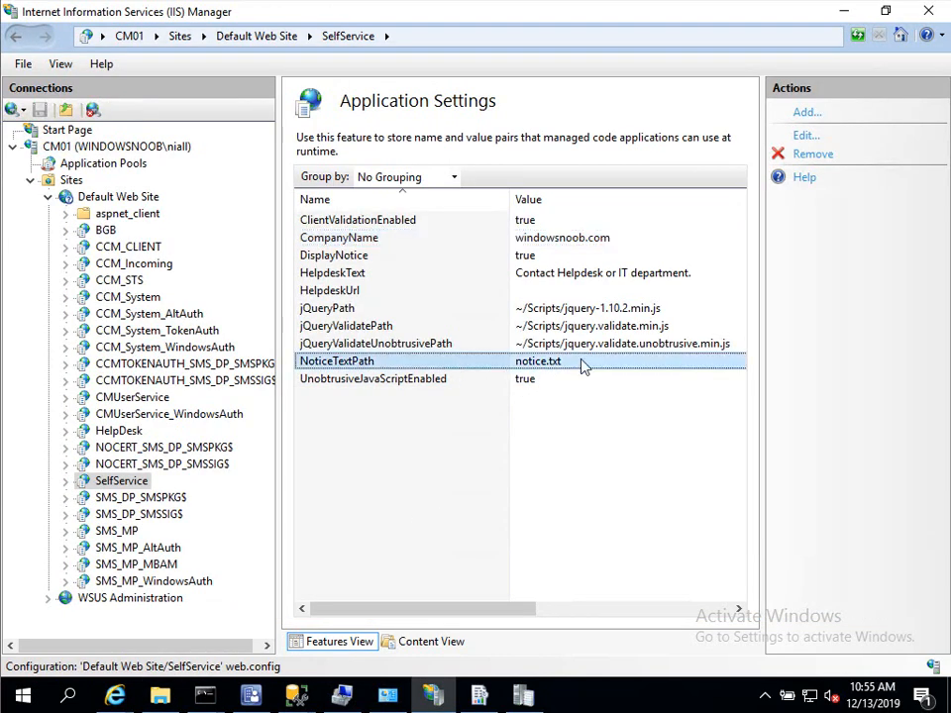
mouse_move(594, 369)
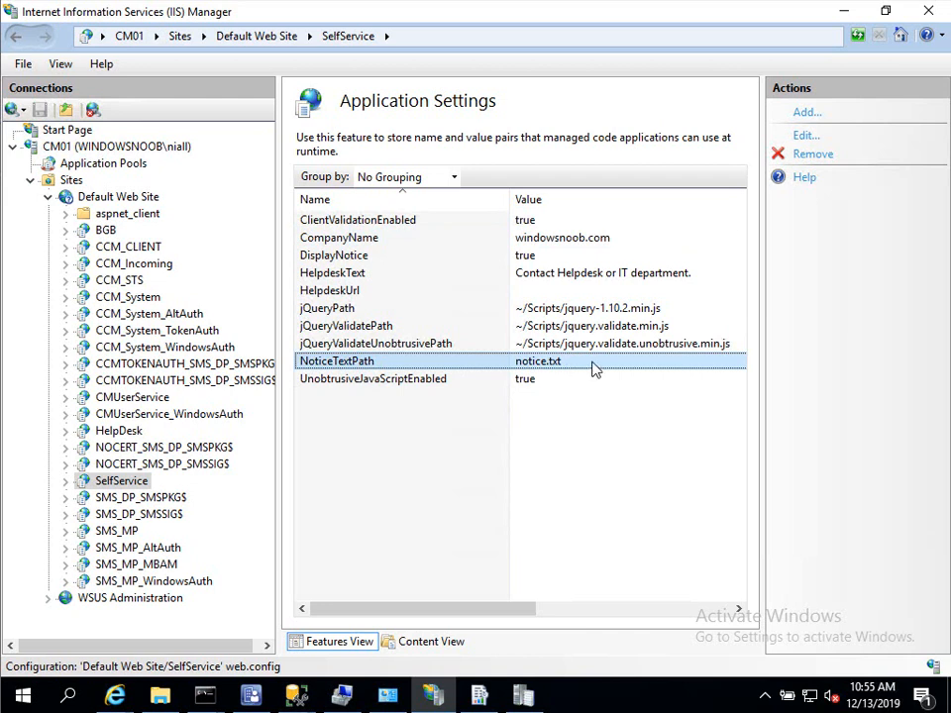
mouse_move(307, 371)
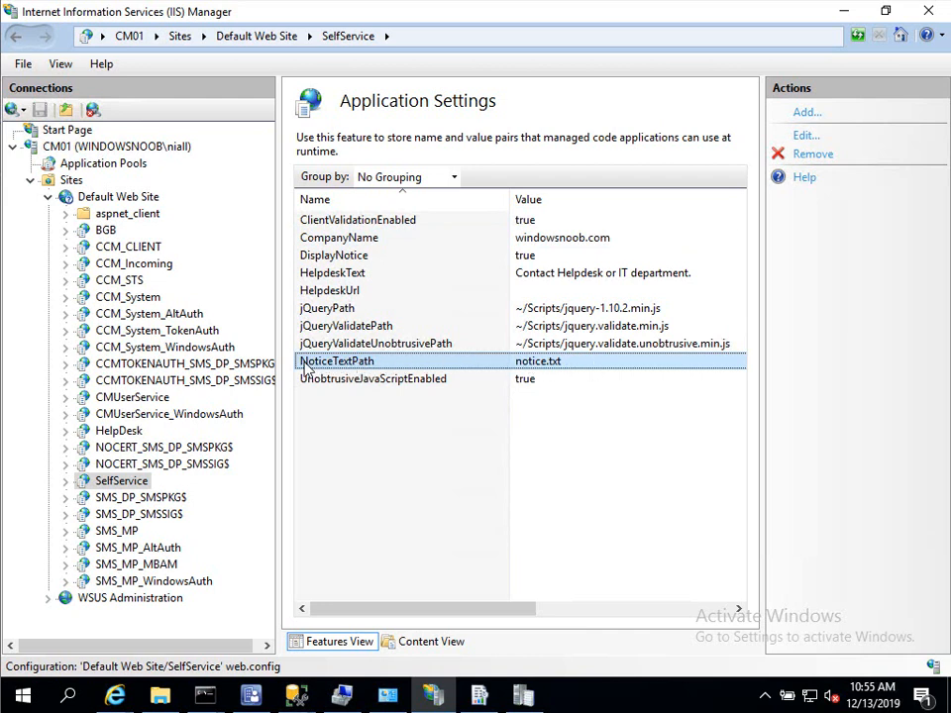
mouse_move(451, 374)
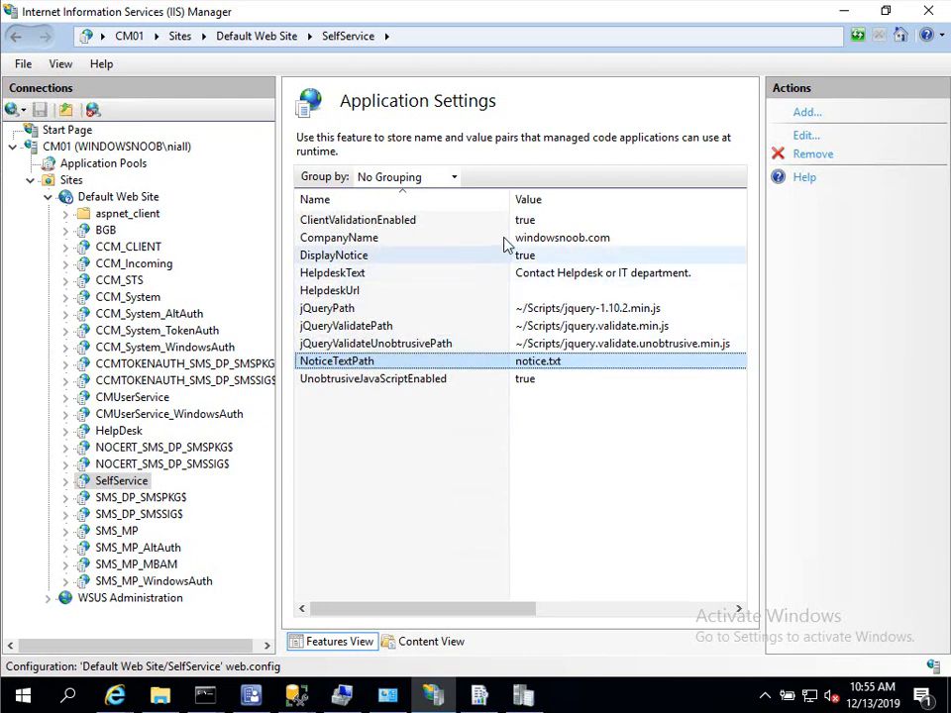
mouse_move(540, 265)
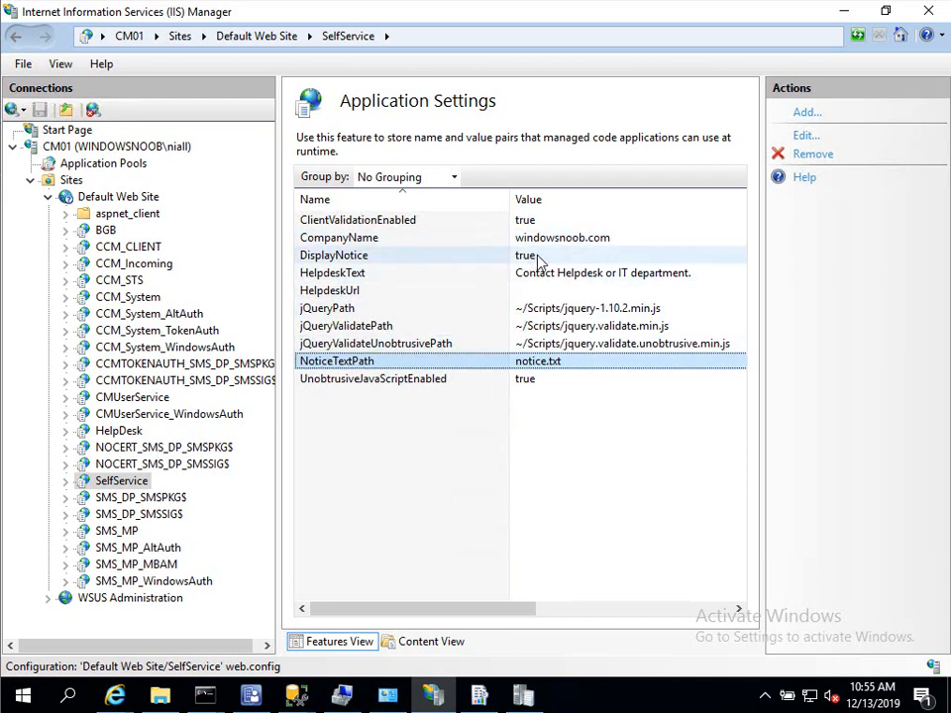
mouse_move(550, 262)
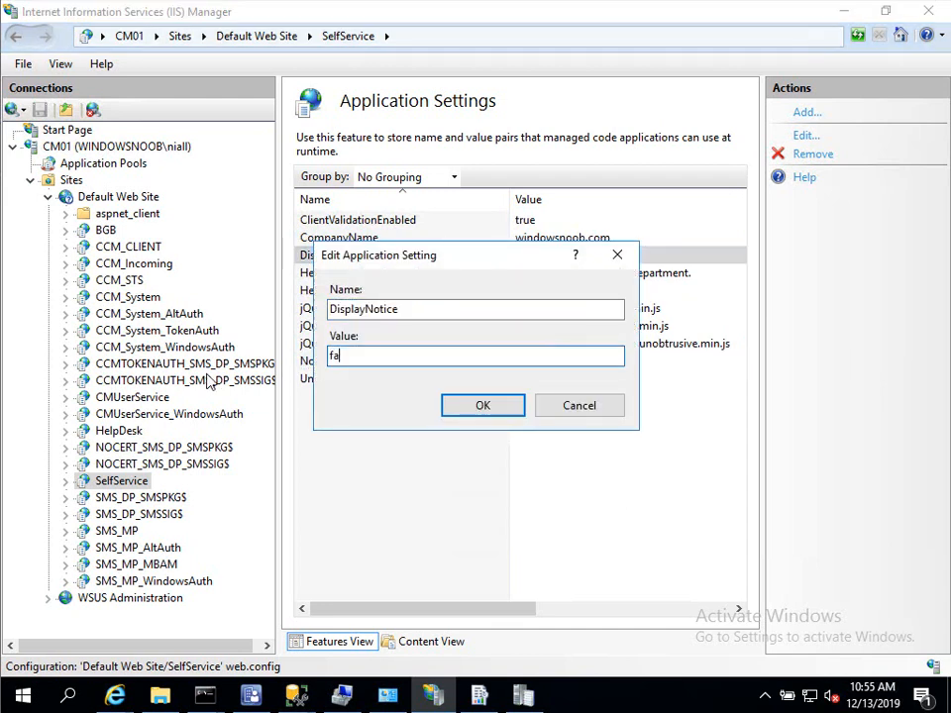
left_click(483, 405)
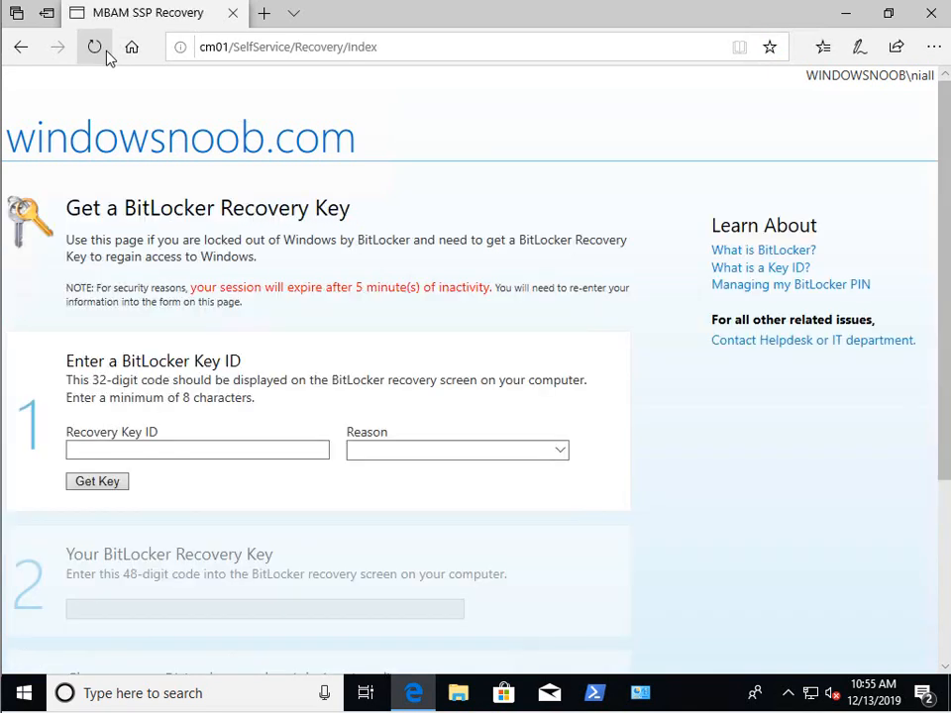
mouse_move(75, 56)
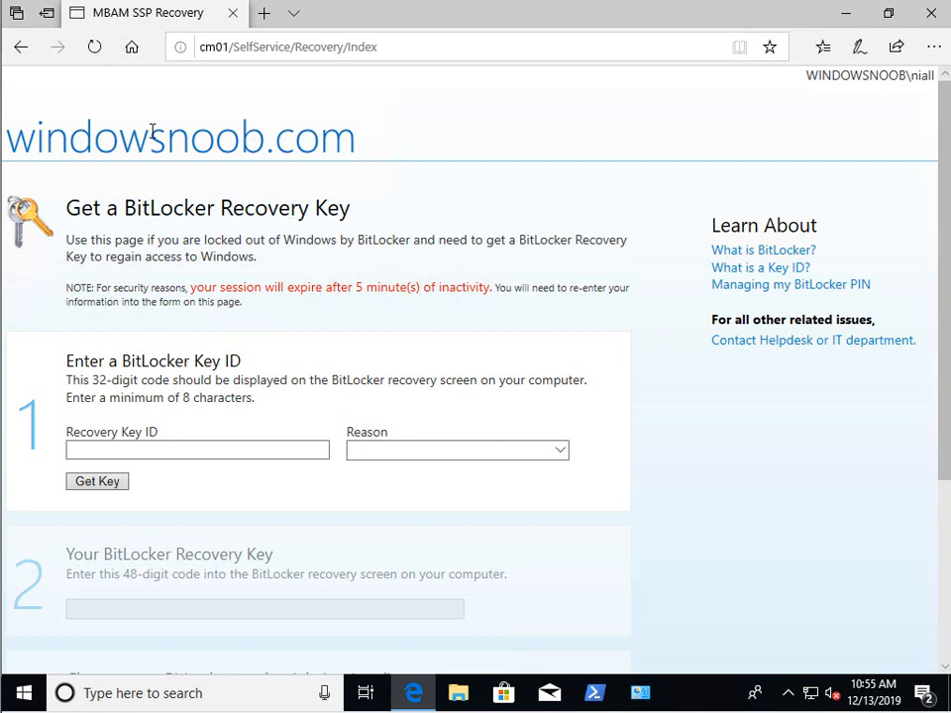
mouse_move(205, 179)
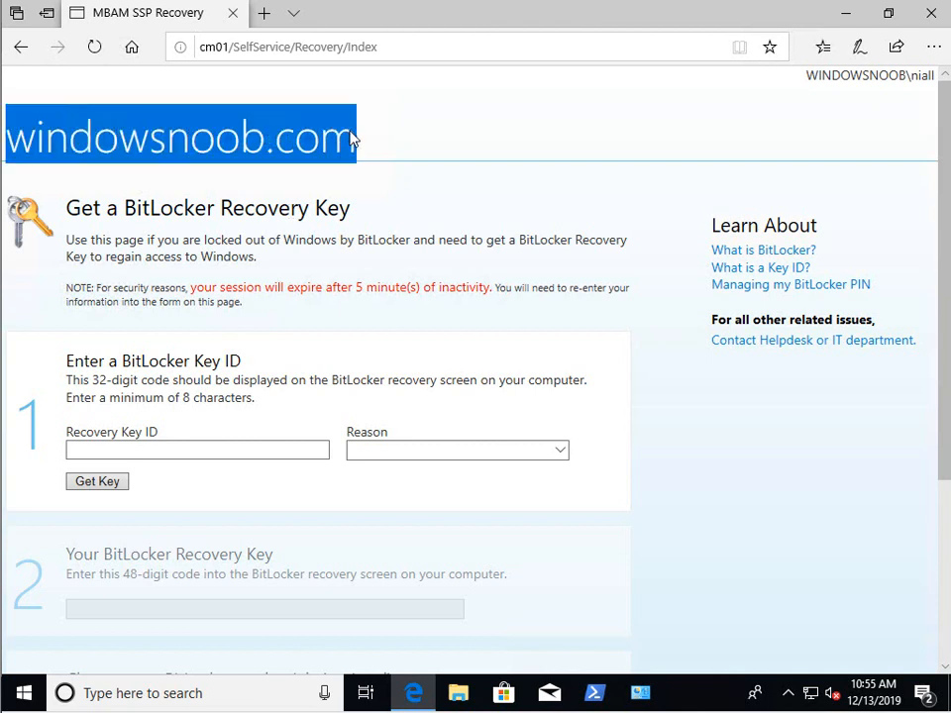
mouse_move(356, 137)
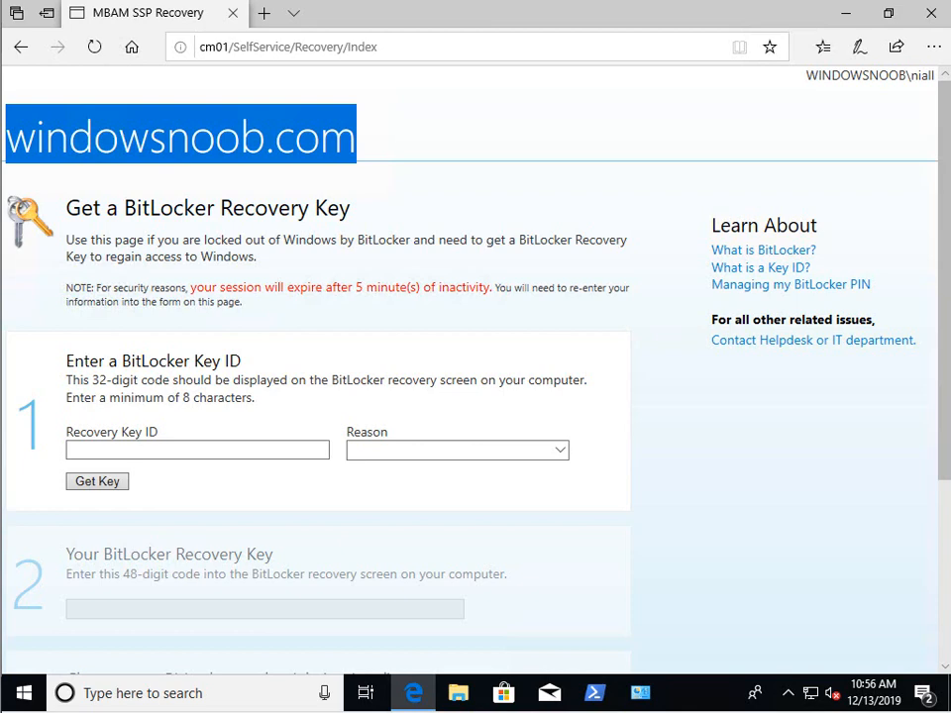
Return to IIS Manager's SelfService application settings to edit DisplayNotice
left_click(202, 692)
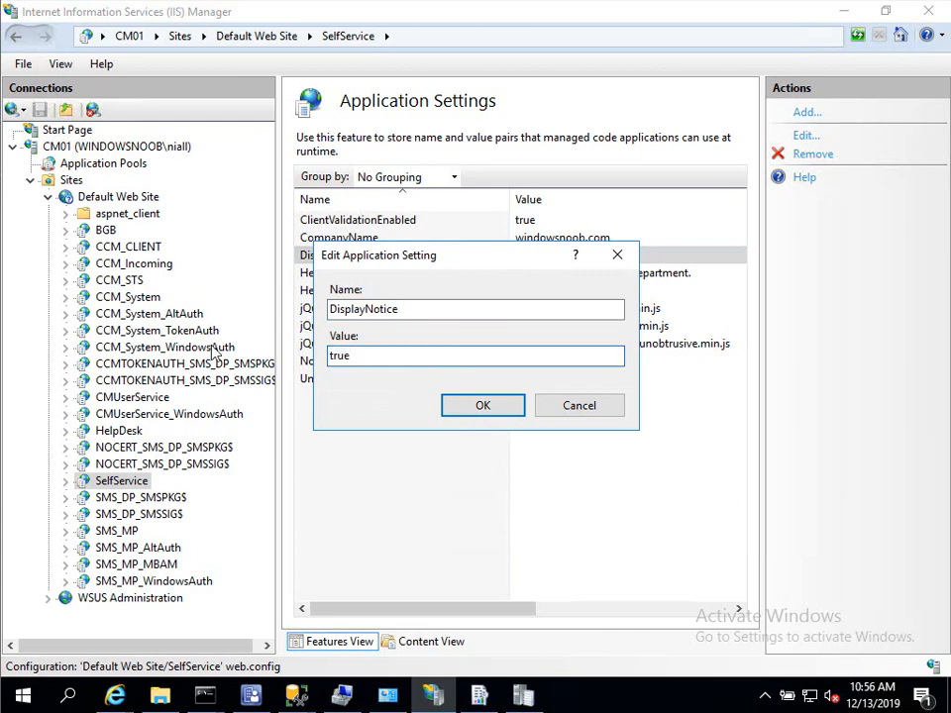
Confirm DisplayNotice as true, select NoticeTextPath, and launch an administrator Command Prompt
left_click(483, 405)
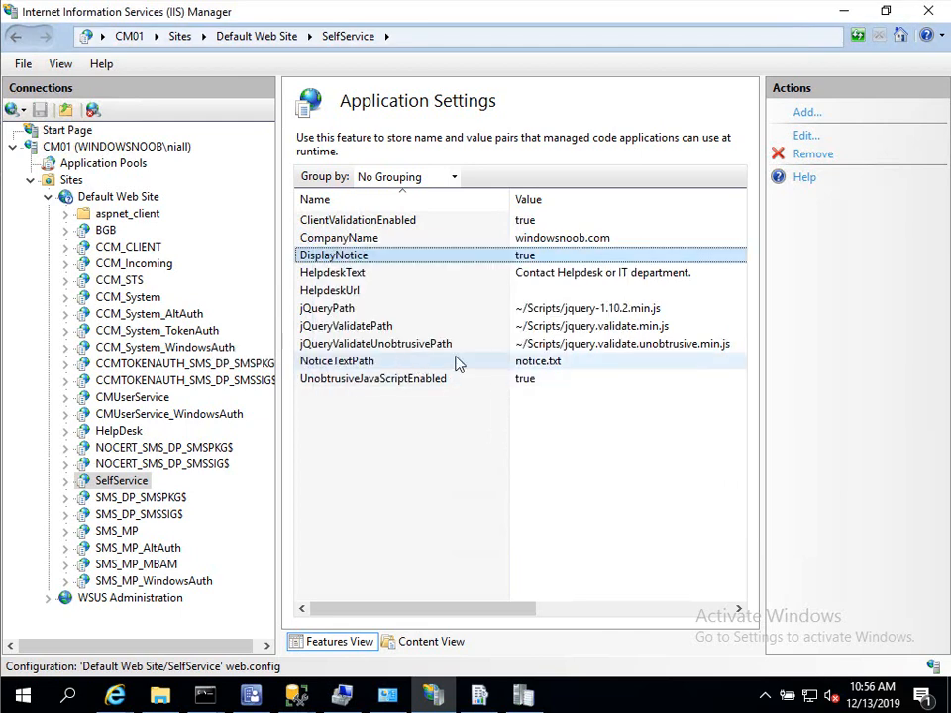
left_click(337, 361)
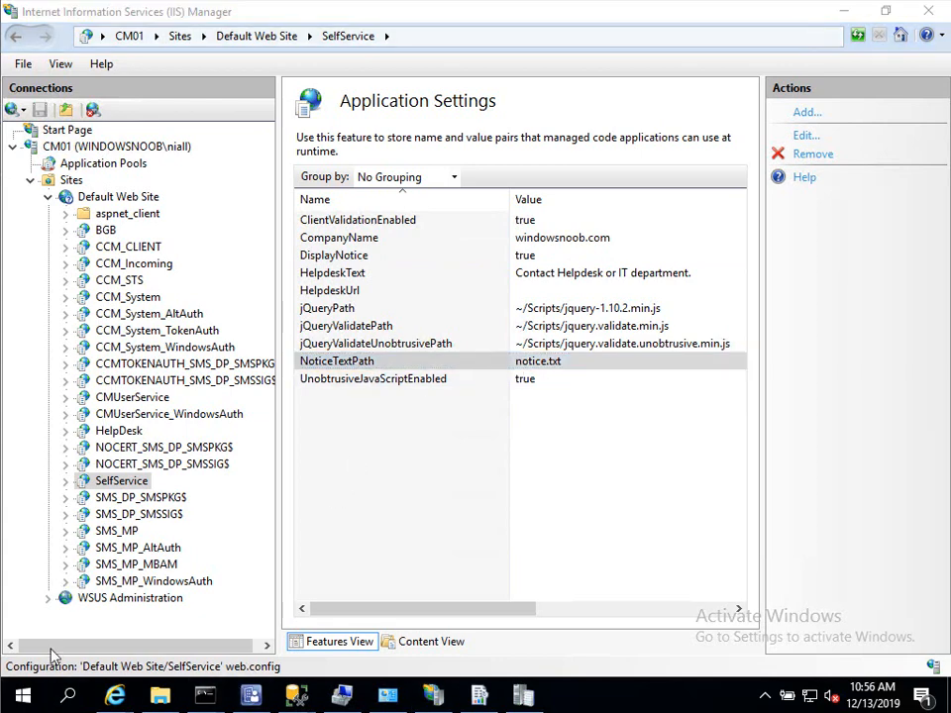
right_click(23, 695)
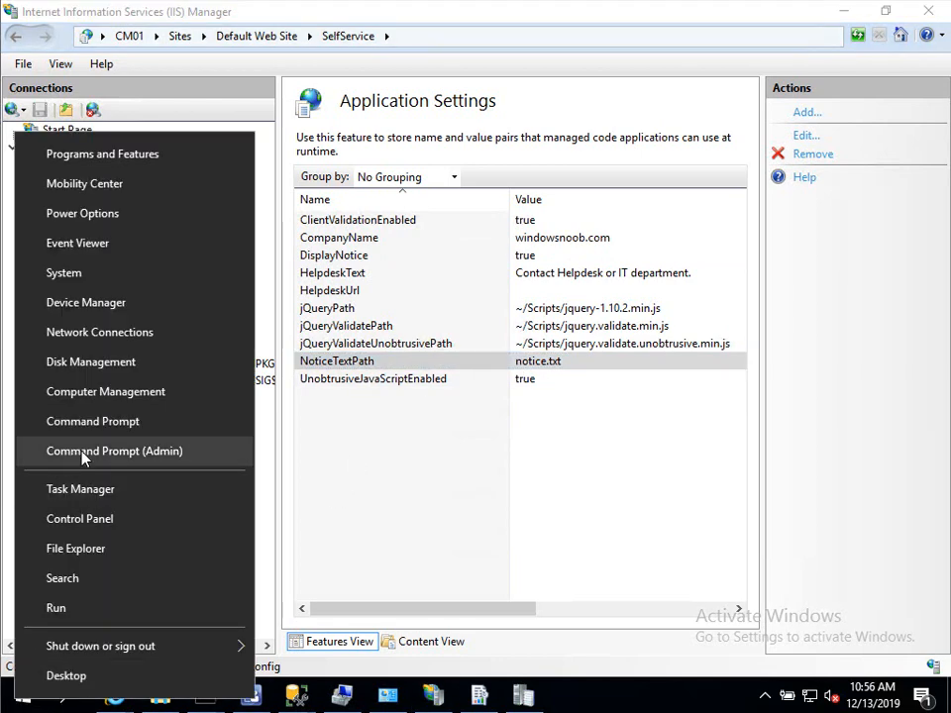
left_click(624, 527)
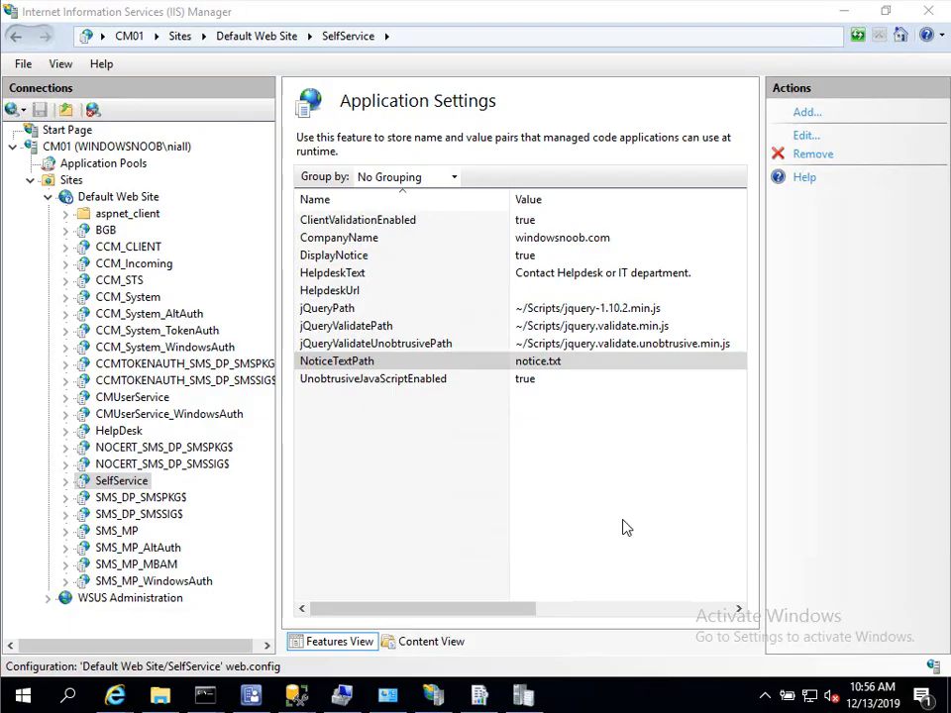
Change into the Microsoft BitLocker Management Solution folder and enter notepad Notice.txt
left_click(205, 694)
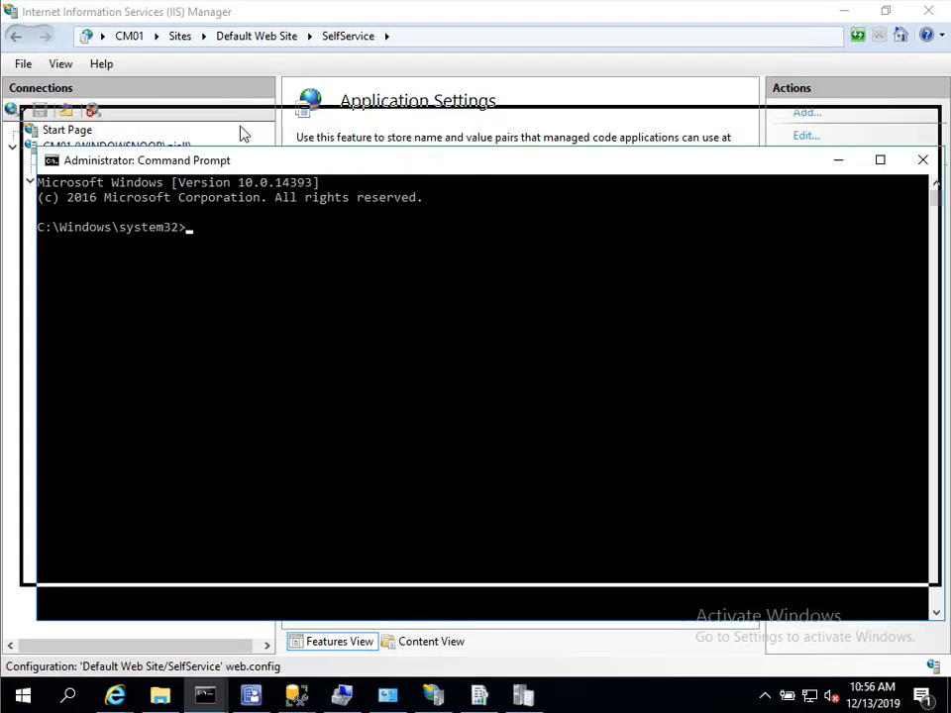
type("cd inetpub")
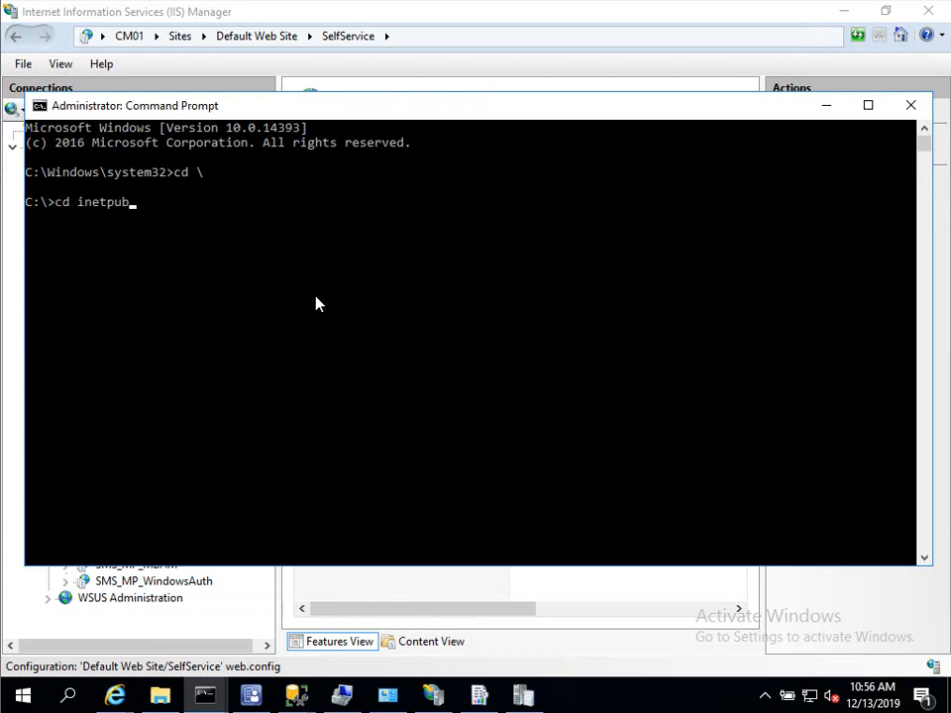
type("cd \"Microsoft BitLocker Management Solution\"")
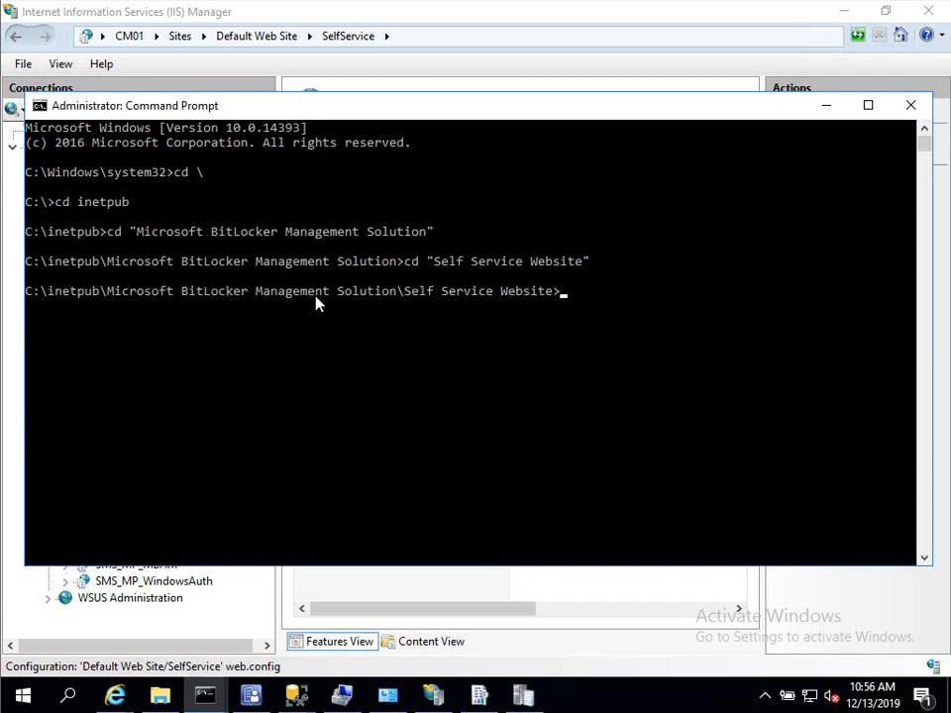
type("notepad")
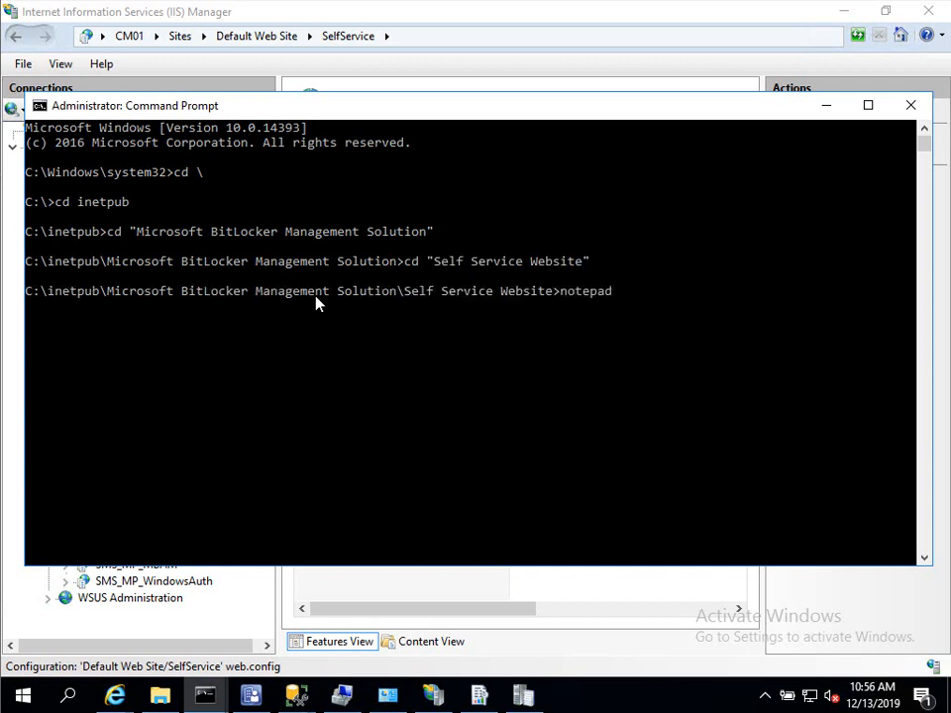
type("Notice.txt")
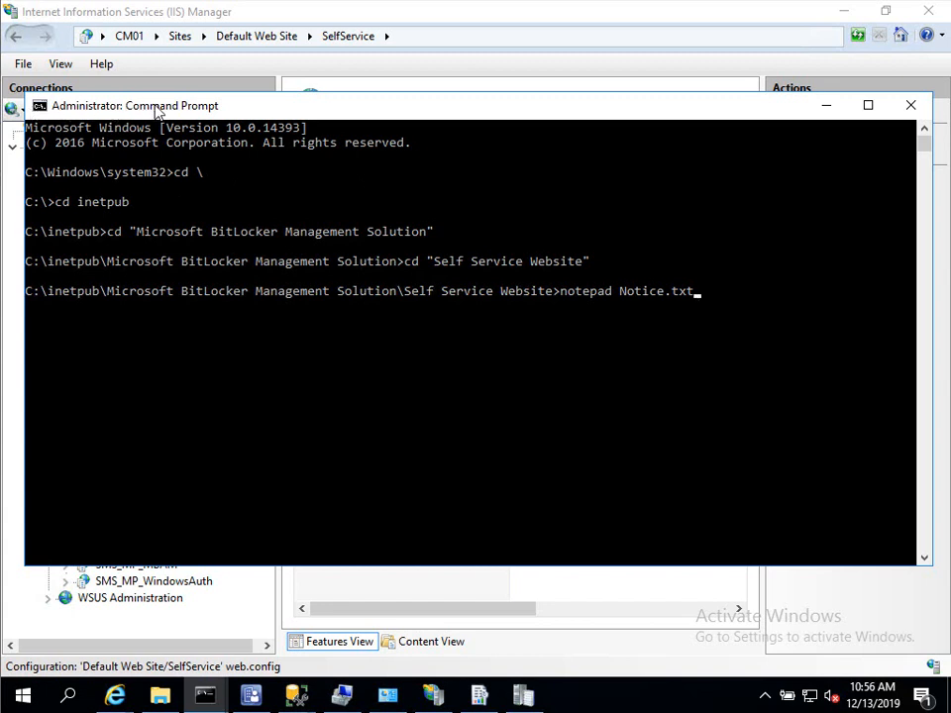
mouse_move(632, 343)
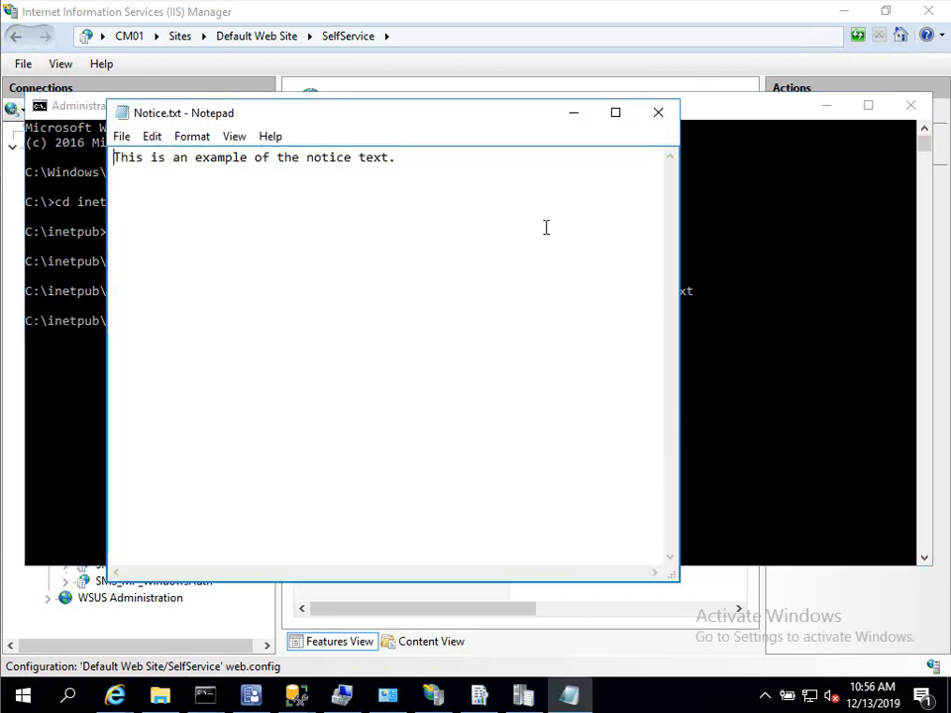
mouse_move(240, 531)
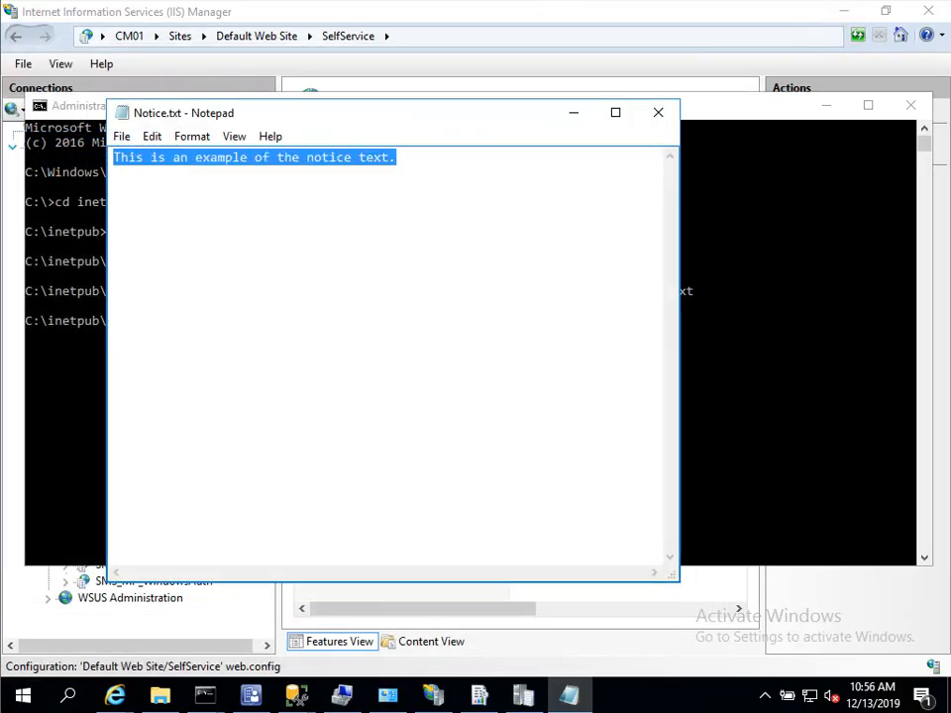
Write 'Welcome to the windowsnoob Microsoft BitLocker Management Solution !' and turn on Word Wrap
type("Welcome to the windowsnoob Microsoft BitLocker M")
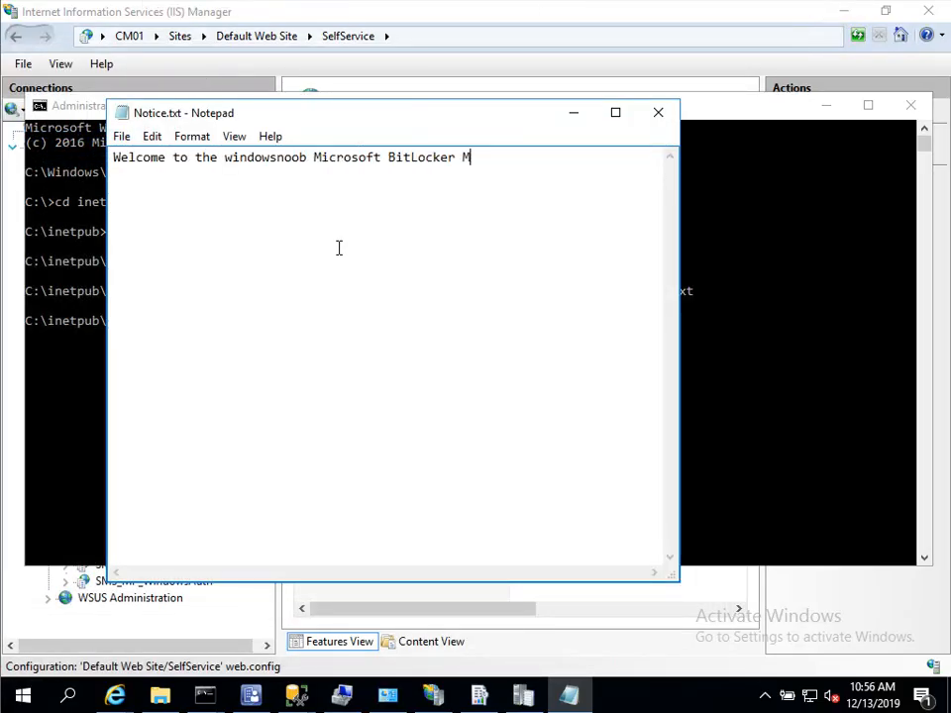
type("Management Solution !")
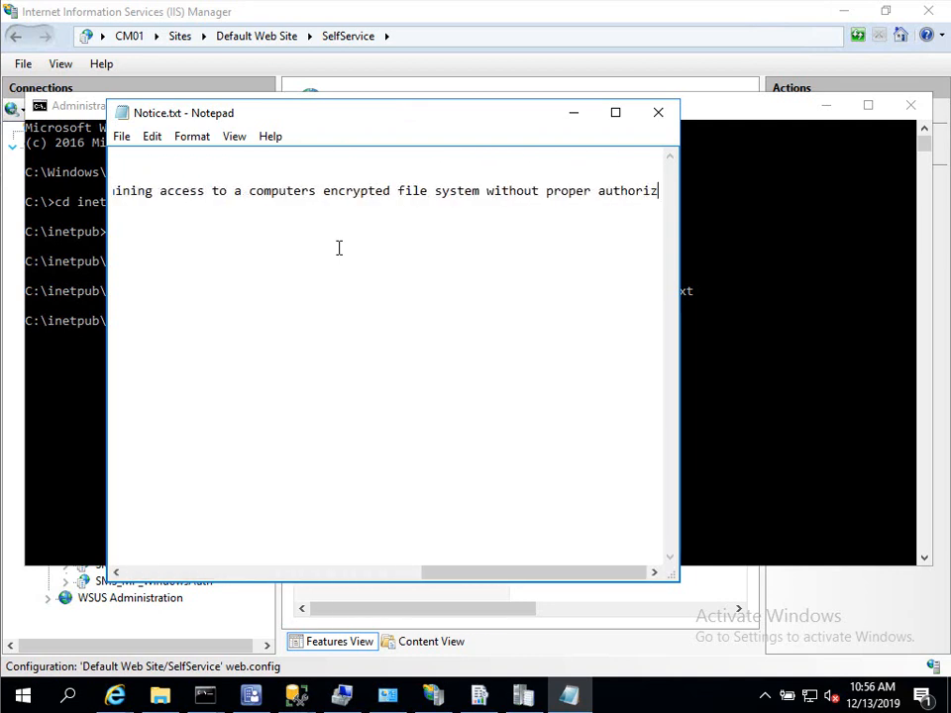
left_click(193, 136)
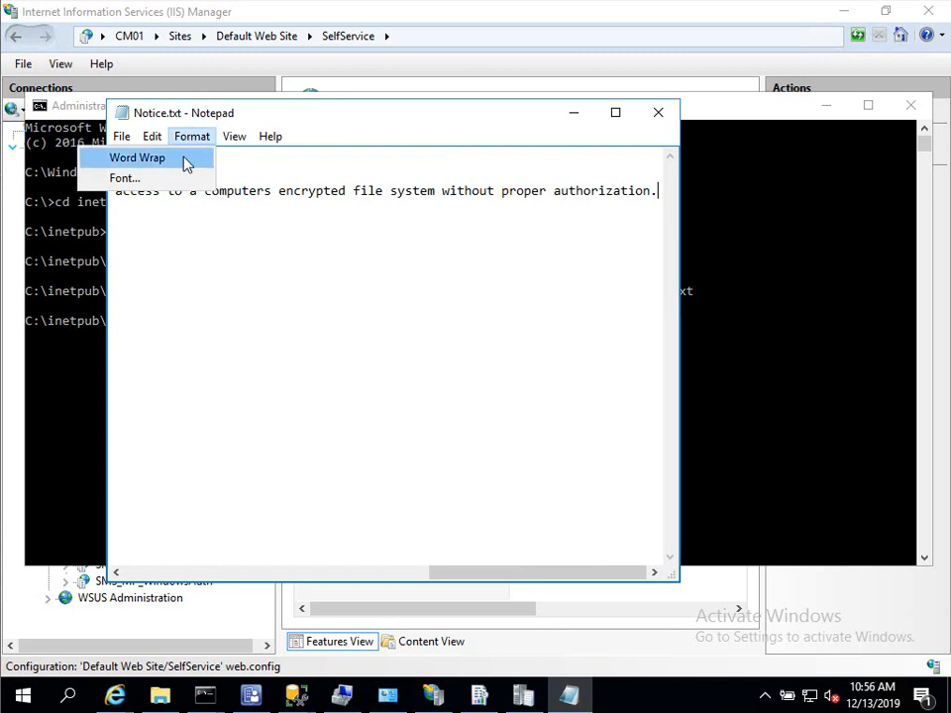
left_click(137, 157)
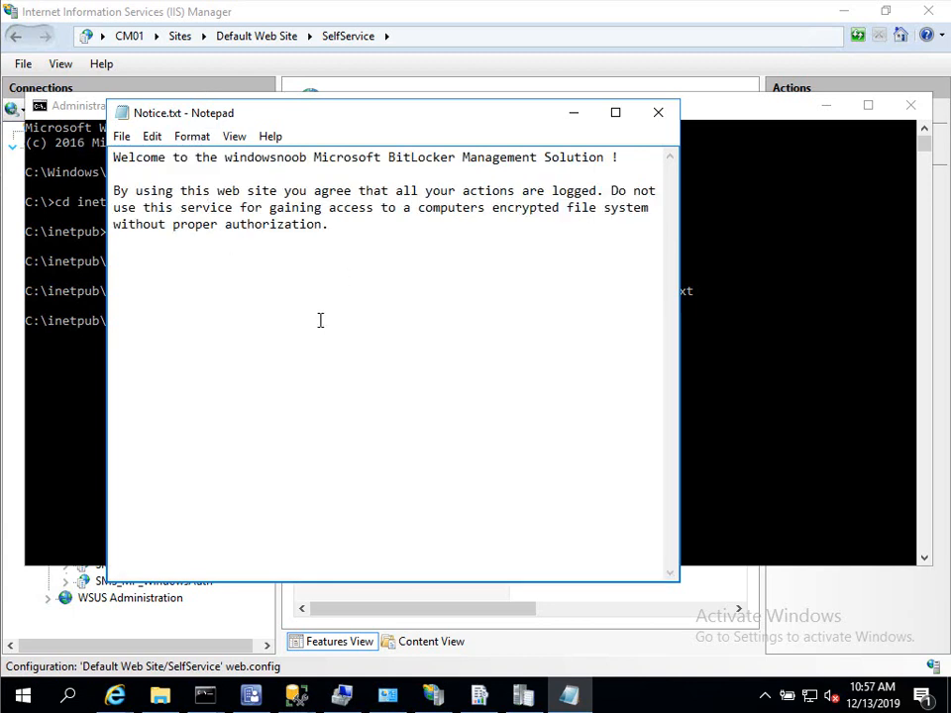
left_click(121, 136)
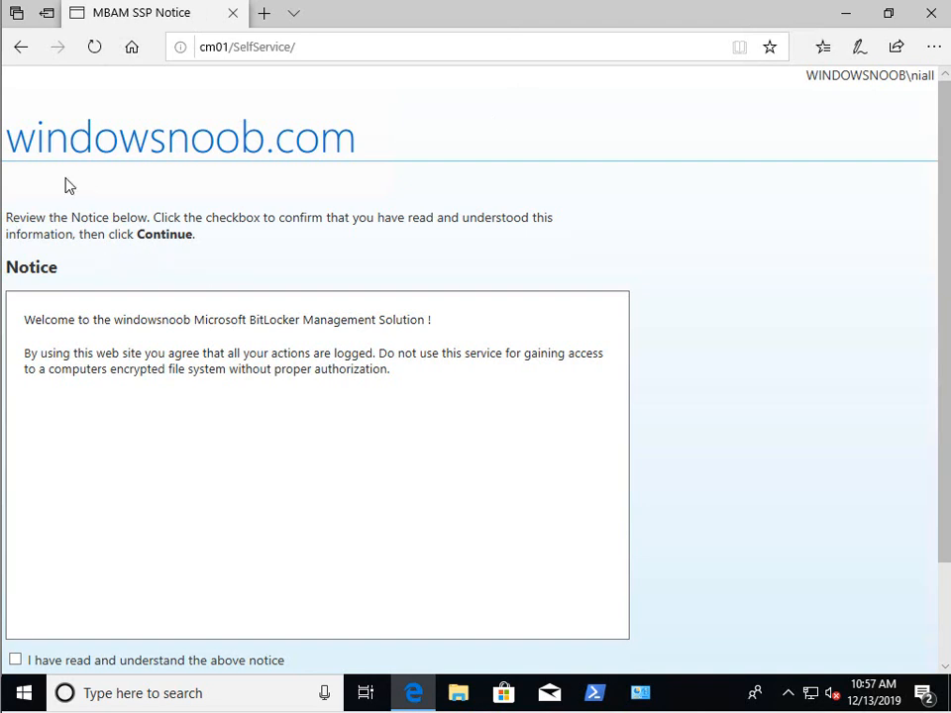
Acknowledge the windowsnoob notice and continue to the Get a BitLocker Recovery Key page
double_click(178, 136)
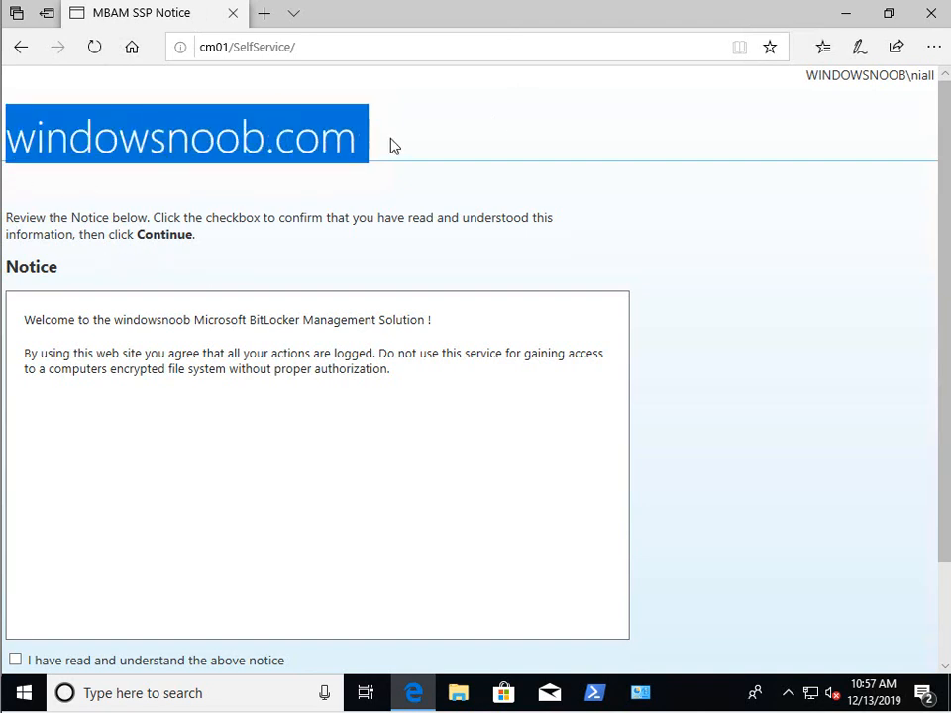
mouse_move(297, 138)
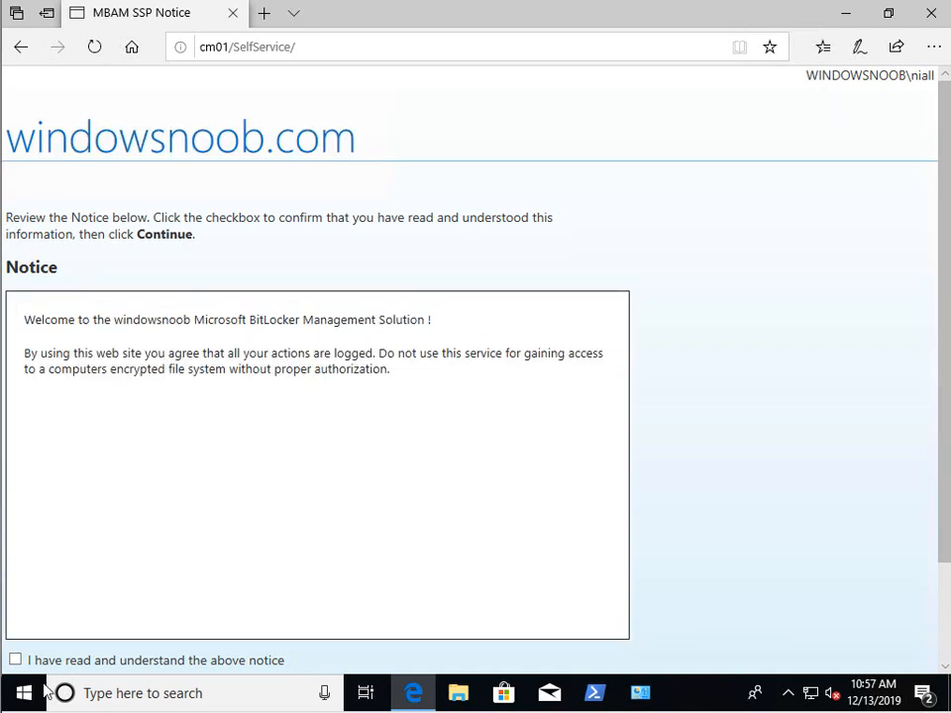
left_click(15, 659)
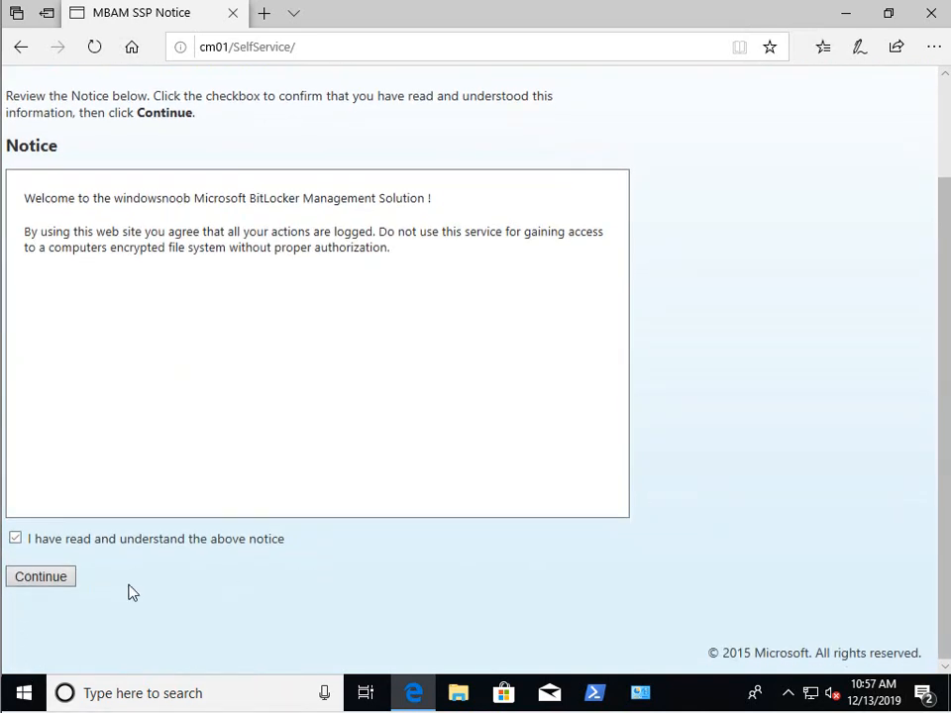
left_click(41, 576)
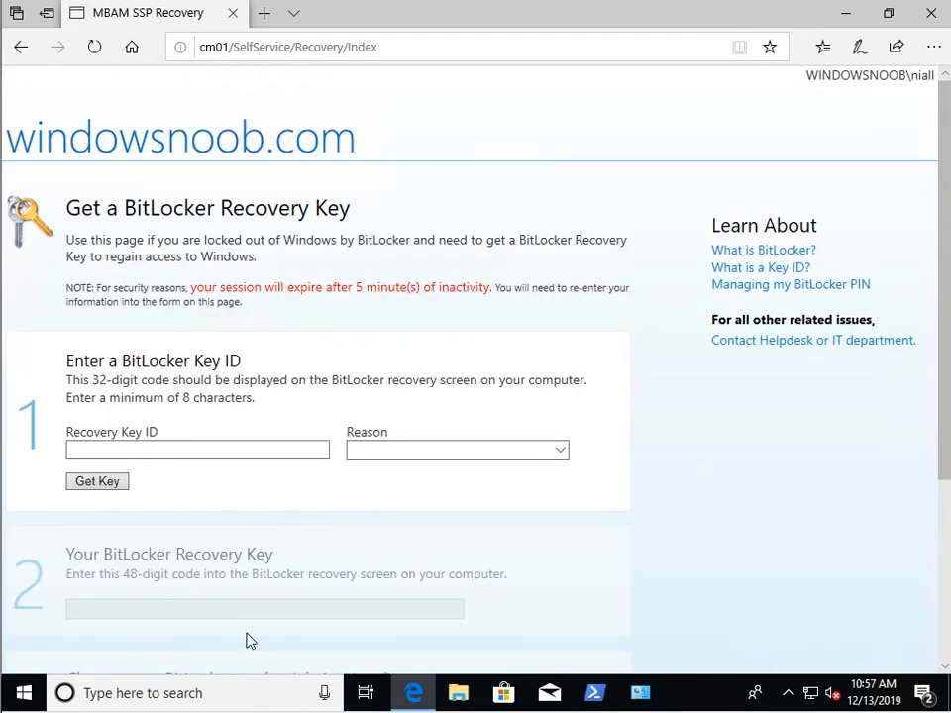
mouse_move(223, 489)
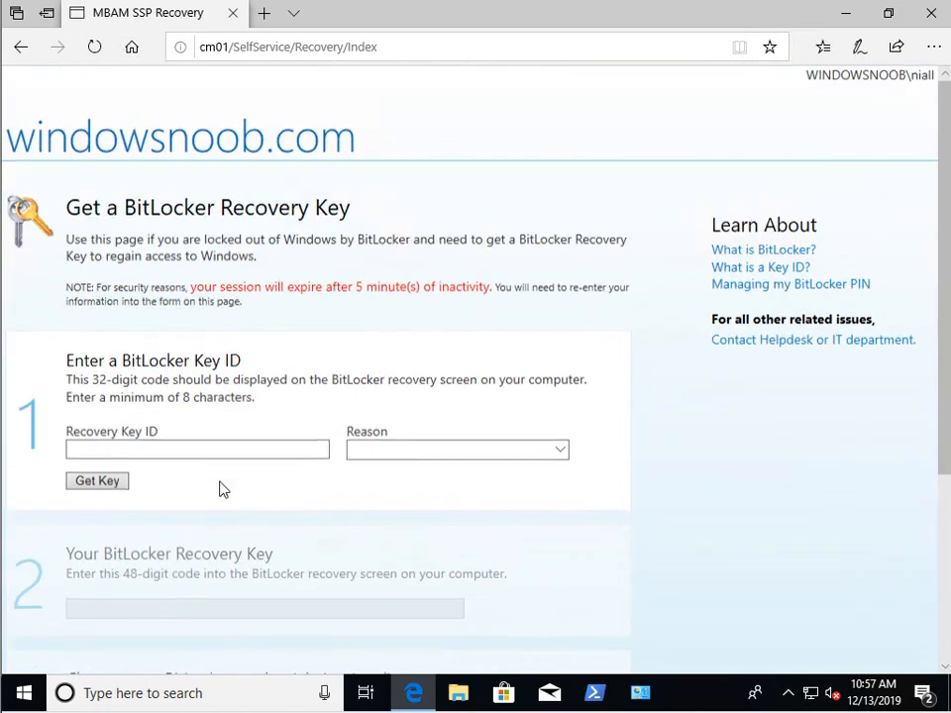
mouse_move(477, 325)
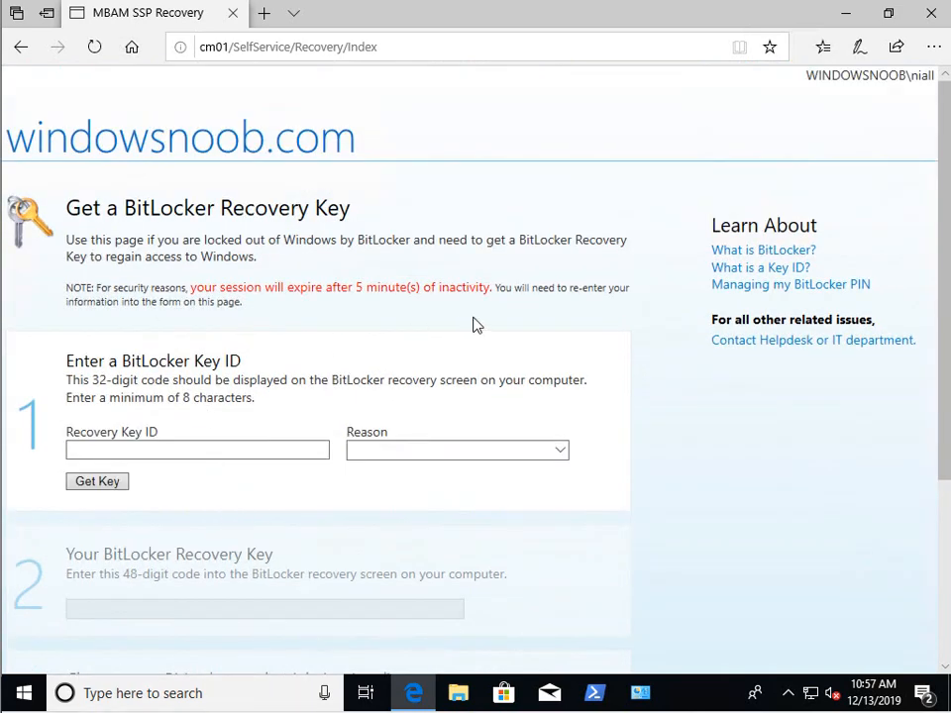
mouse_move(723, 358)
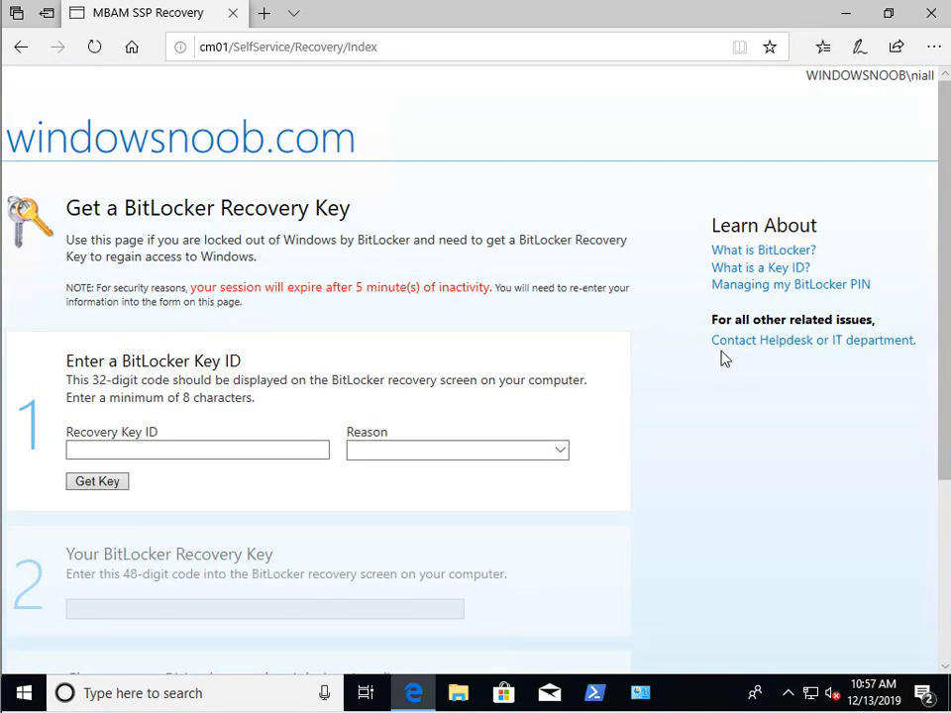
mouse_move(792, 325)
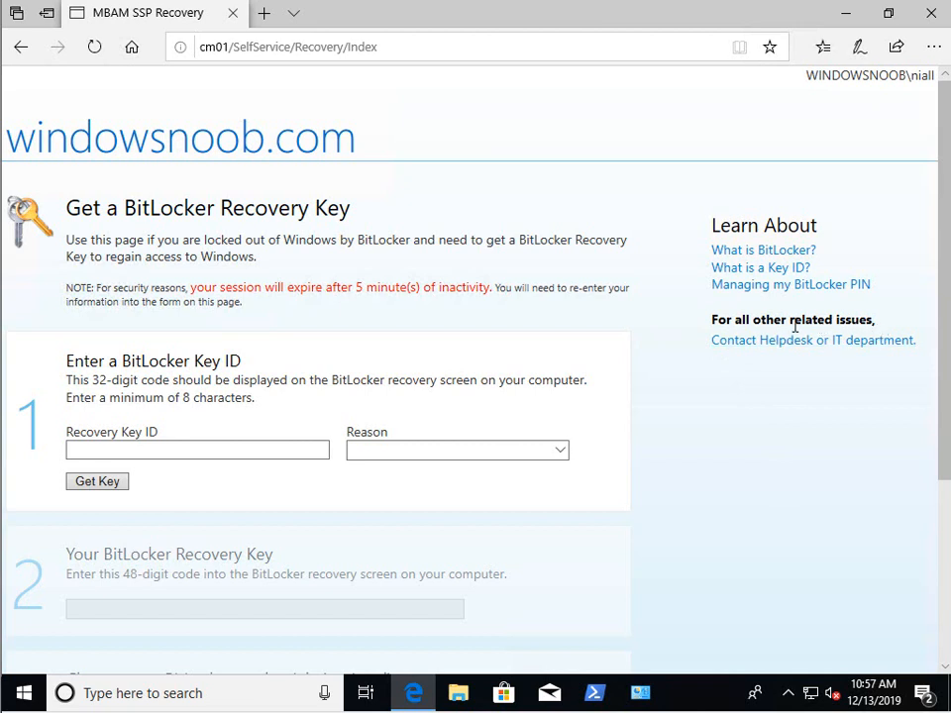
mouse_move(792, 362)
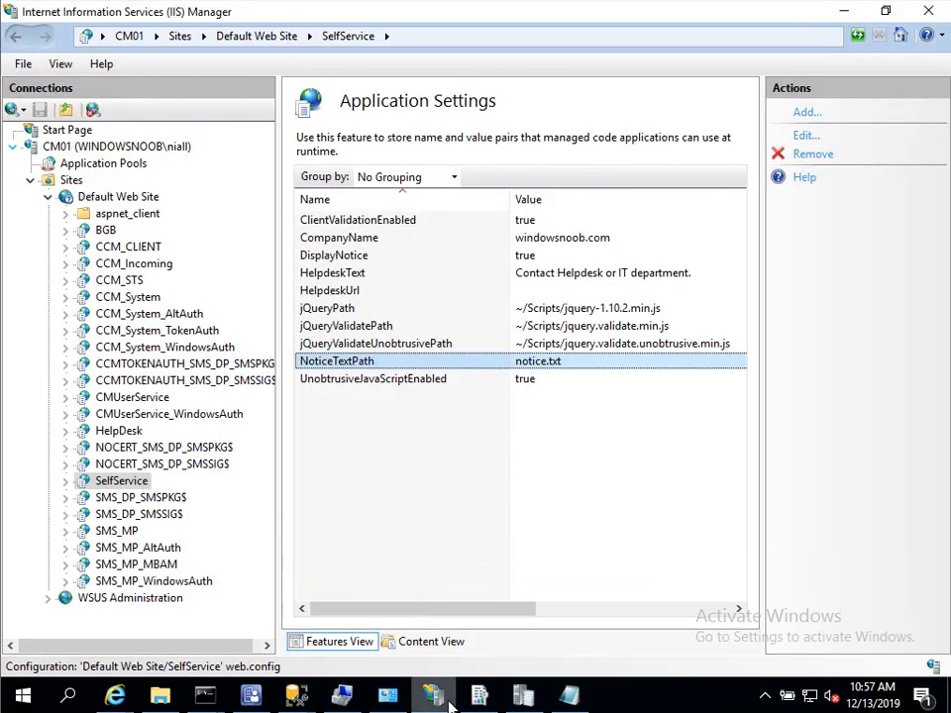
mouse_move(121, 481)
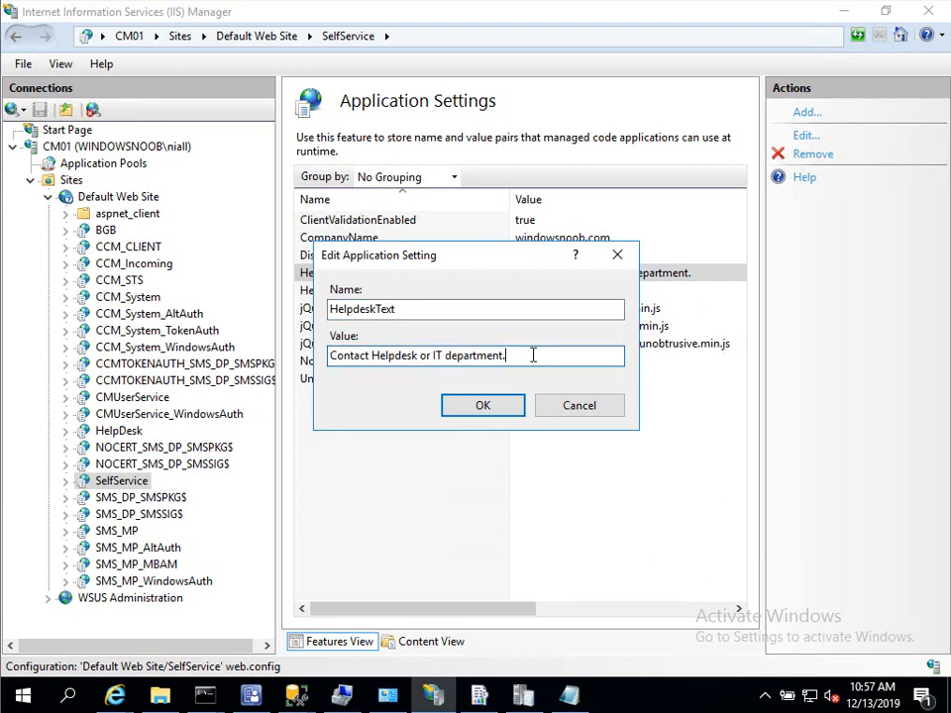
Set HelpdeskText to 'Do not call, please click here instead.'
type("Do")
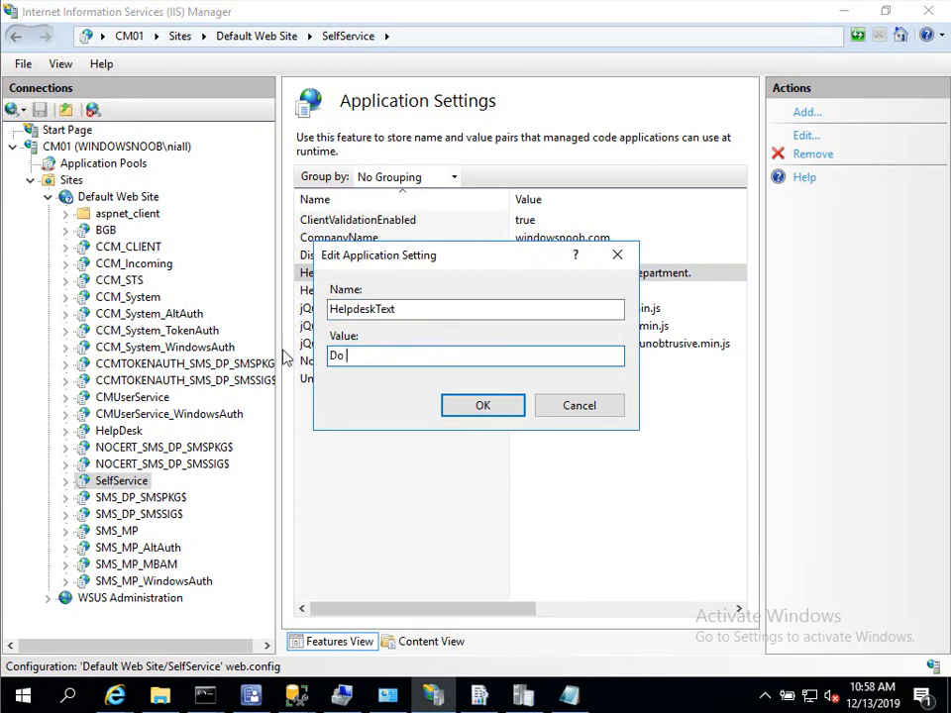
type("not call, please click here")
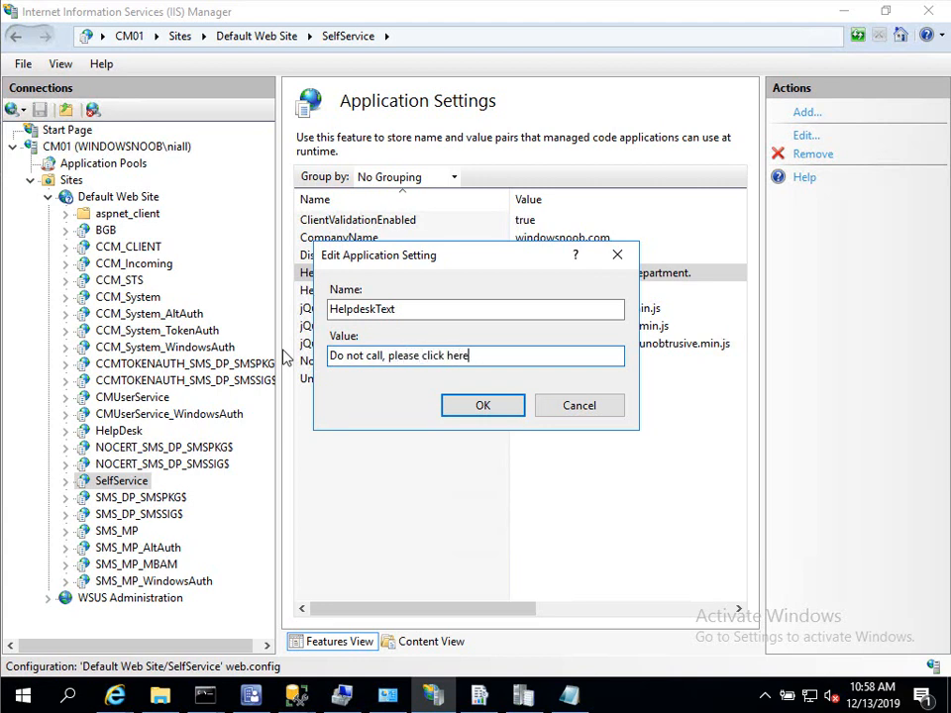
type("instead.")
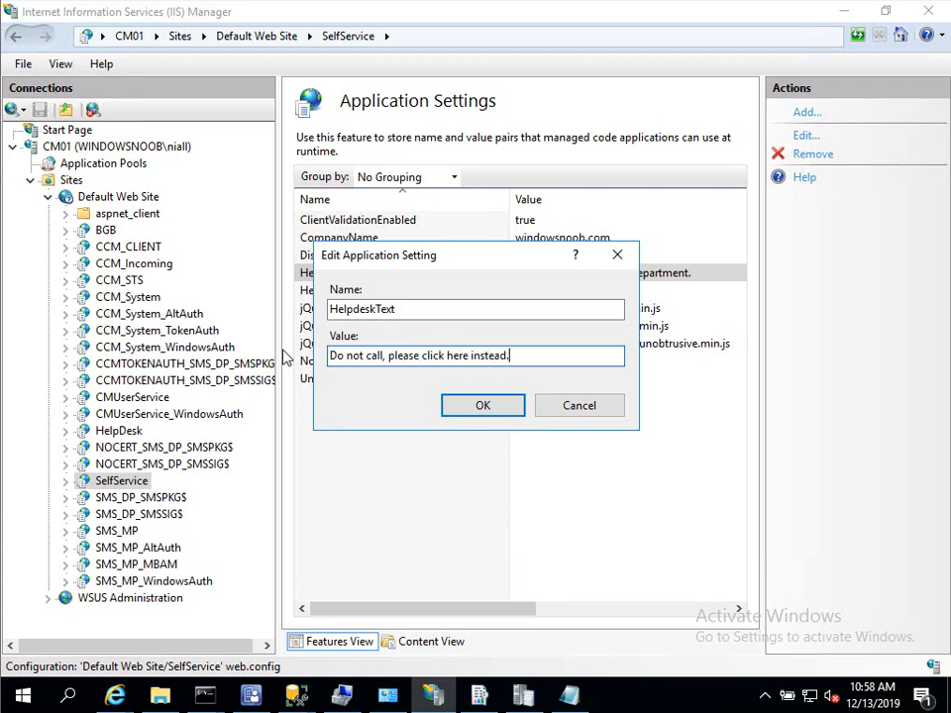
left_click(482, 405)
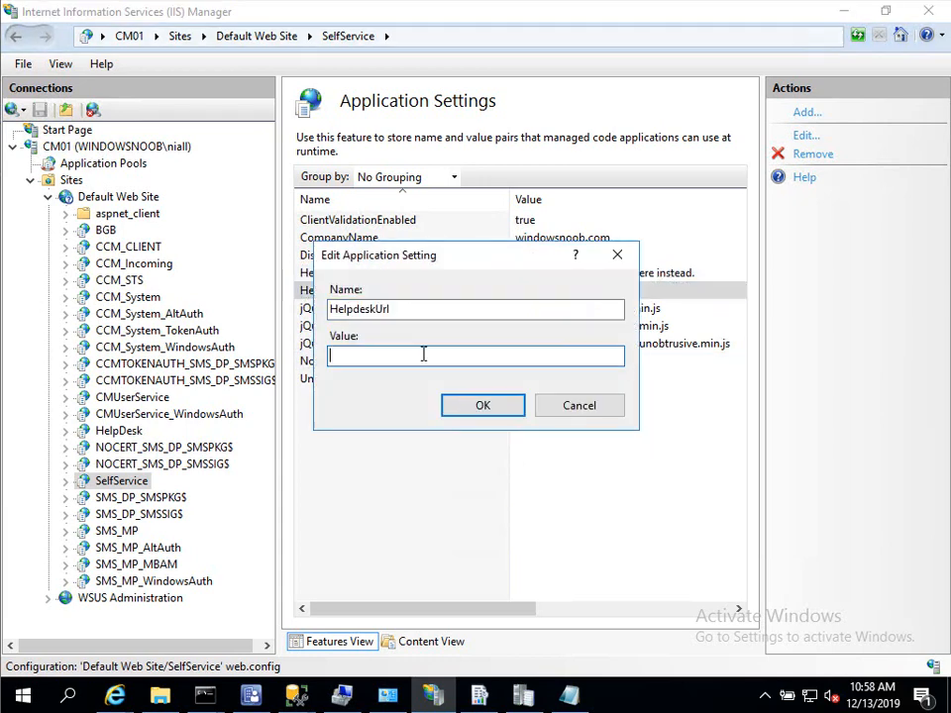
type("https://w")
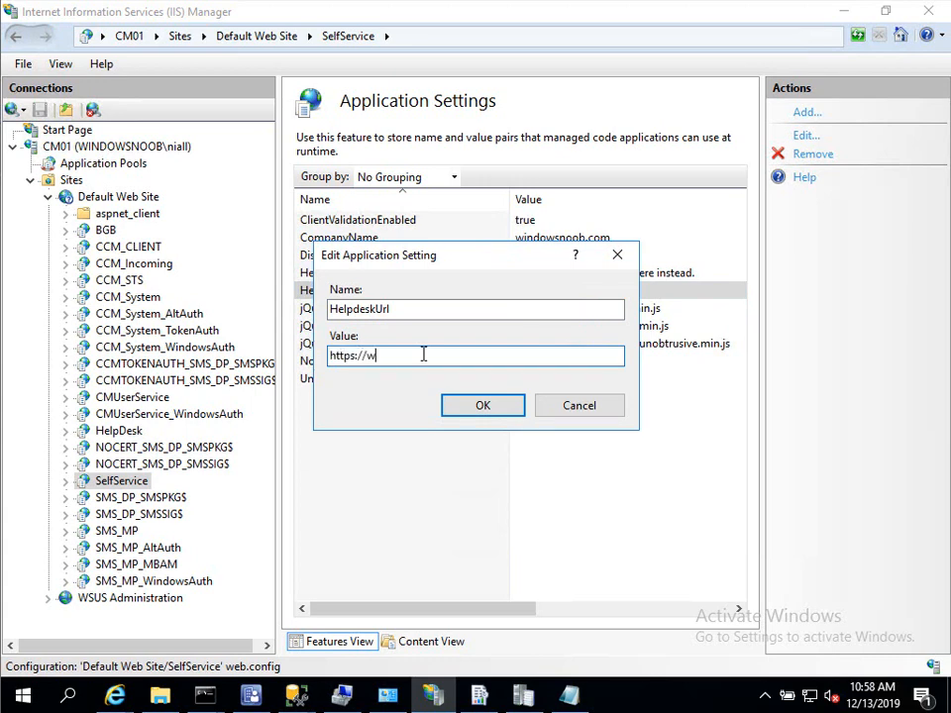
type("ww.niallbrady")
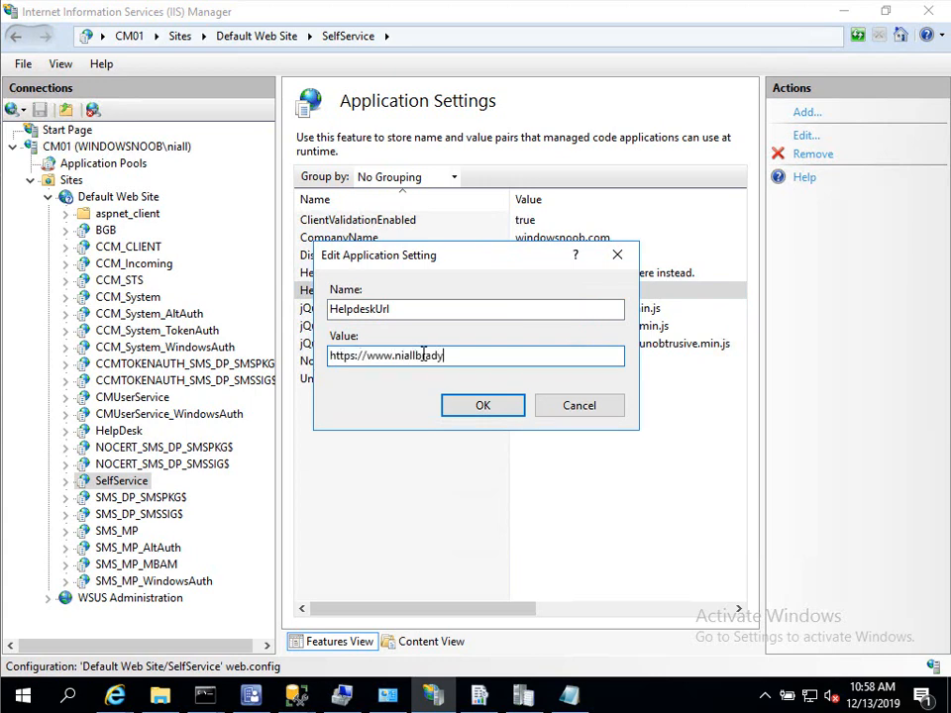
left_click(482, 405)
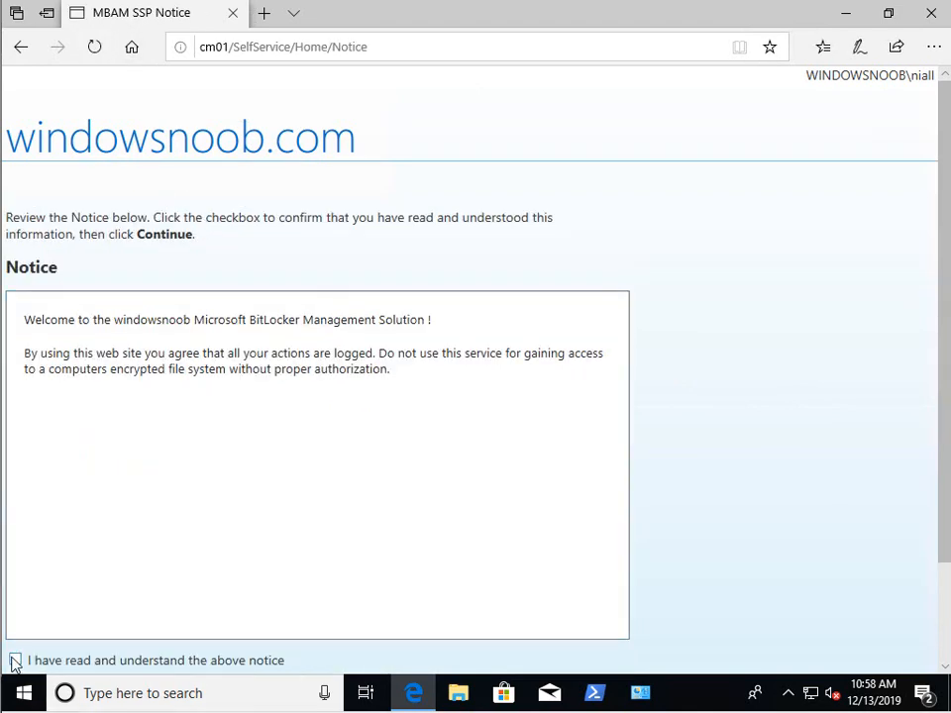
Accept the notice, follow the 'Do not call' helpdesk link, then return to the portal tab
left_click(14, 659)
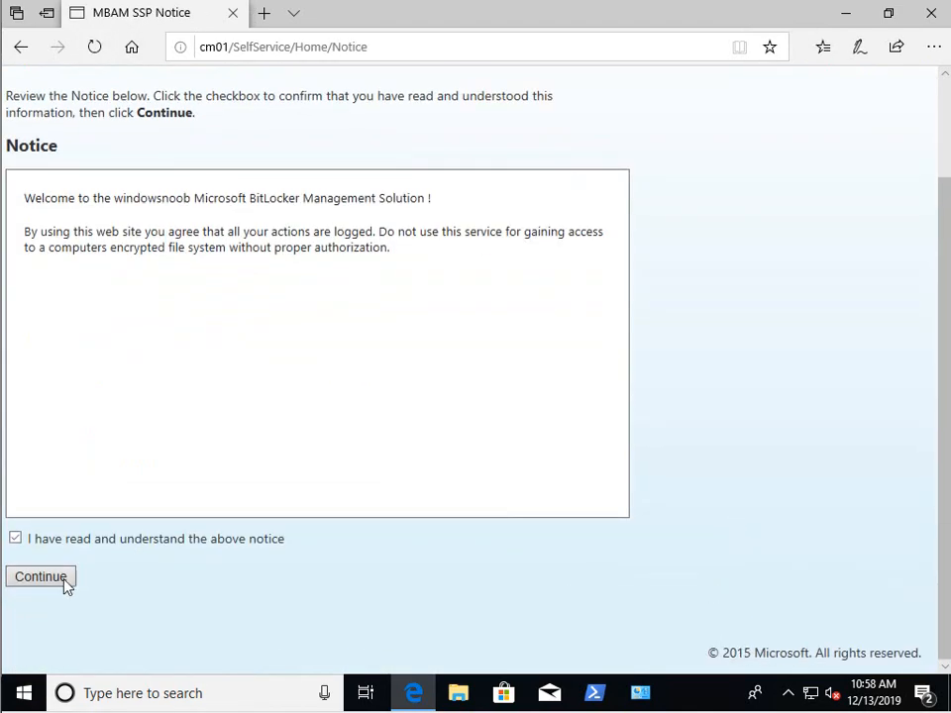
left_click(41, 576)
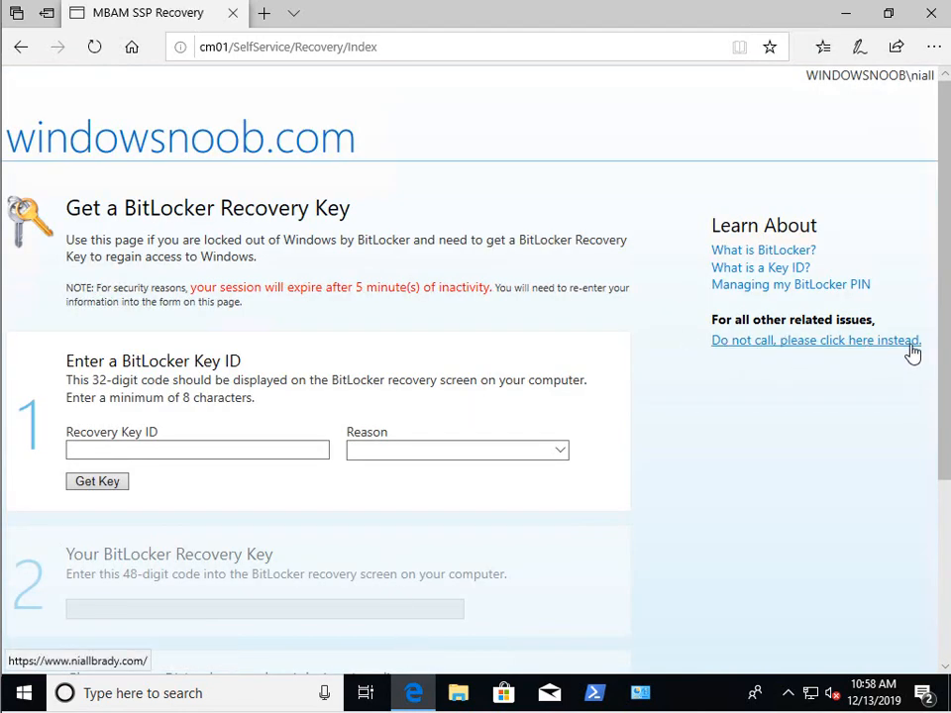
left_click(817, 340)
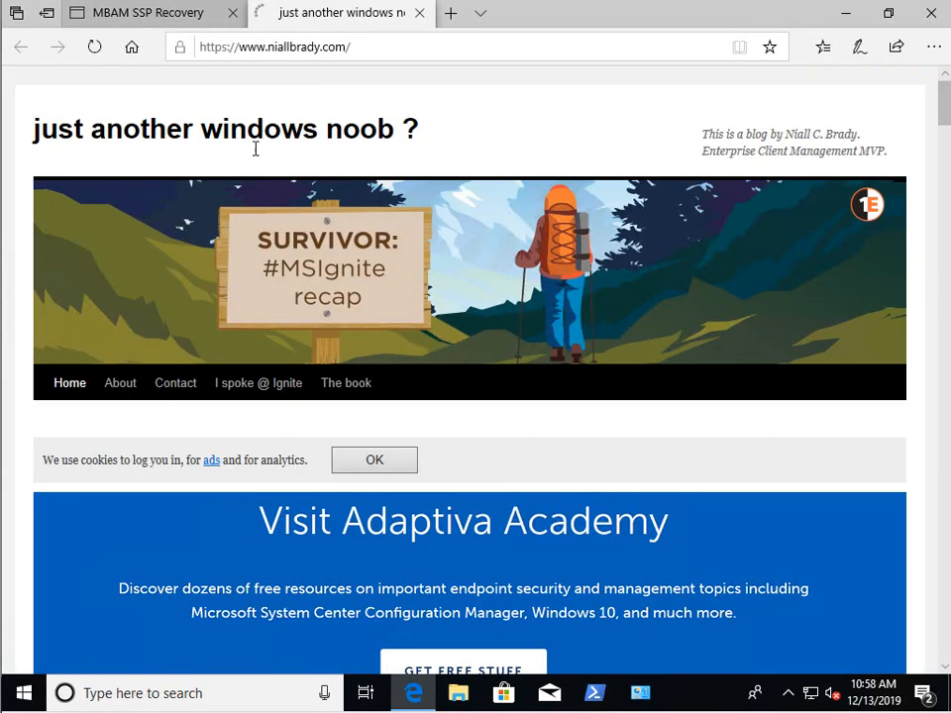
left_click(139, 12)
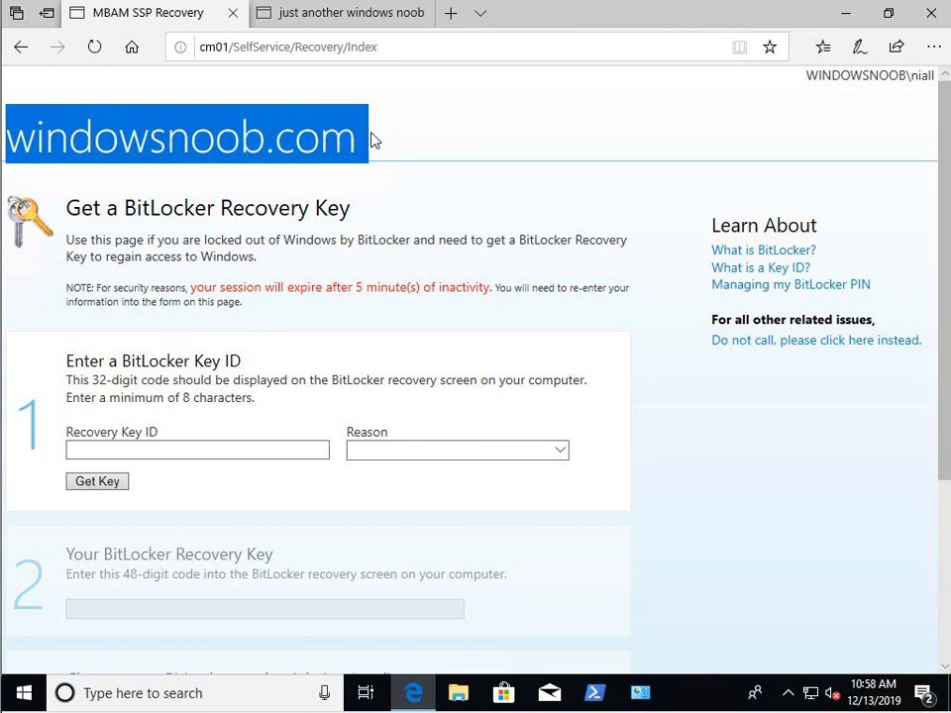
mouse_move(792, 340)
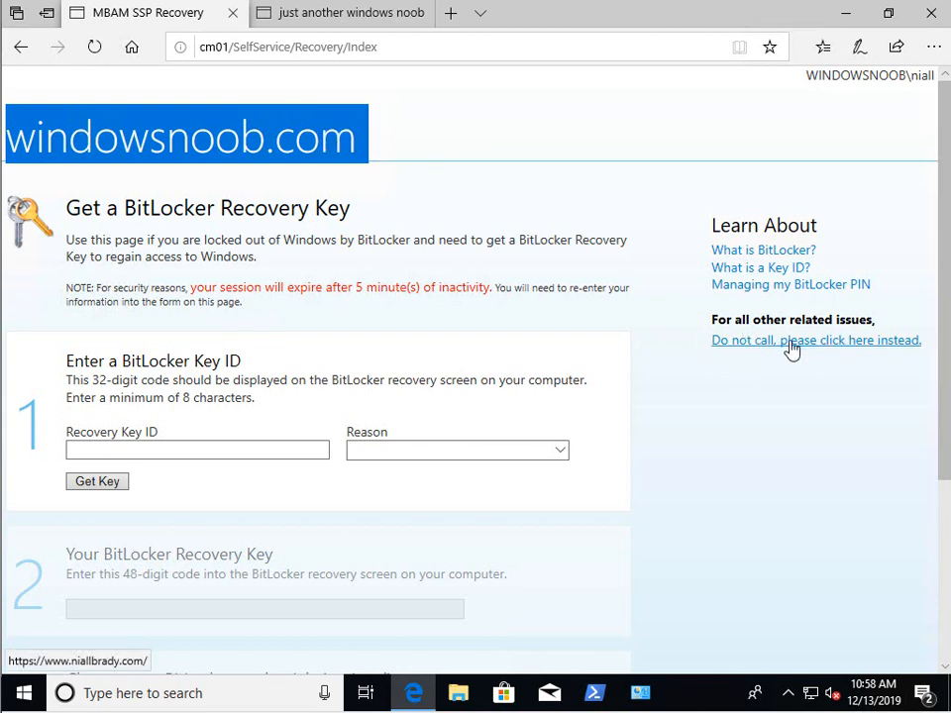
mouse_move(728, 344)
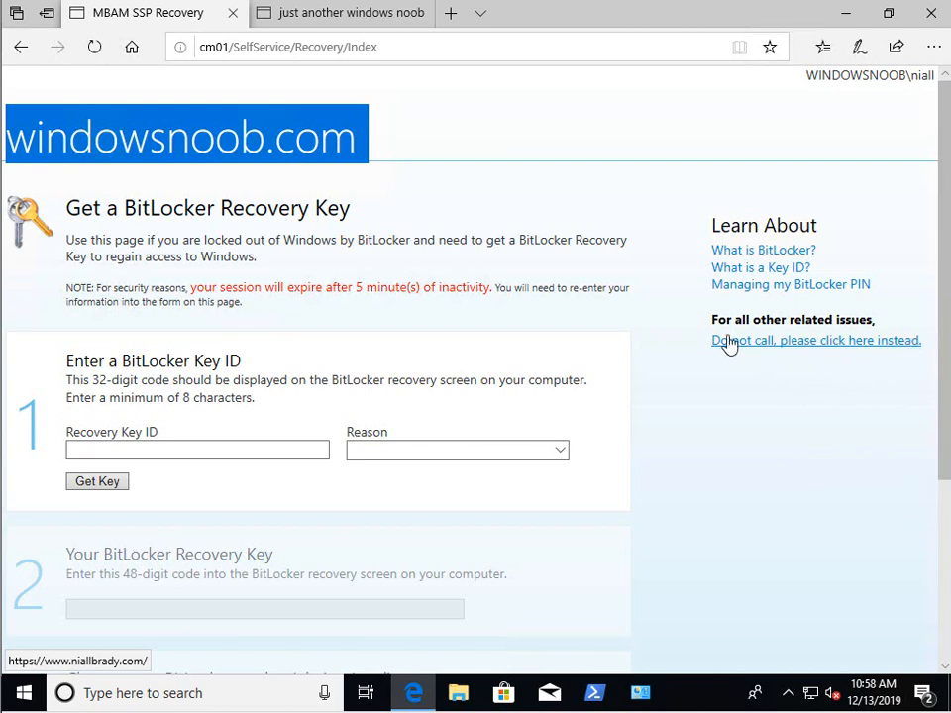
mouse_move(762, 284)
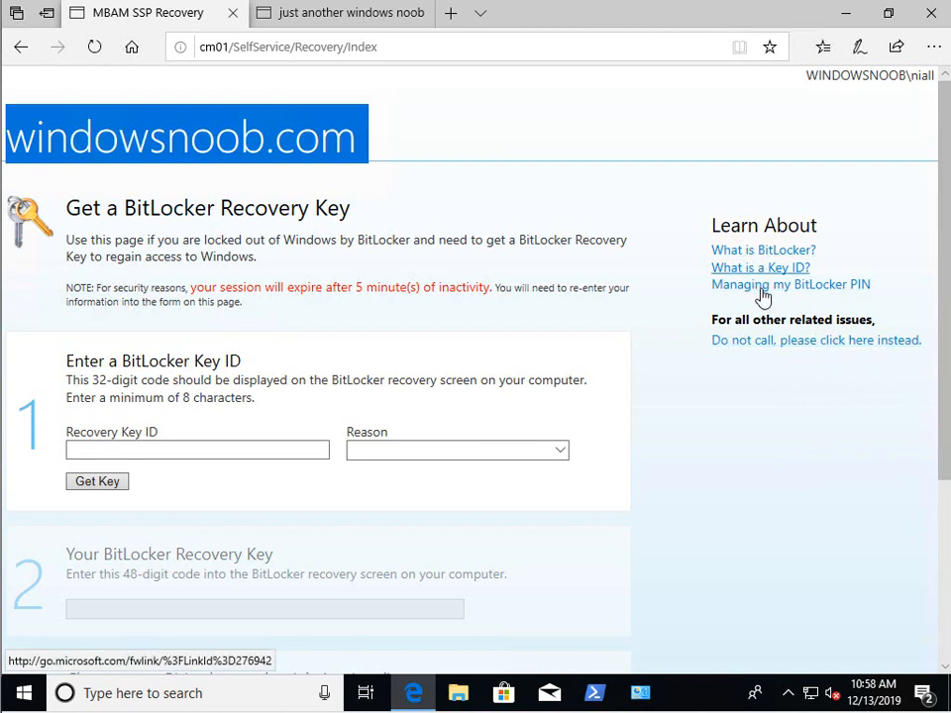
mouse_move(748, 284)
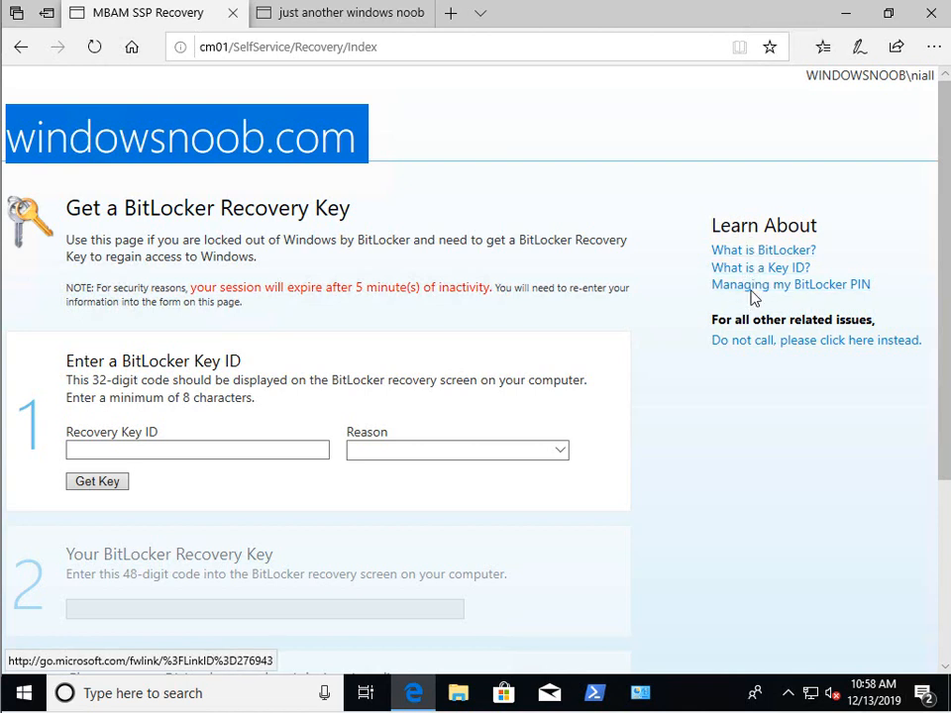
mouse_move(758, 225)
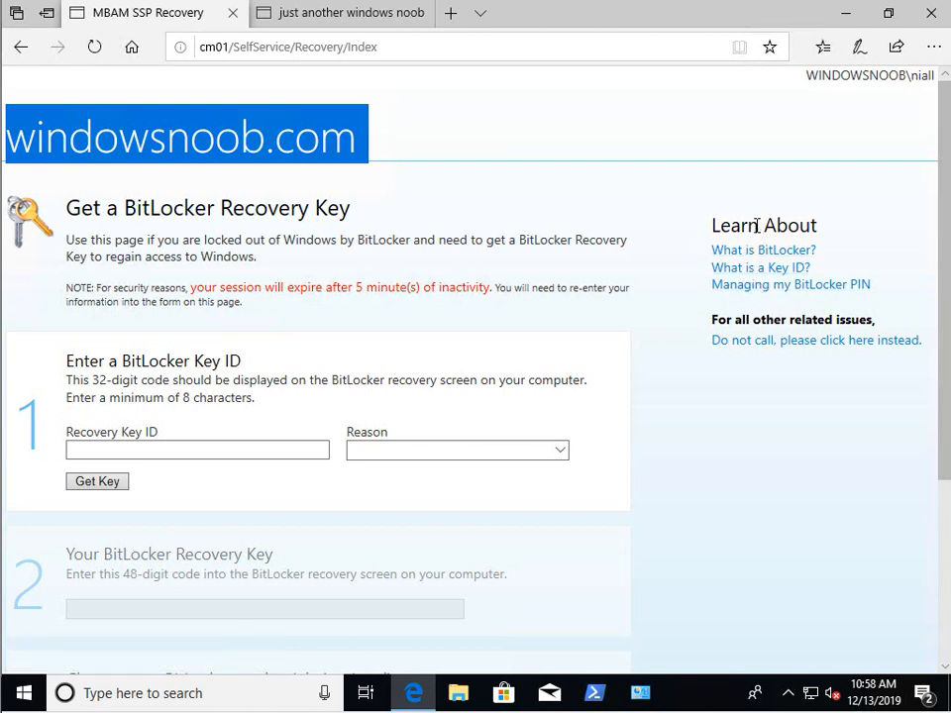
mouse_move(757, 249)
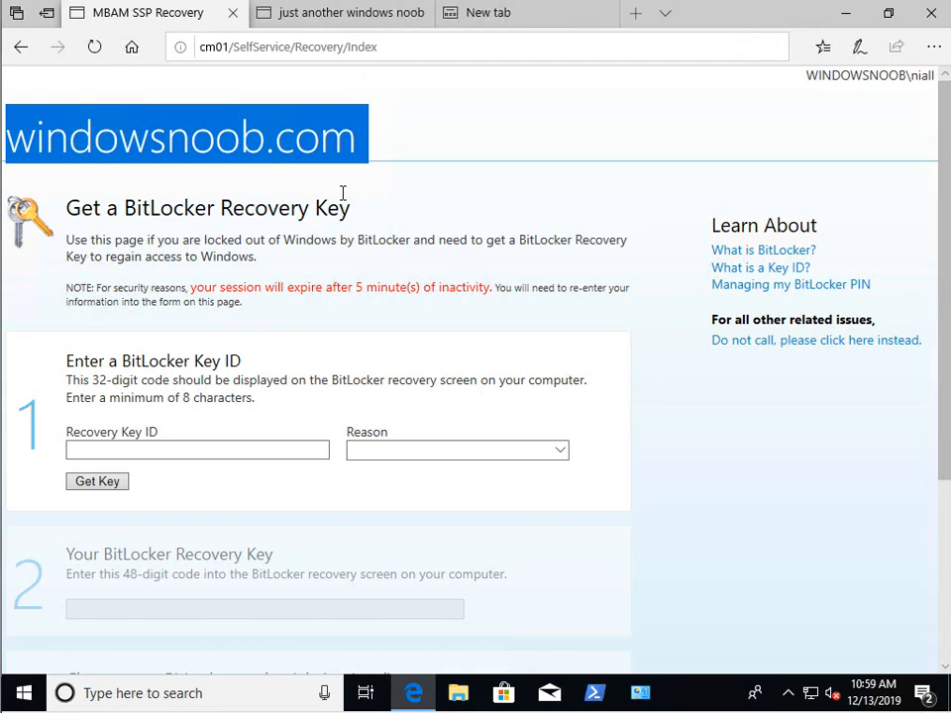
Navigate a new tab to the cm01 helpdesk portal address
left_click(488, 13)
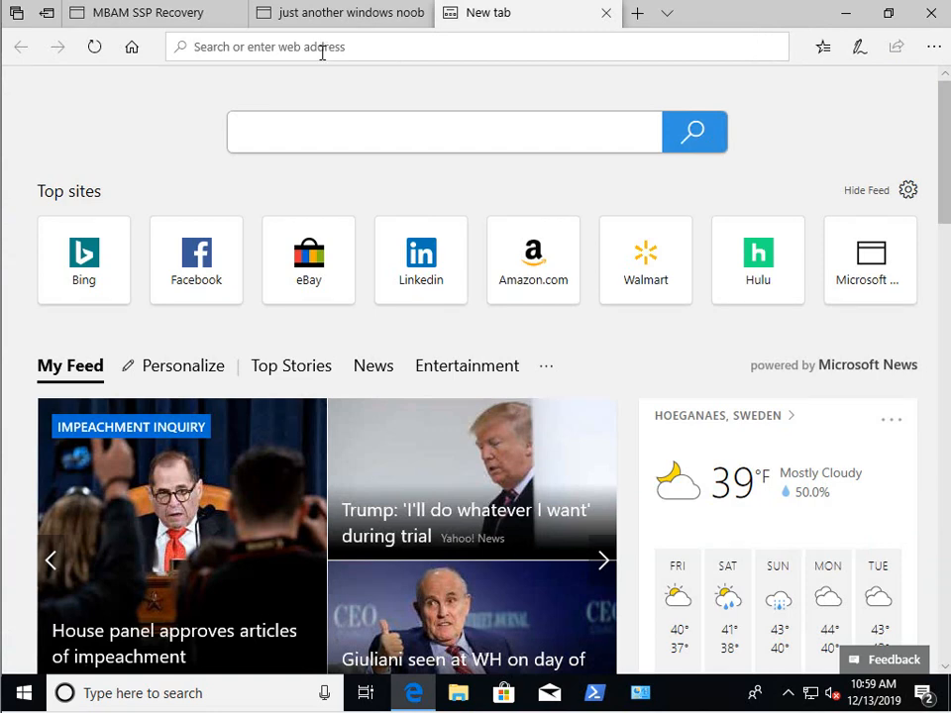
type("http://cm01/SelfService/")
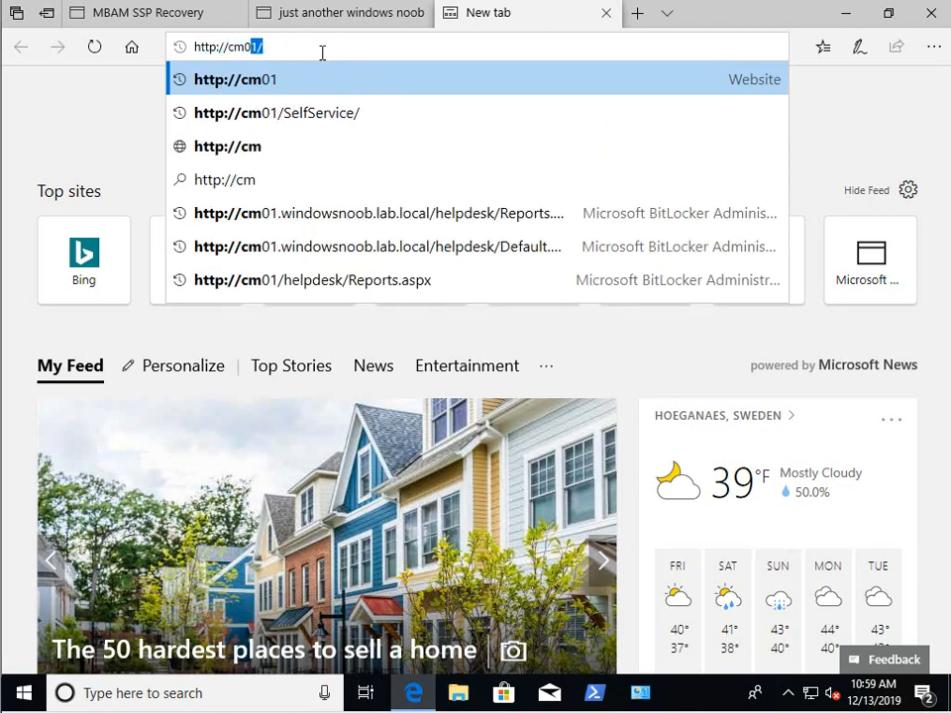
type("helpdesk")
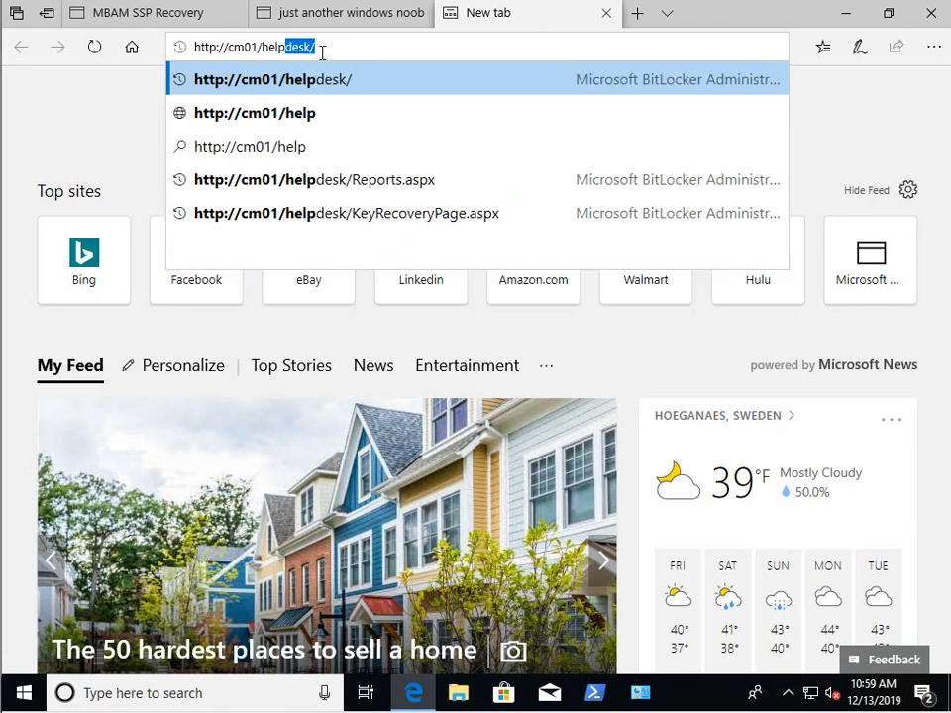
left_click(272, 79)
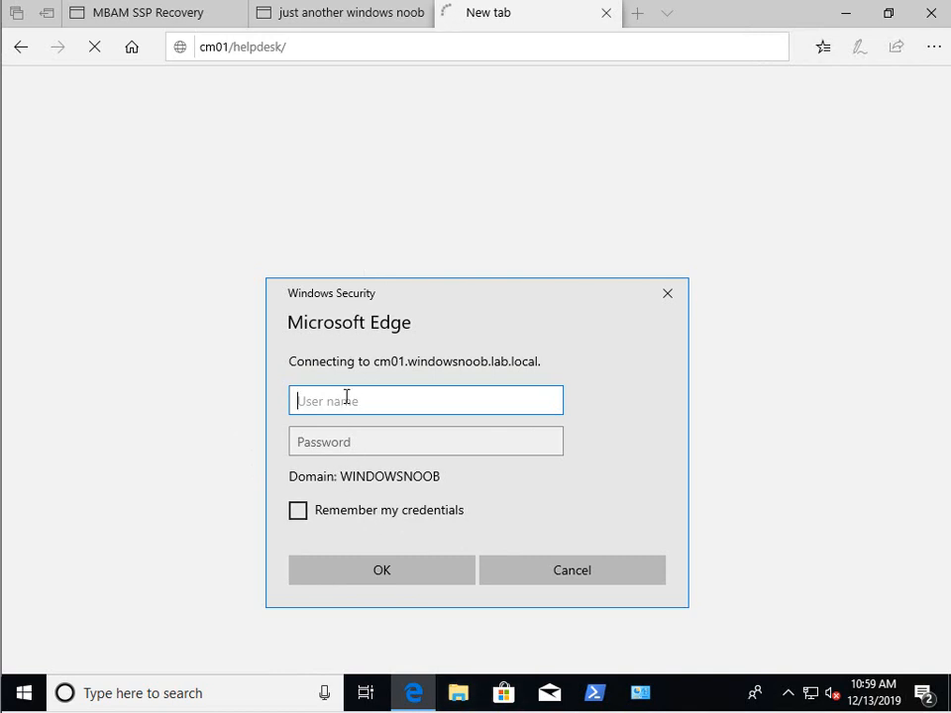
Sign in to the helpdesk portal as user niall with its password
type("niall")
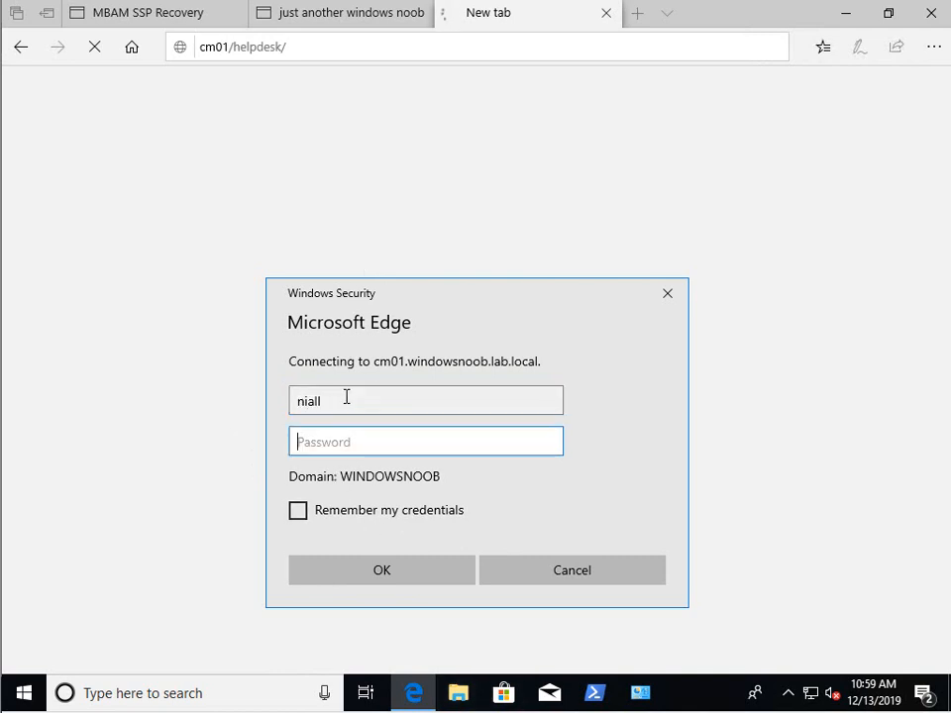
type("password")
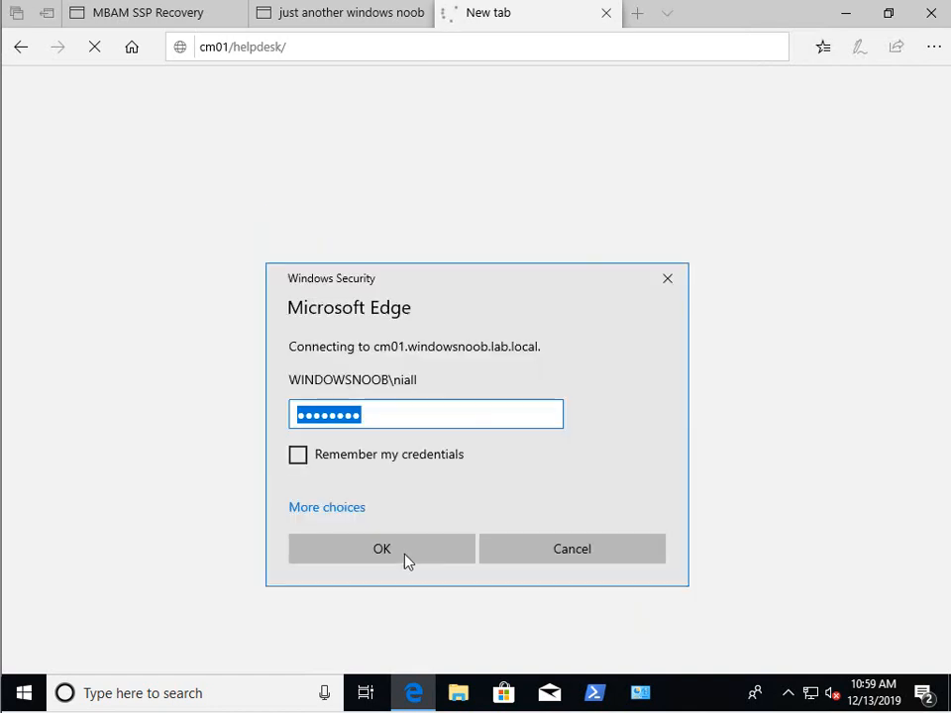
left_click(382, 549)
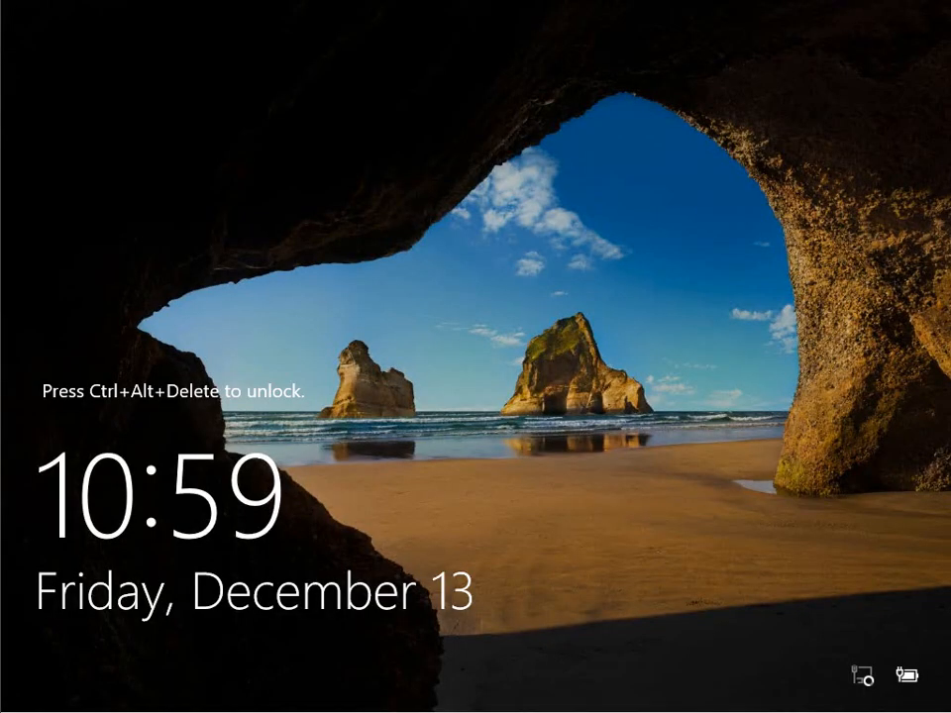
Unlock with Ctrl+Alt+Delete and enter the Administrator password
key("ctrl+alt+delete")
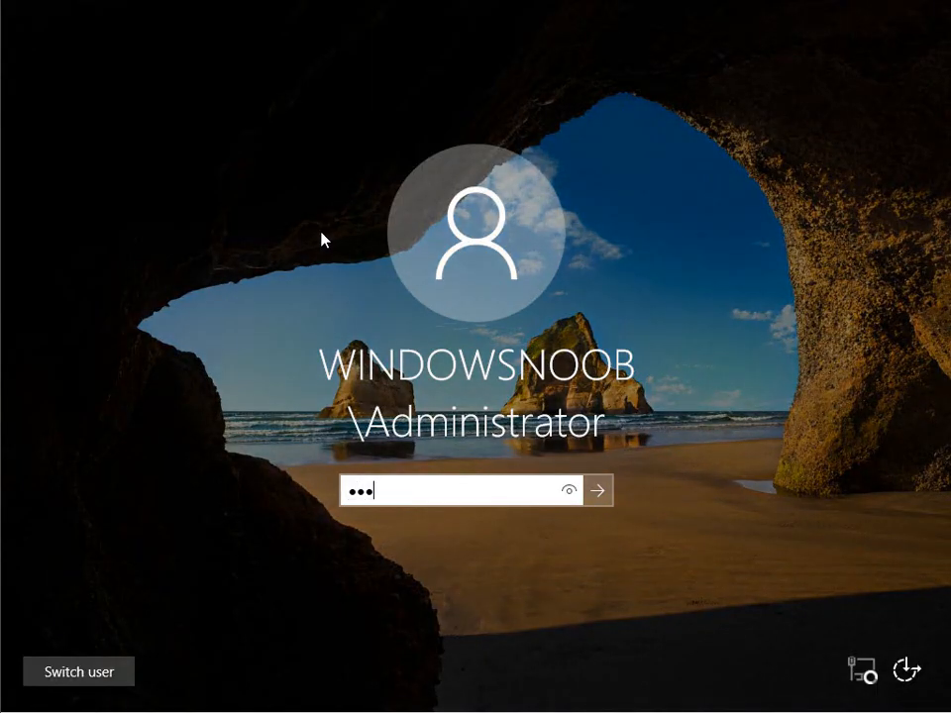
left_click(597, 490)
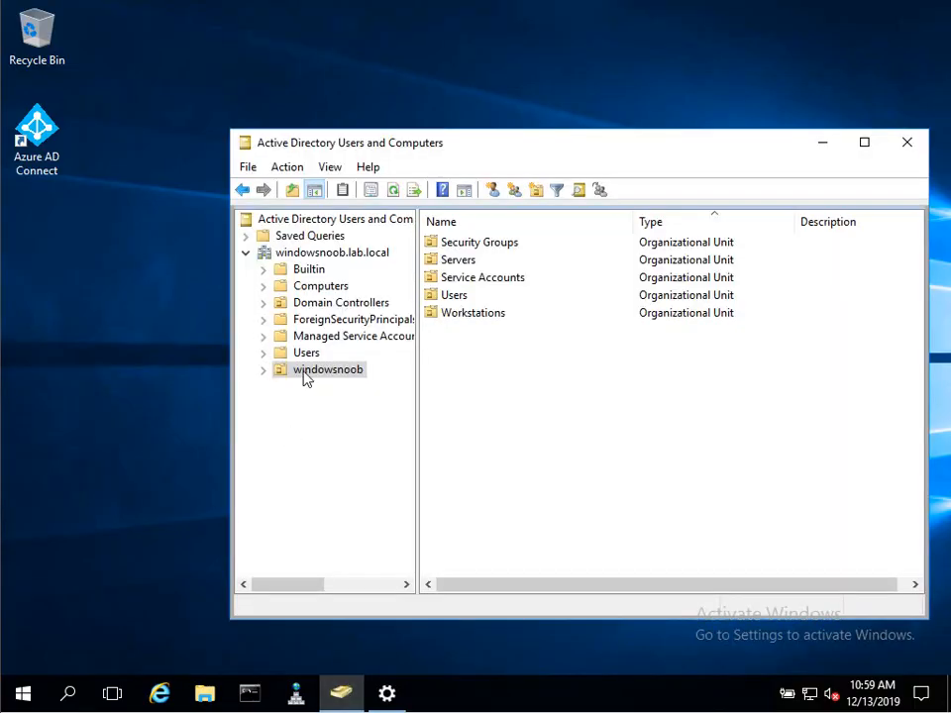
Expand windowsnoob > Service Accounts and review the MBAM_HD, MBAM_HD_Adv and MBAM_HD_Report groups
left_click(264, 369)
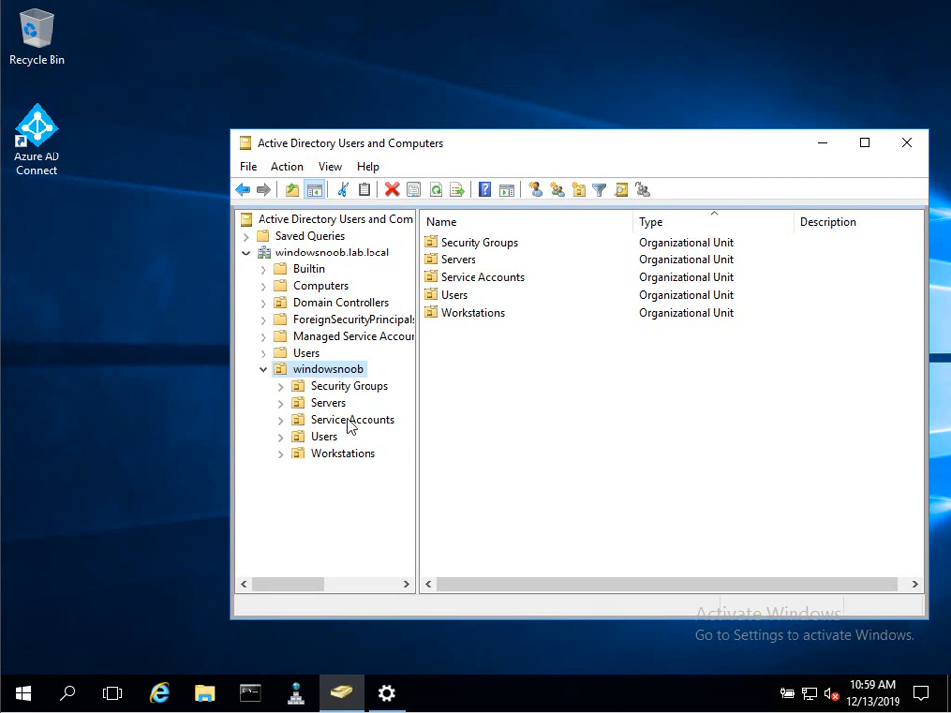
left_click(344, 435)
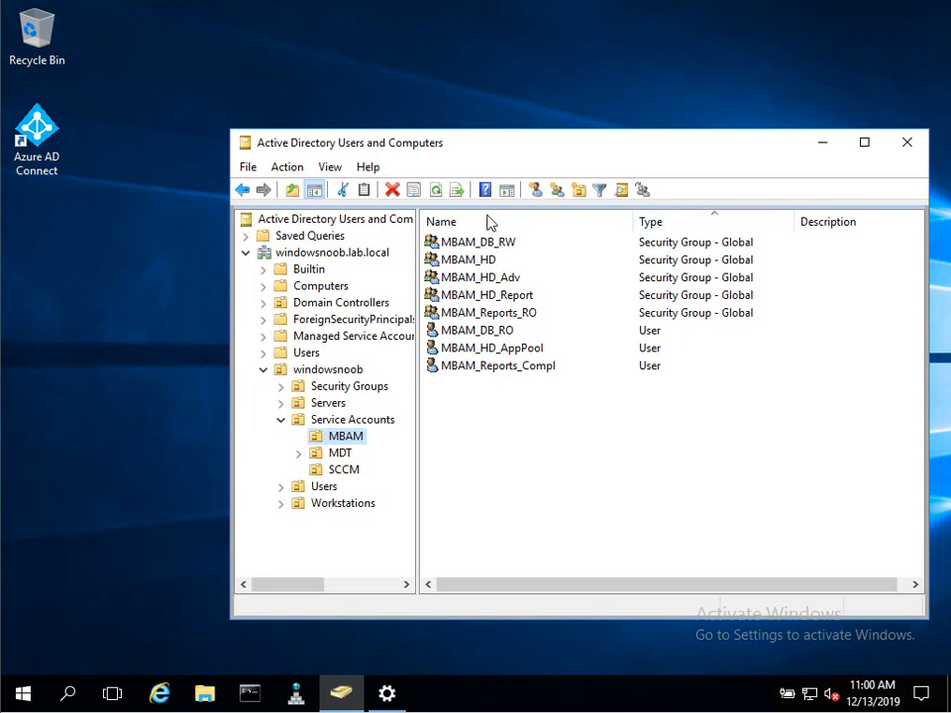
left_click(468, 258)
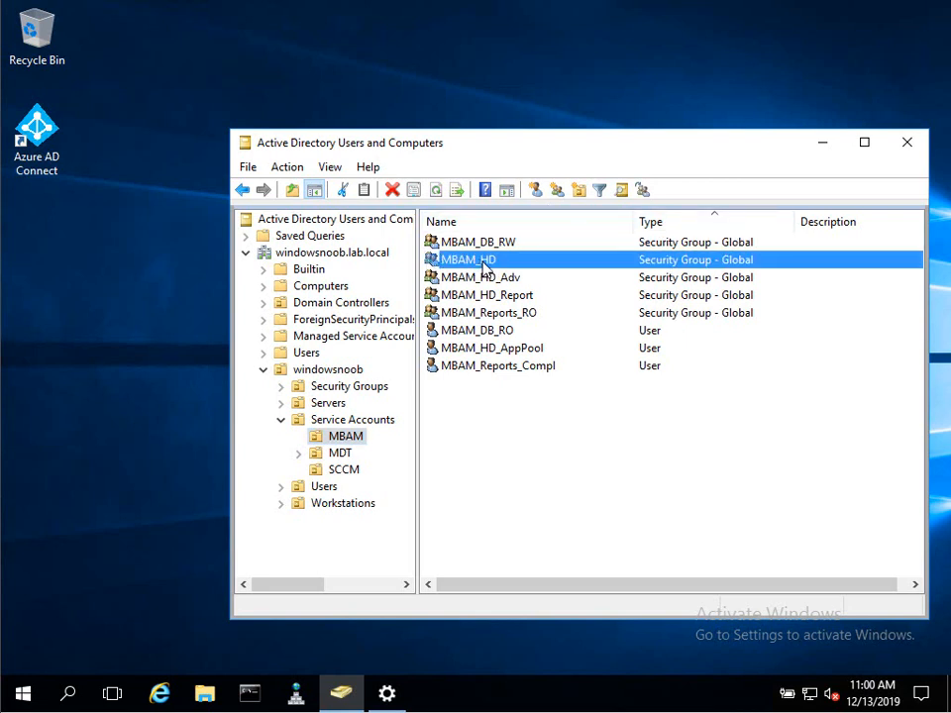
left_click(478, 276)
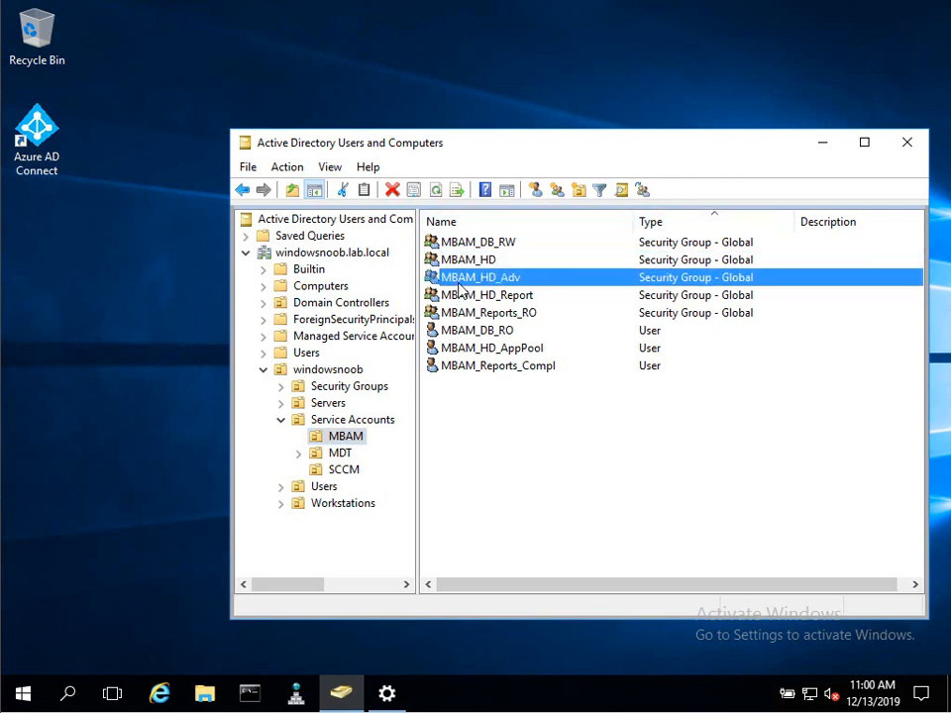
mouse_move(513, 290)
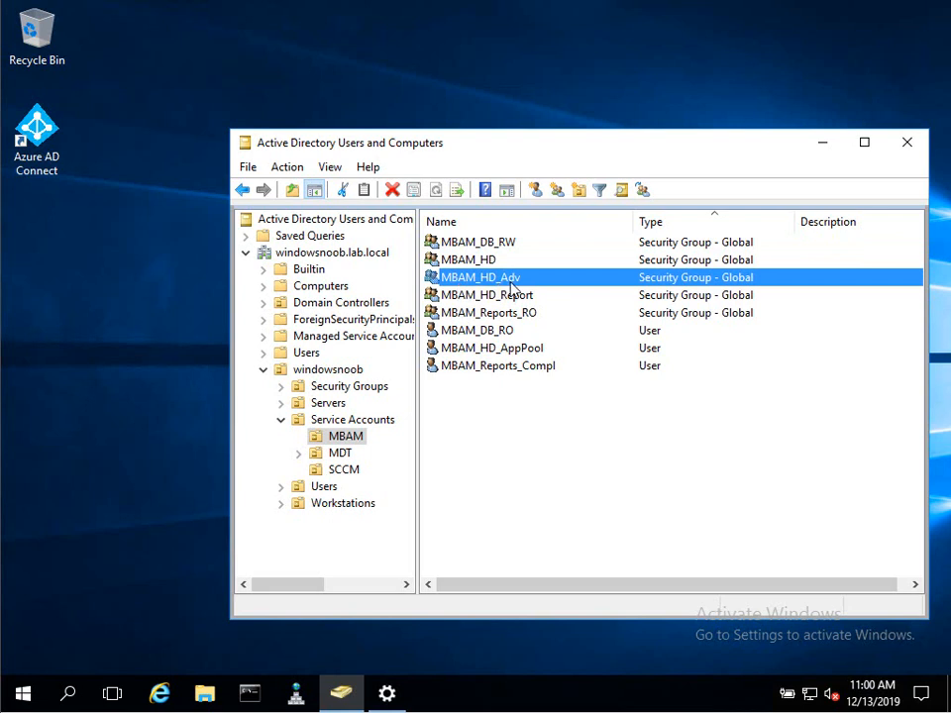
mouse_move(512, 288)
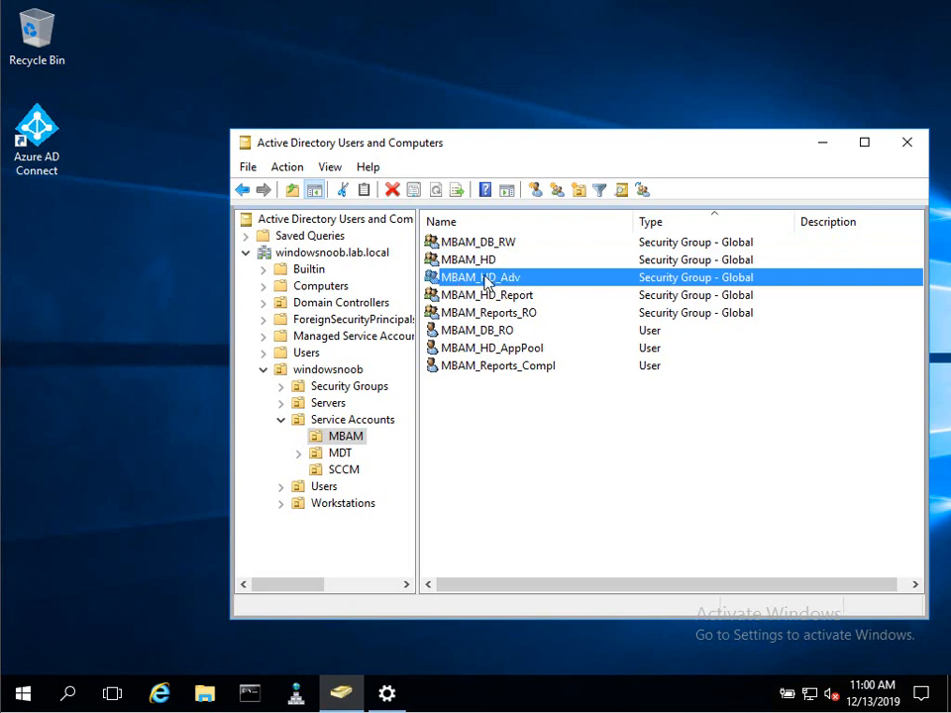
left_click(494, 295)
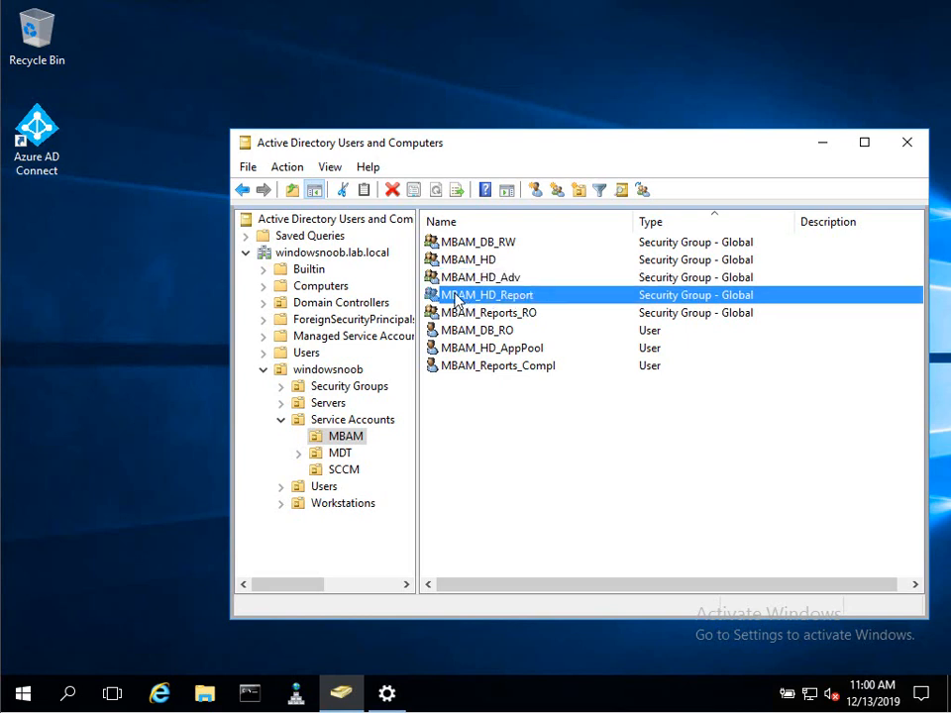
mouse_move(515, 305)
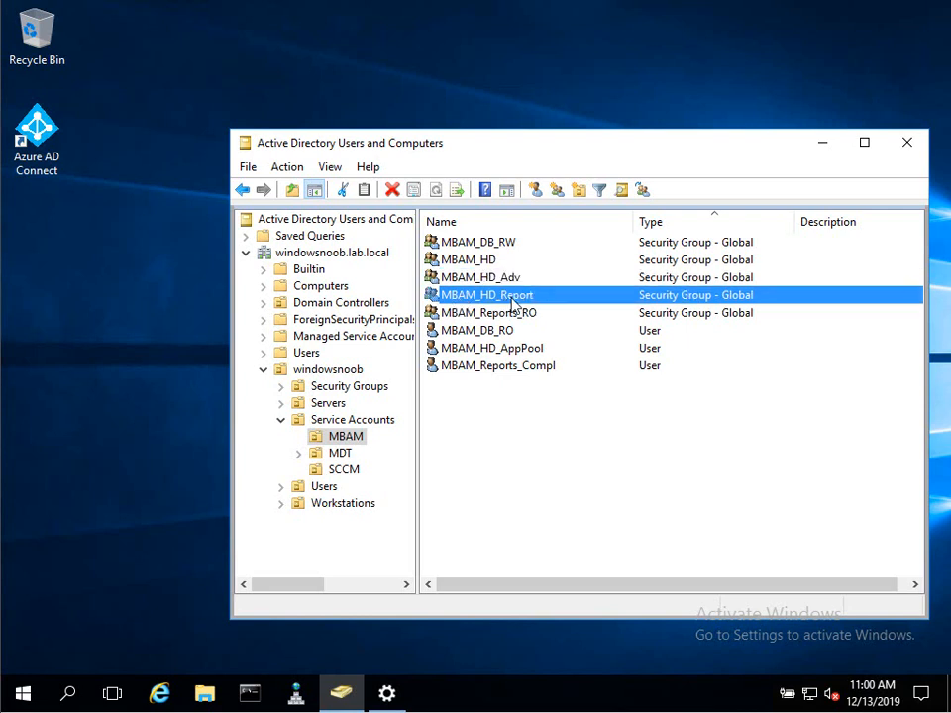
mouse_move(542, 300)
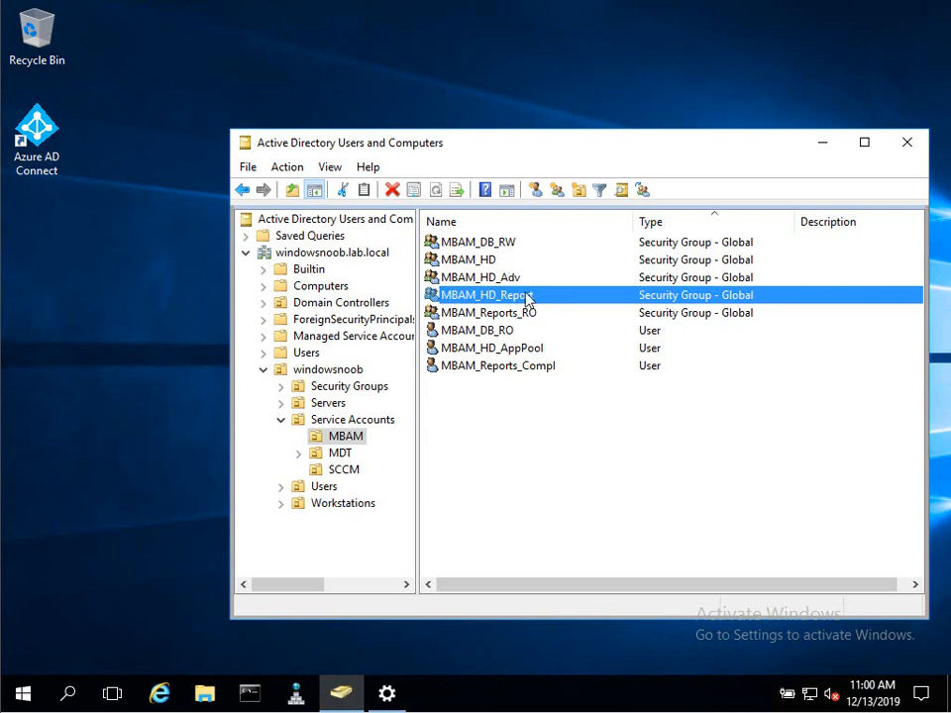
mouse_move(543, 295)
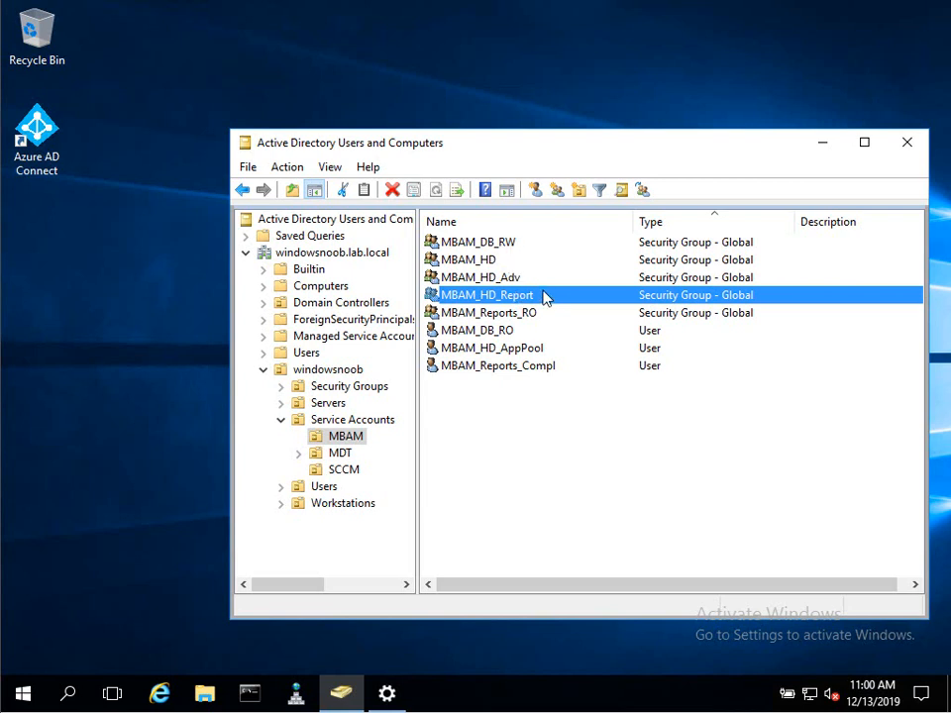
left_click(479, 277)
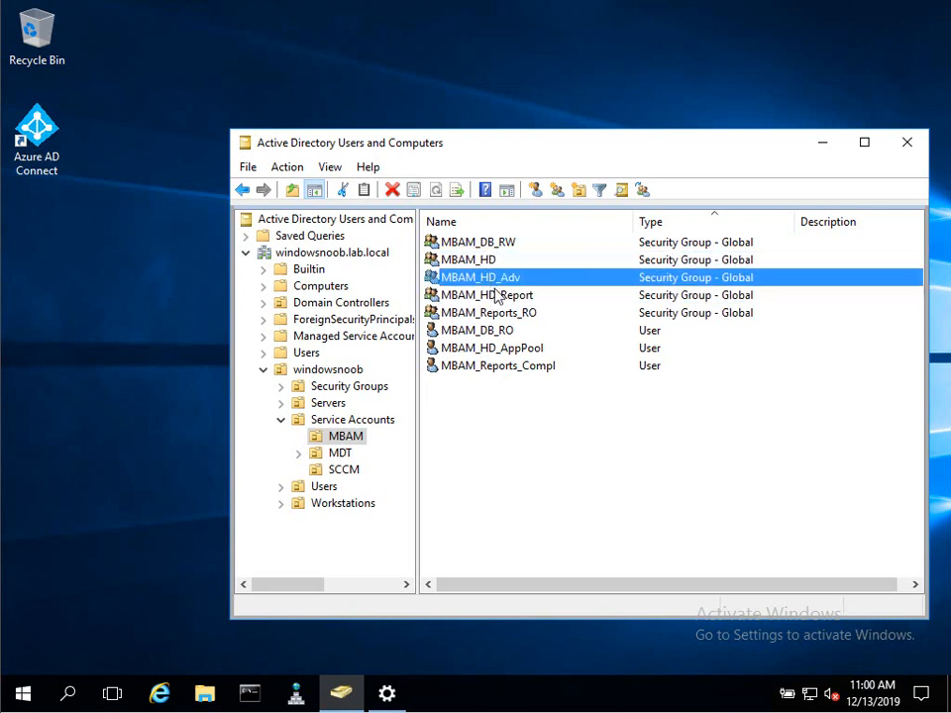
mouse_move(493, 263)
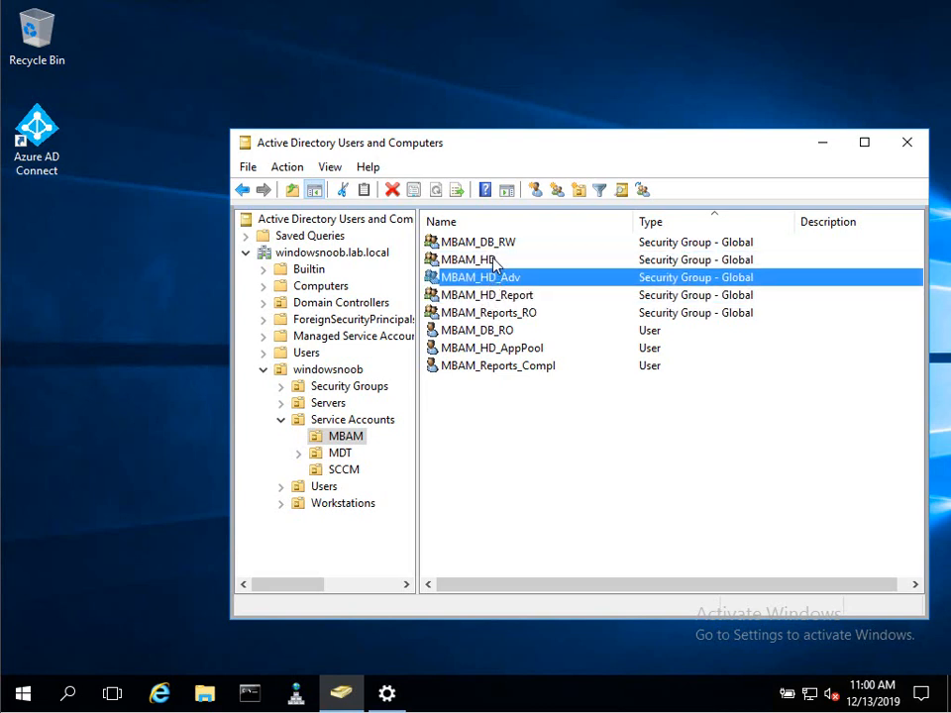
Open MBAM_HD properties, go to Members, and add the helpdesk user
double_click(466, 258)
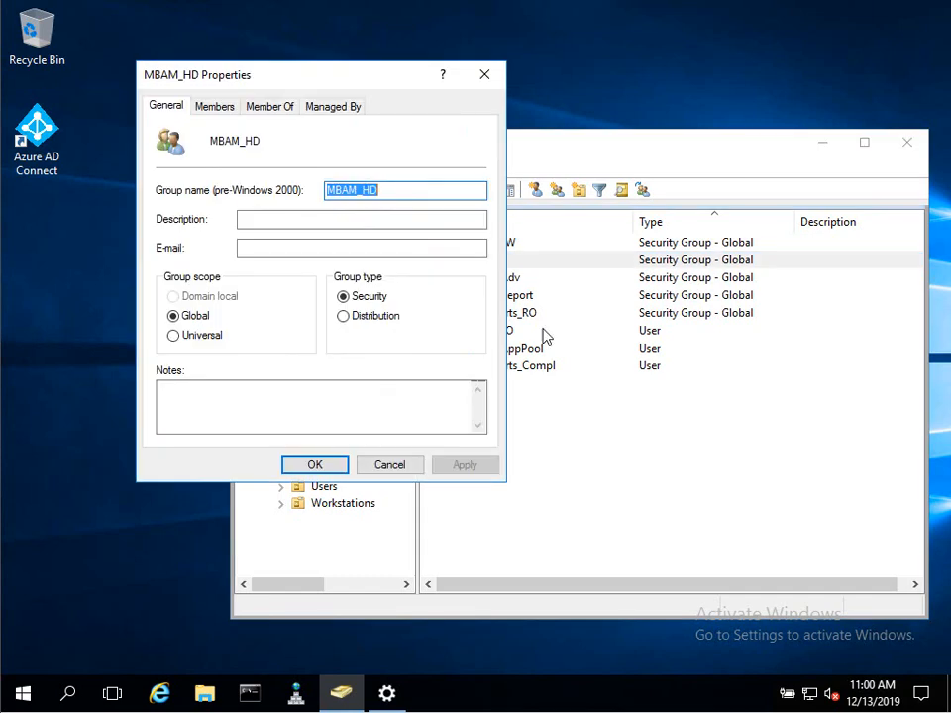
left_click(214, 106)
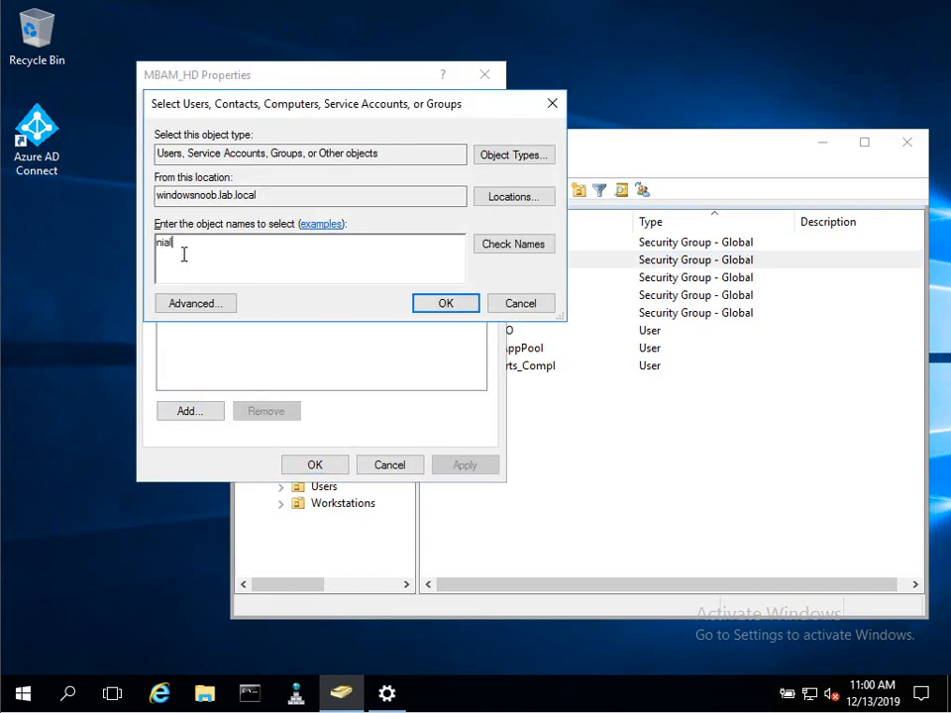
left_click(445, 303)
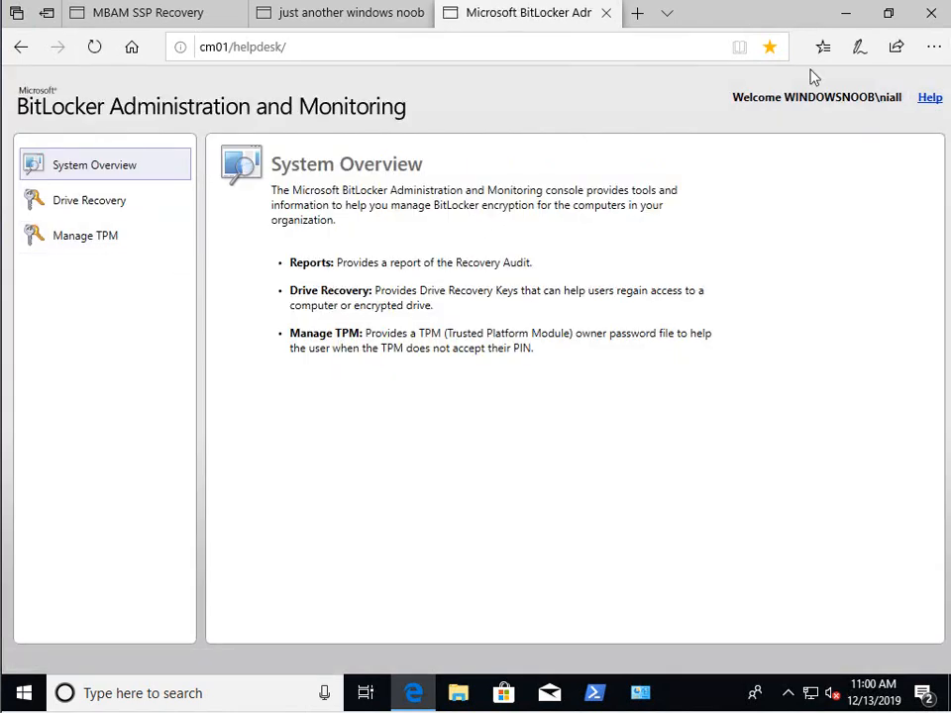
mouse_move(736, 102)
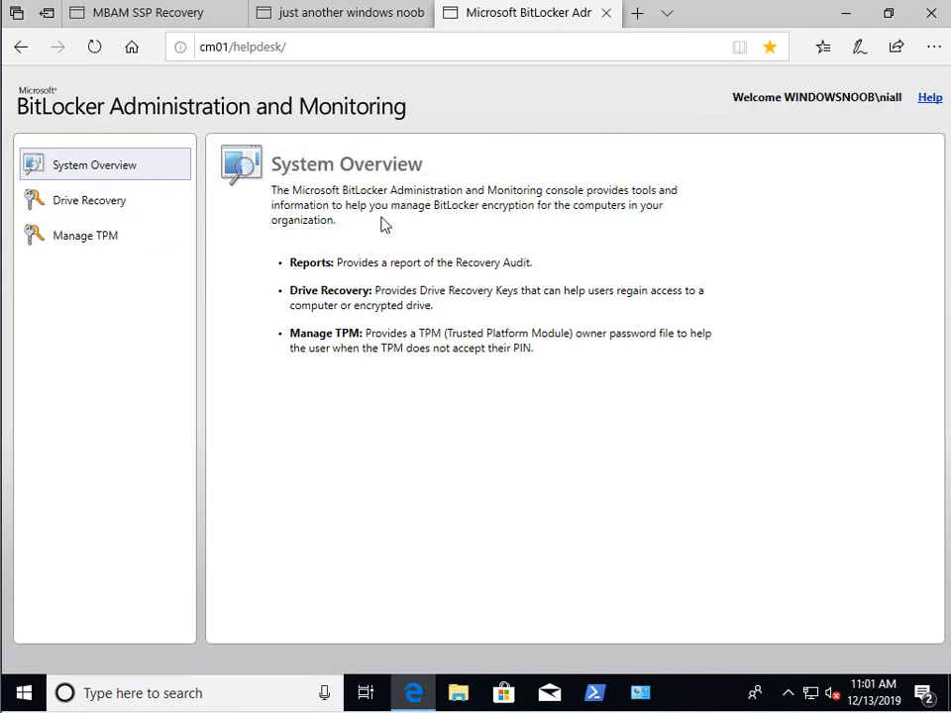
Highlight the Drive Recovery description text, then go to the Drive Recovery page
left_click_drag(288, 262, 532, 261)
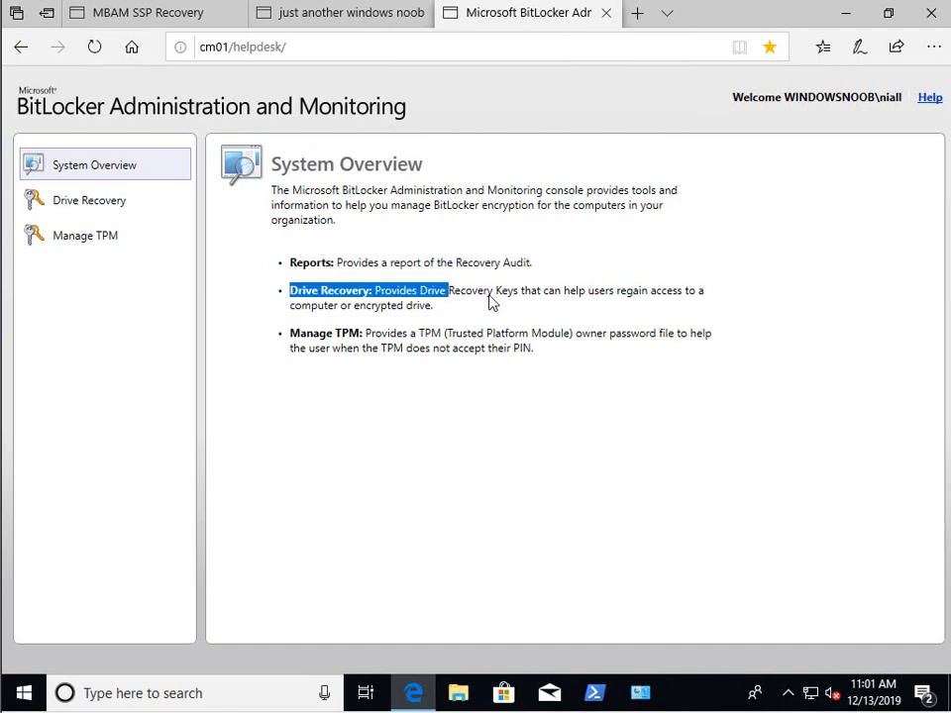
left_click_drag(436, 291, 433, 305)
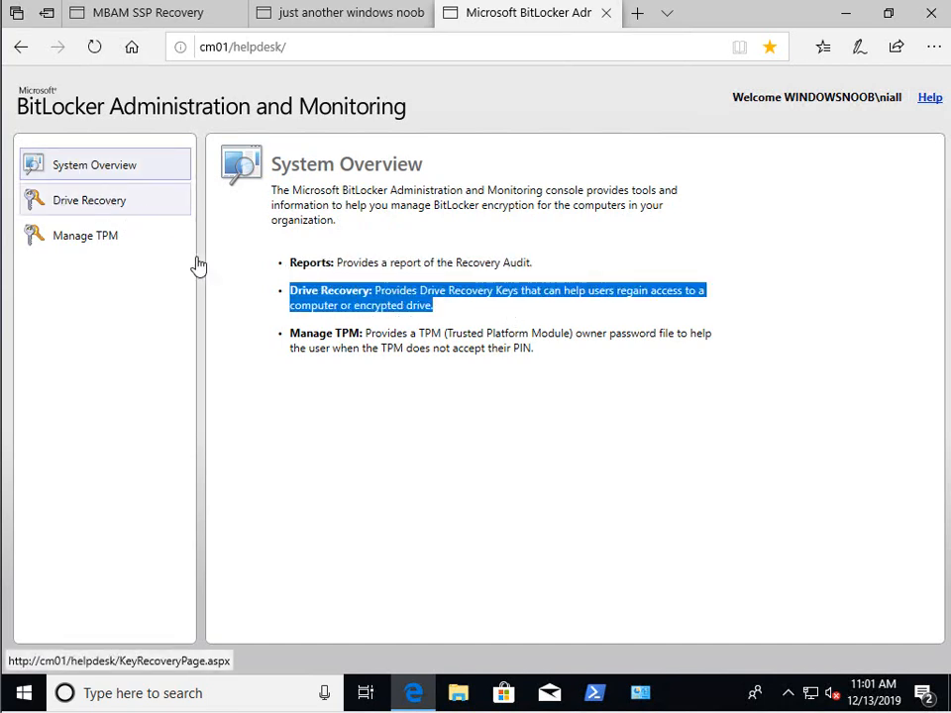
mouse_move(85, 234)
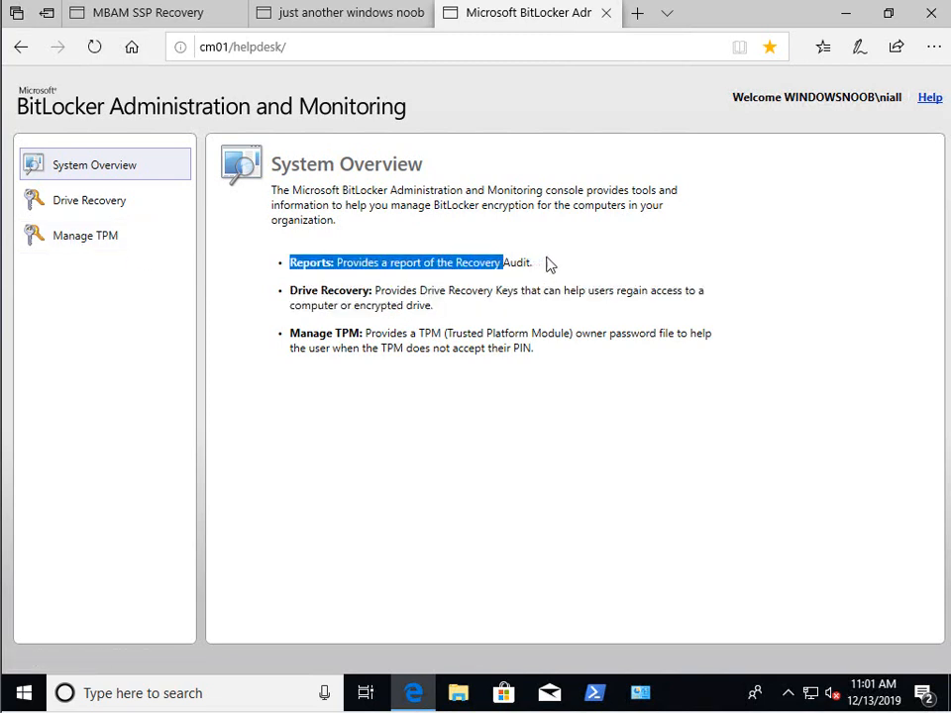
left_click(88, 200)
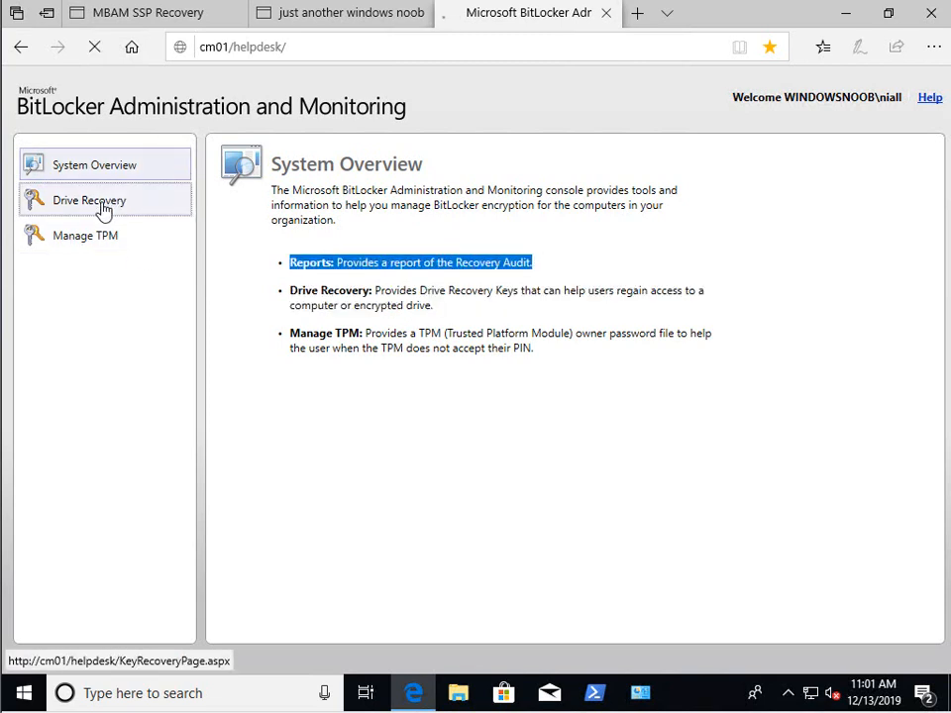
left_click(89, 199)
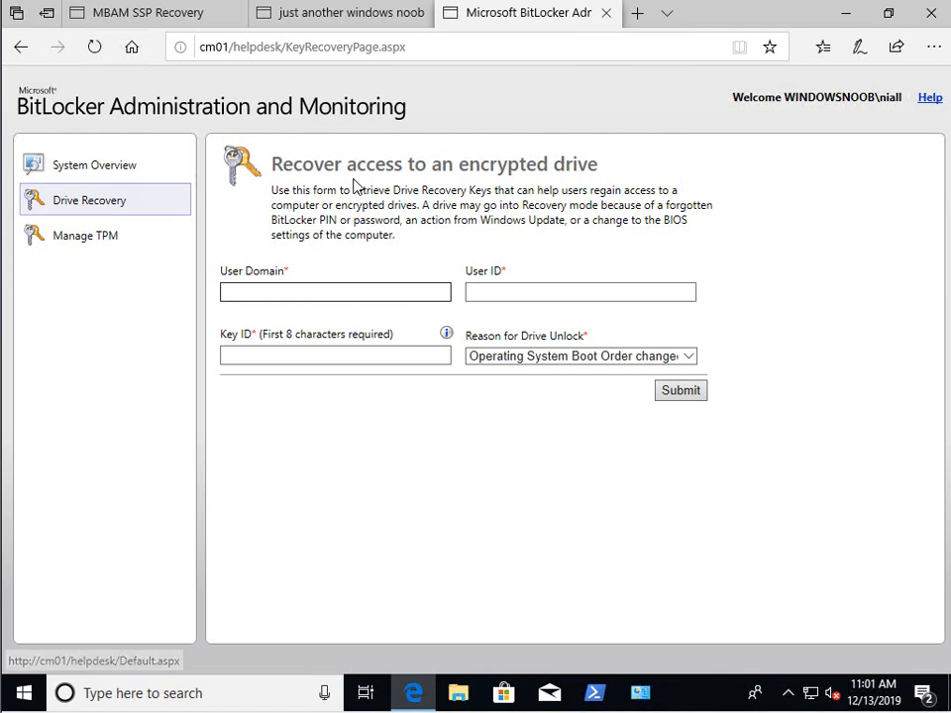
mouse_move(170, 200)
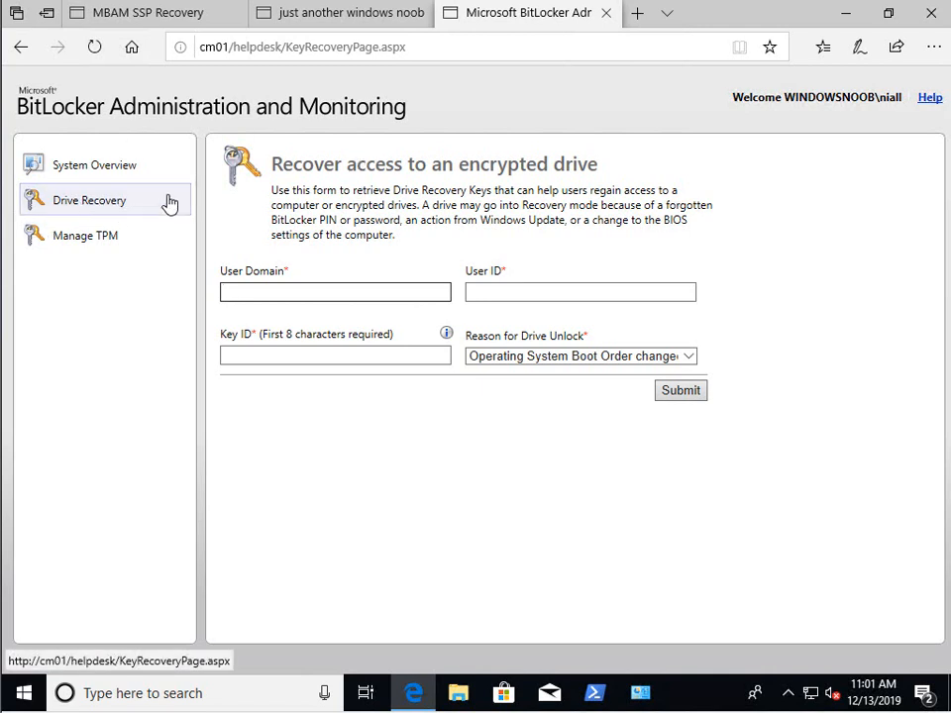
mouse_move(291, 277)
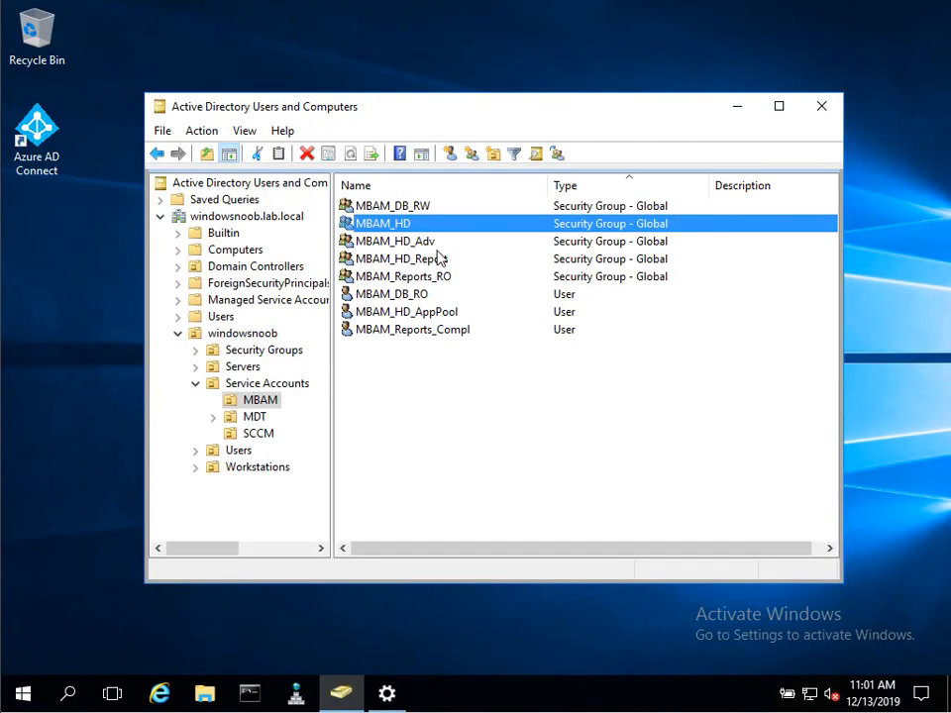
Add the help desk user as a member of MBAM_HD_Report and apply the change
left_click(401, 258)
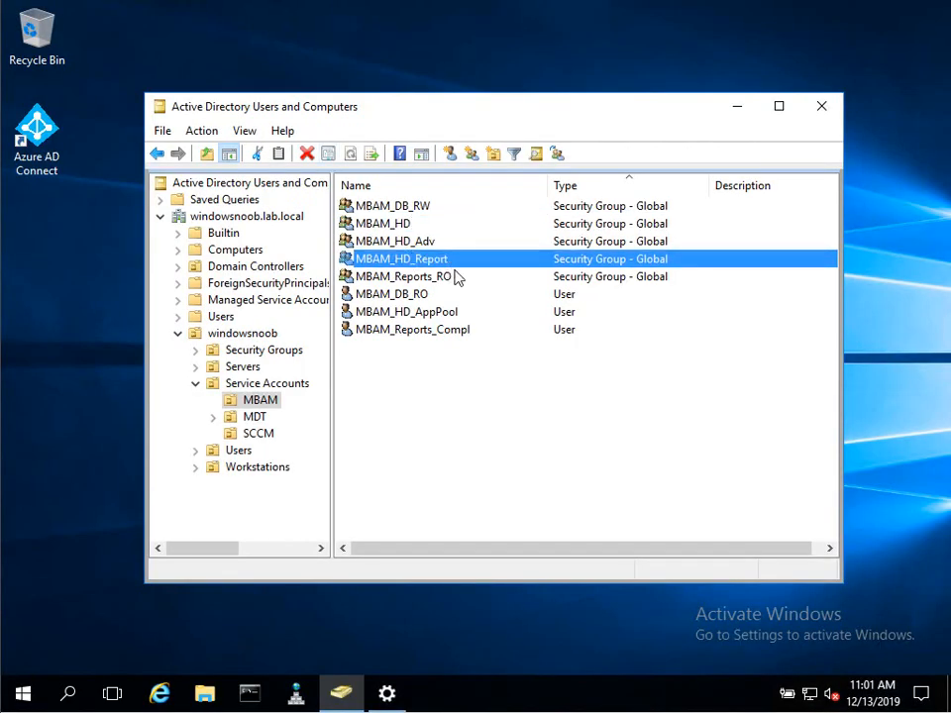
double_click(400, 259)
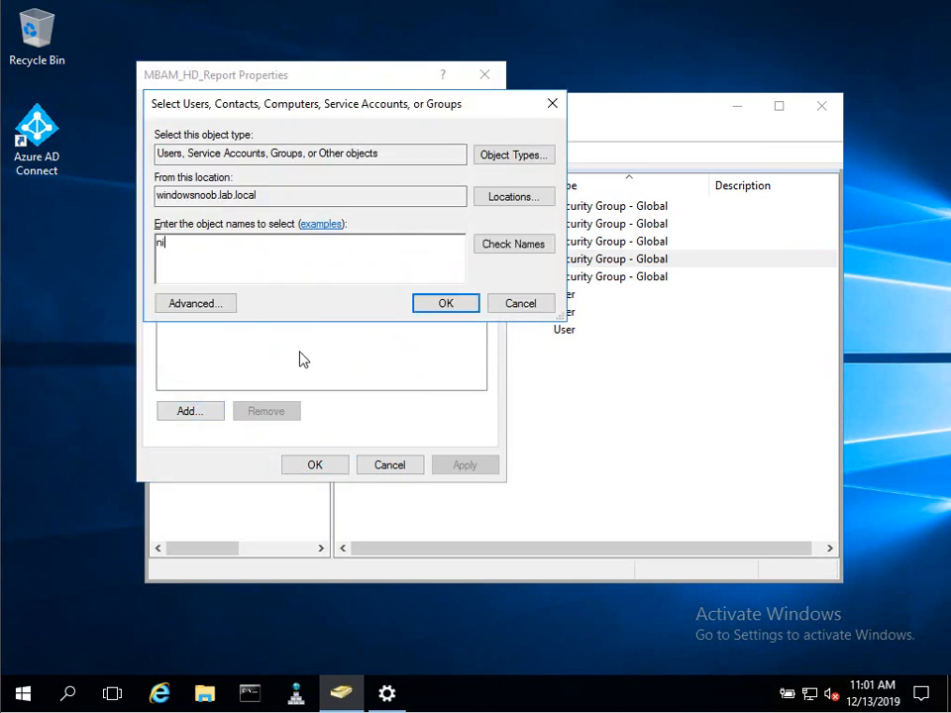
left_click(445, 303)
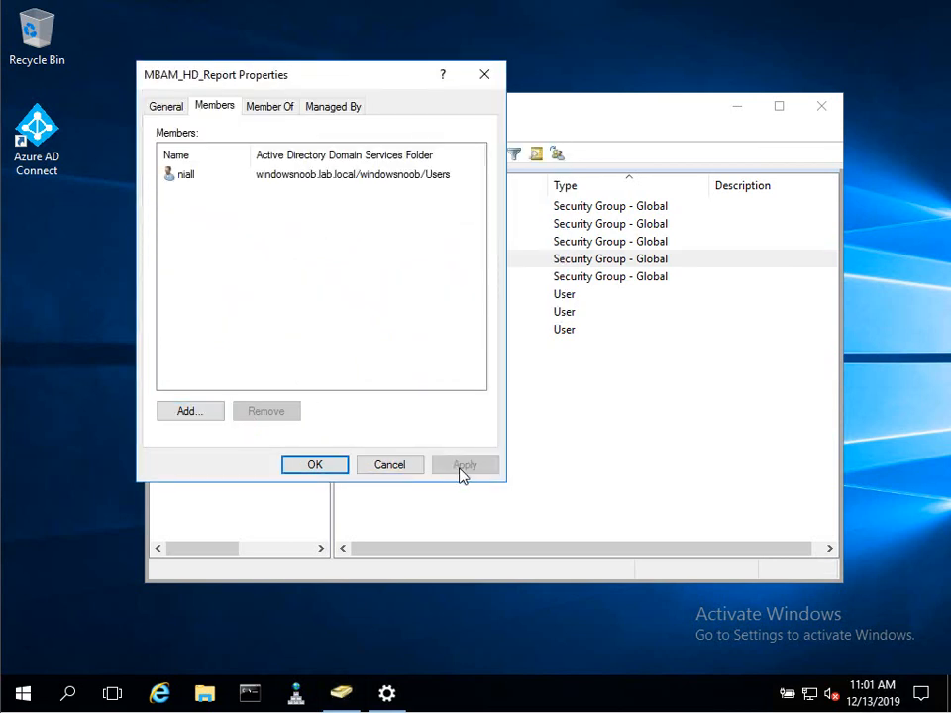
left_click(465, 464)
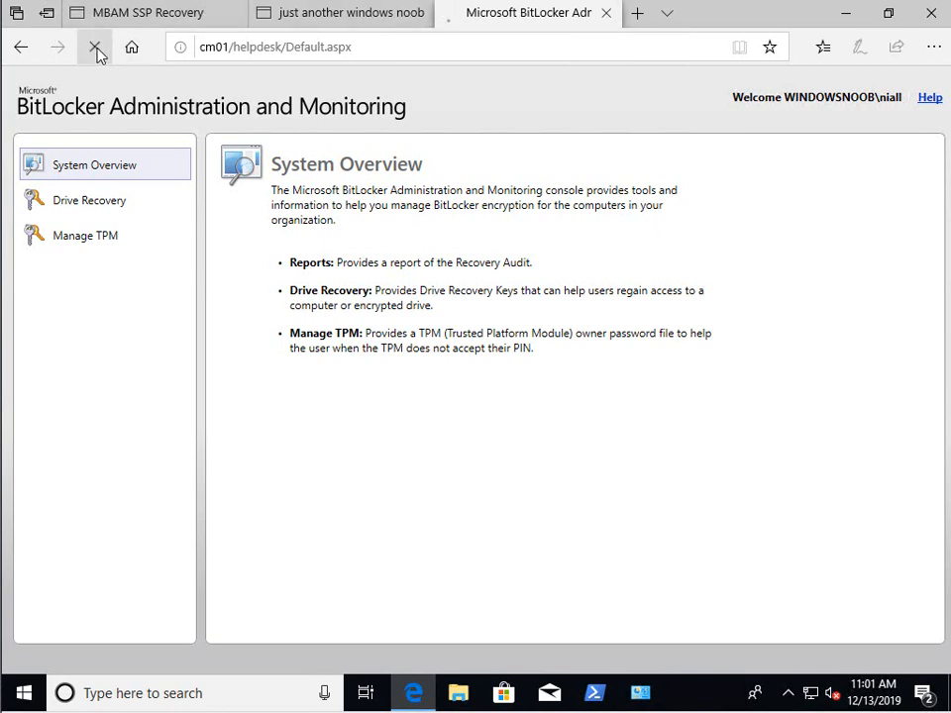
Refresh the helpdesk portal in Edge to pick up the new group permissions
left_click(95, 47)
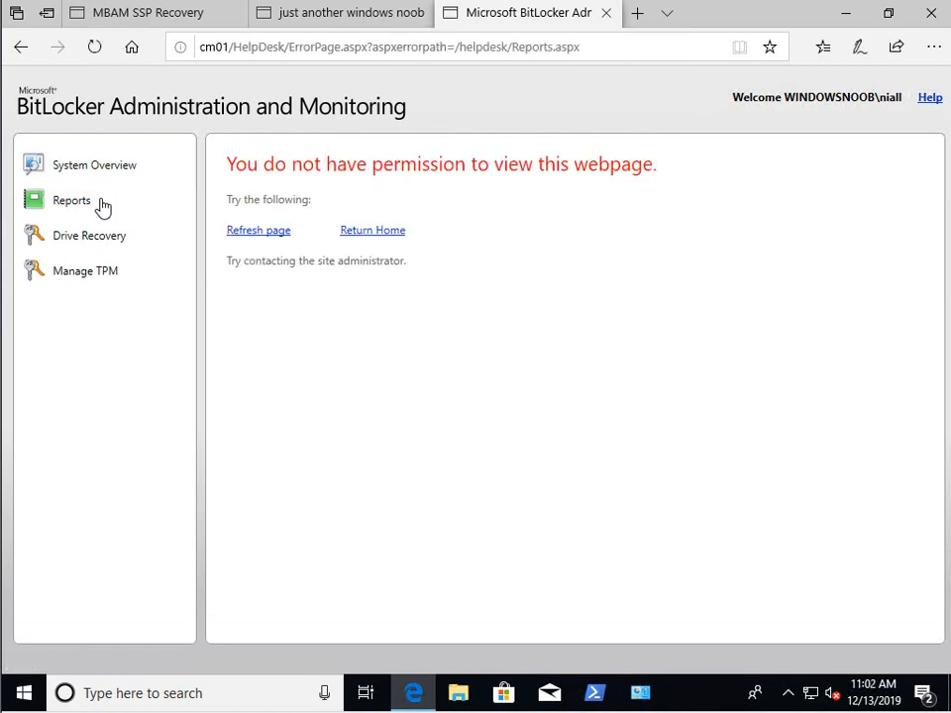
mouse_move(778, 127)
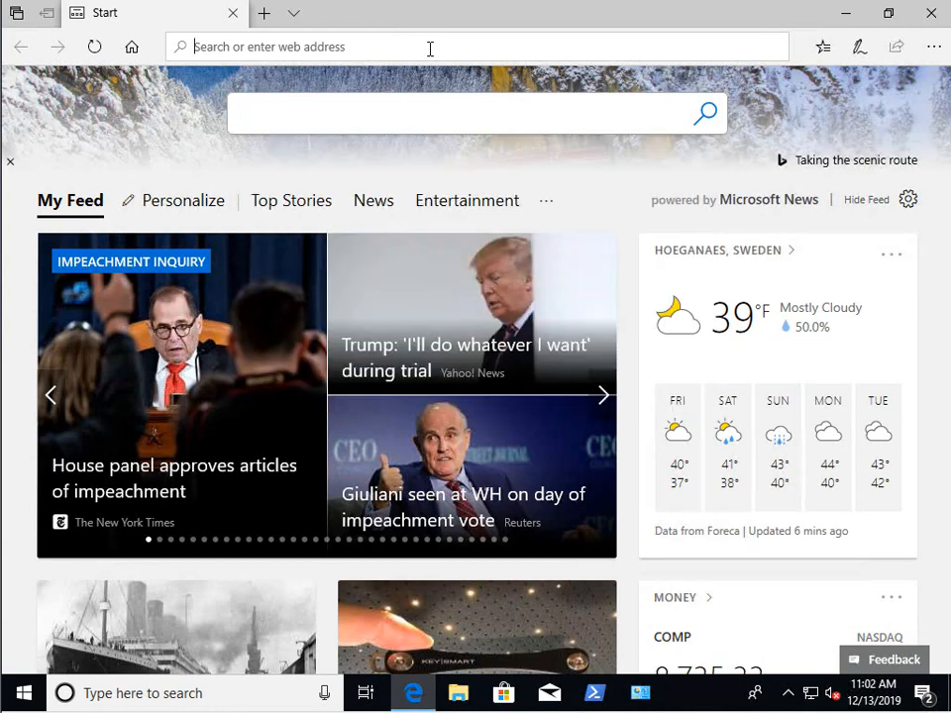
type("http://cm01/")
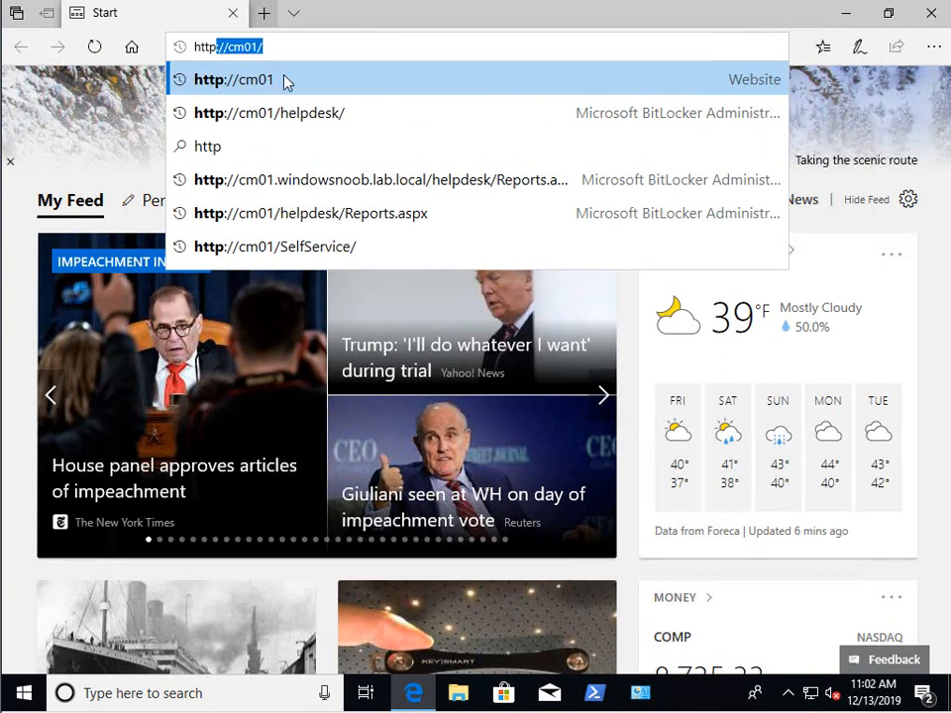
left_click(268, 112)
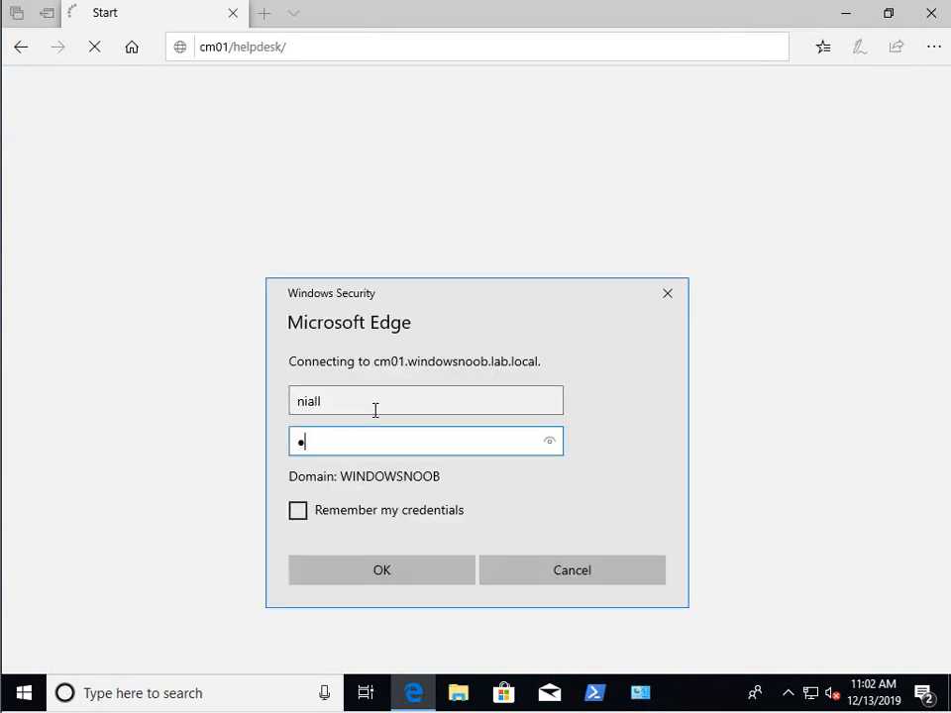
left_click(382, 569)
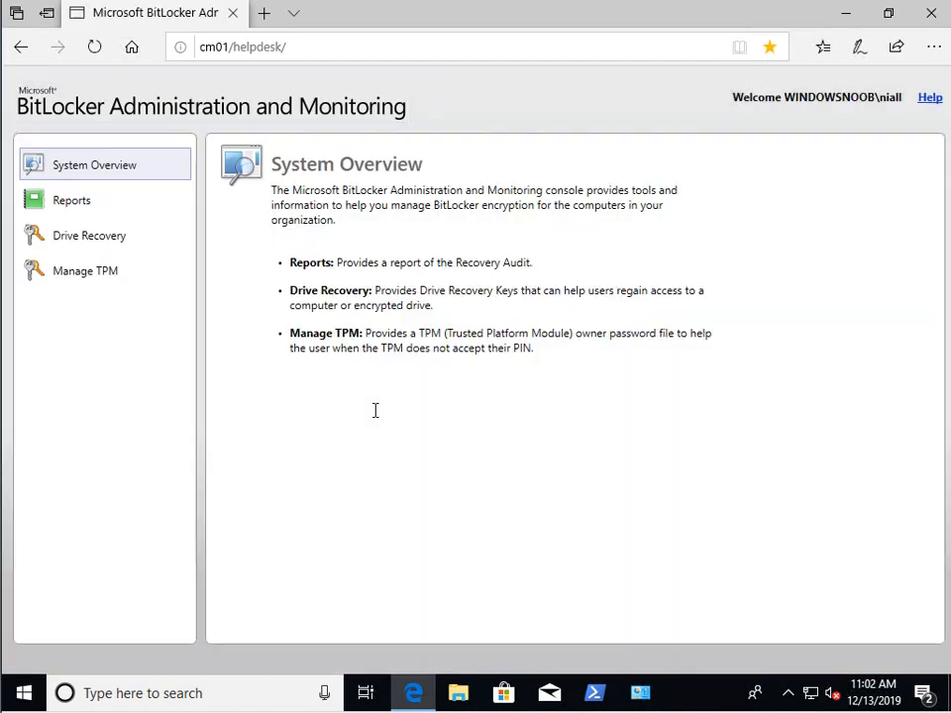
Open Reports, return to System Overview, then reopen Reports
left_click(71, 199)
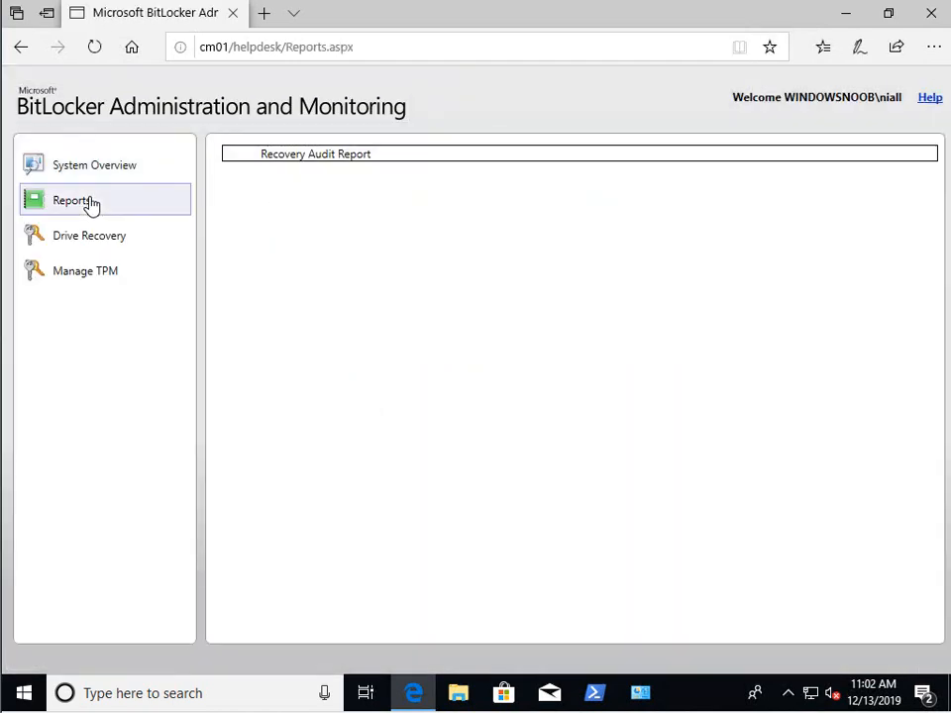
left_click(94, 165)
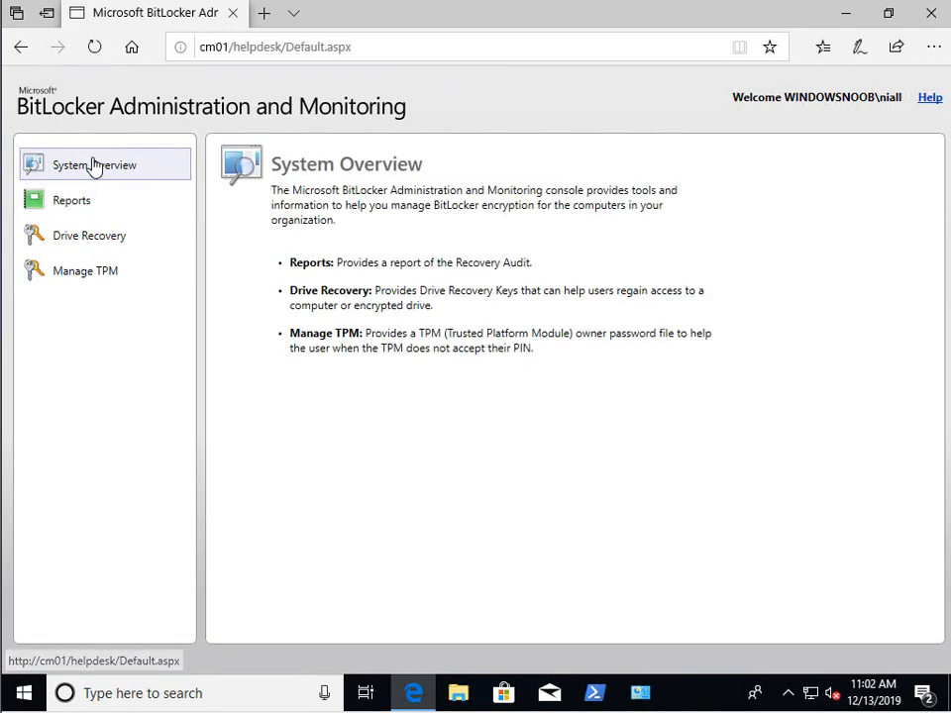
mouse_move(470, 429)
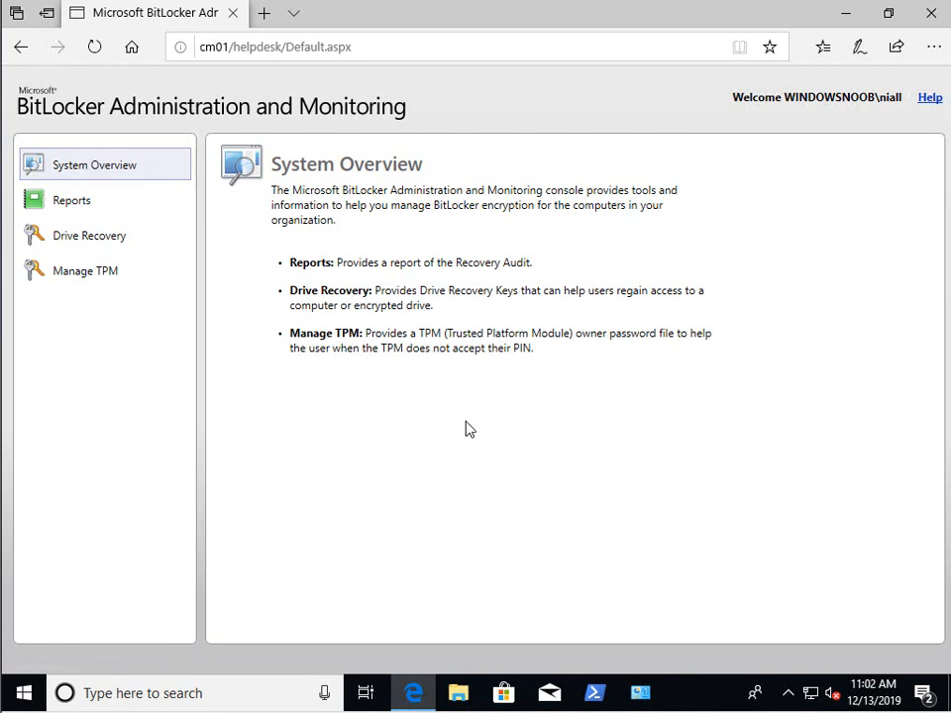
mouse_move(70, 200)
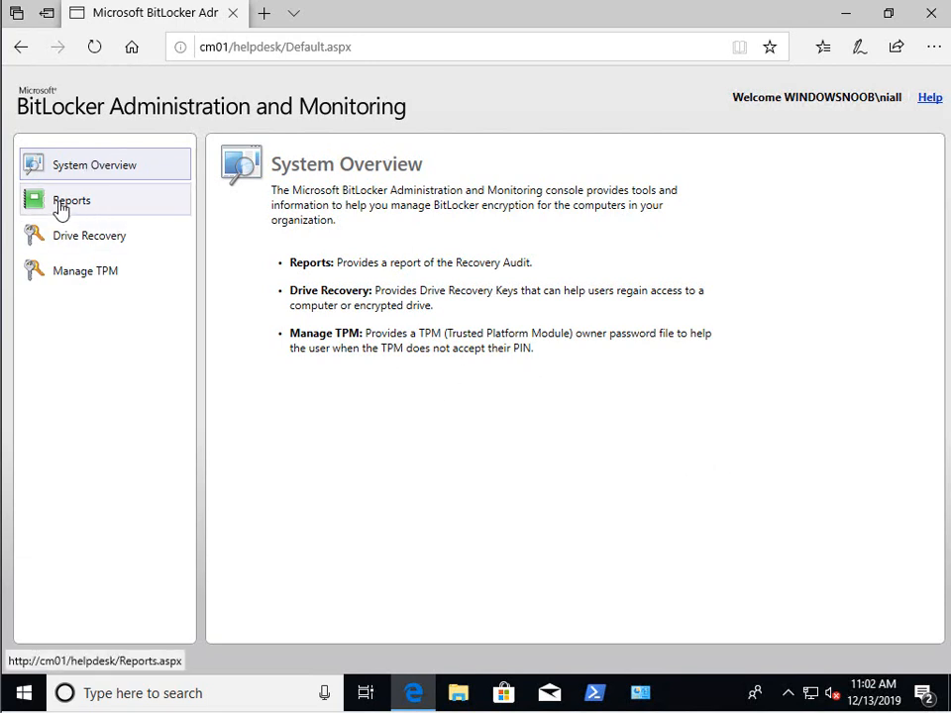
left_click(71, 200)
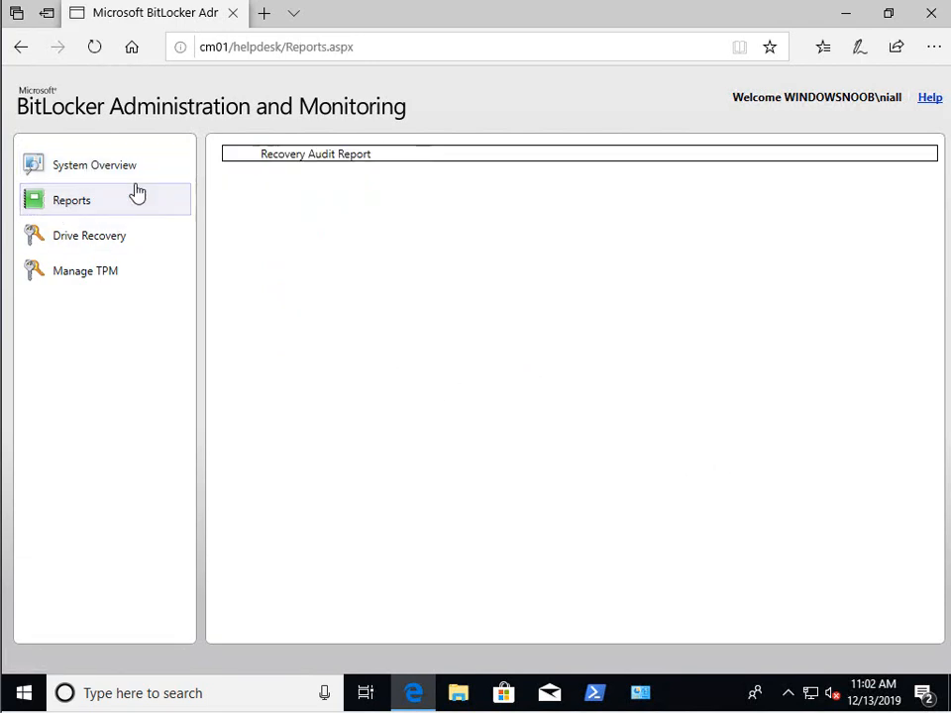
mouse_move(304, 158)
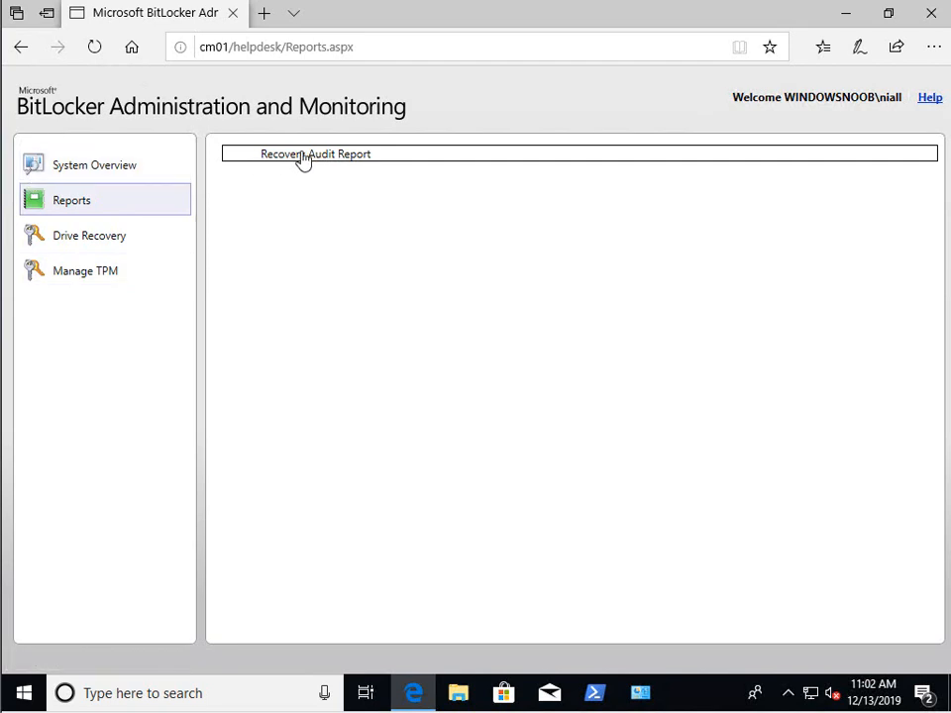
mouse_move(285, 181)
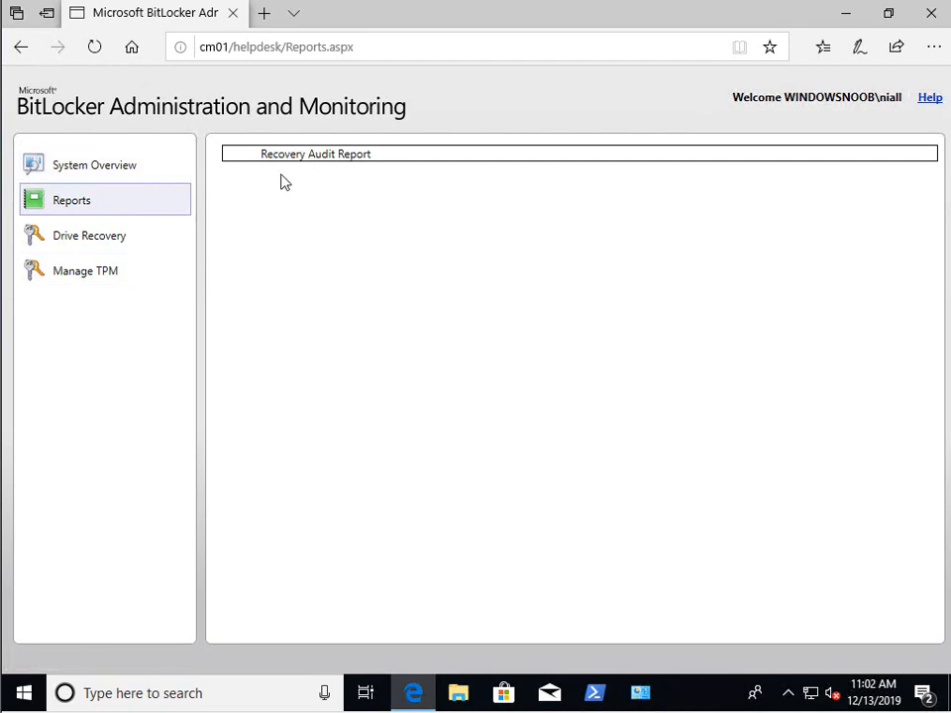
mouse_move(162, 217)
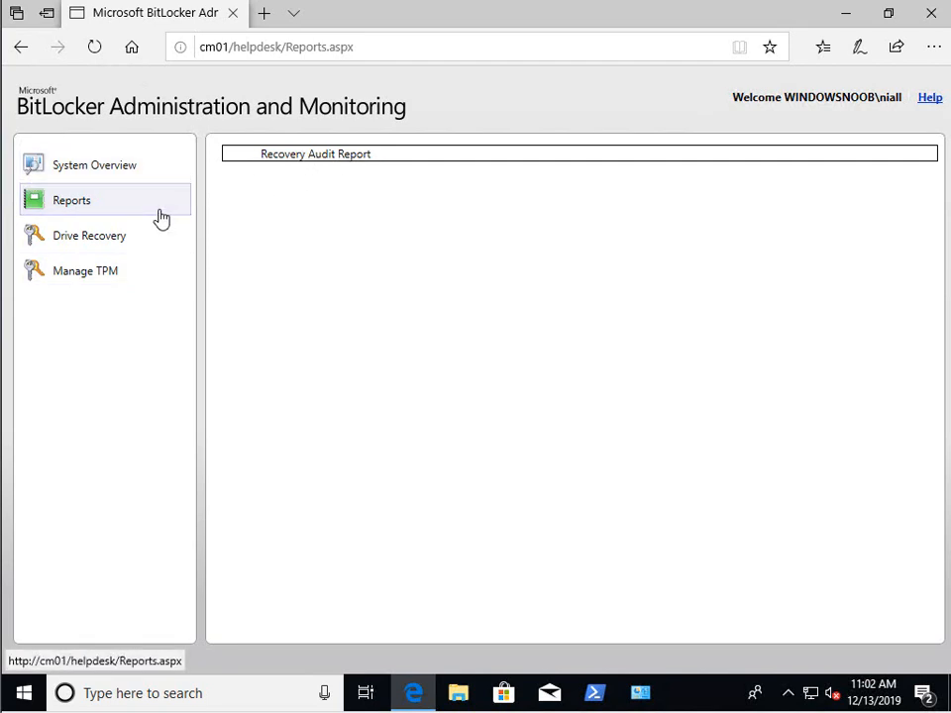
mouse_move(86, 231)
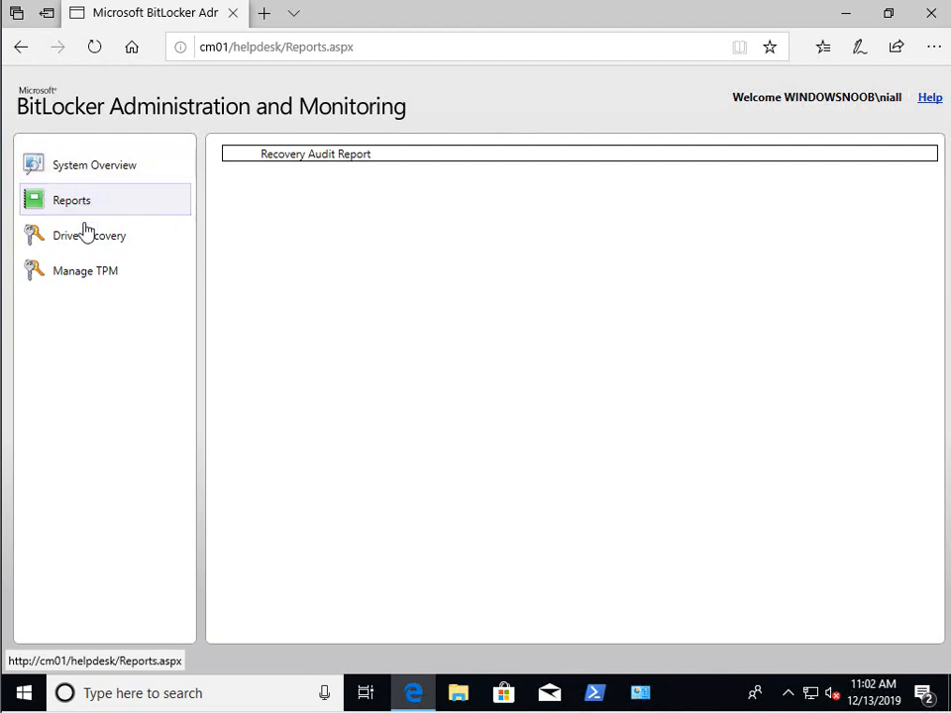
Inspect the Drive Recovery form's fields, then view the Manage TPM form
left_click(89, 235)
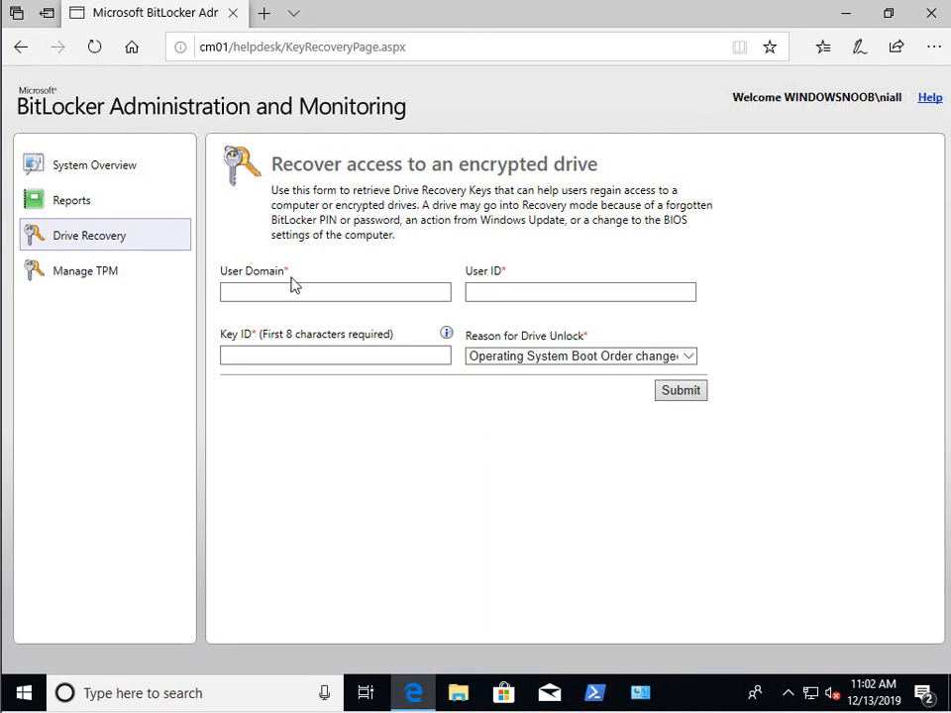
mouse_move(589, 336)
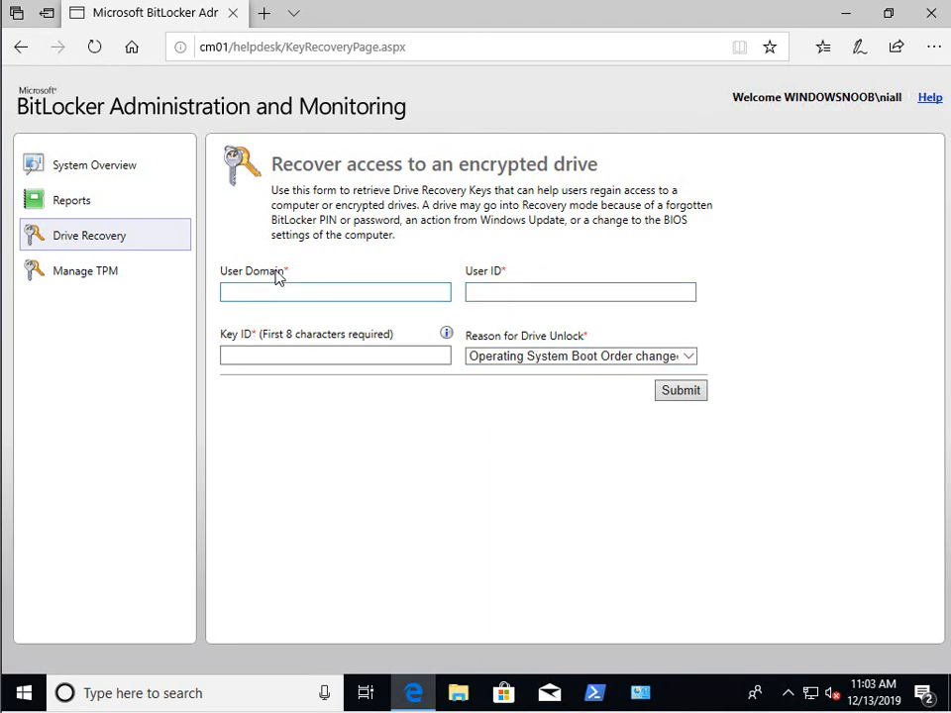
mouse_move(597, 333)
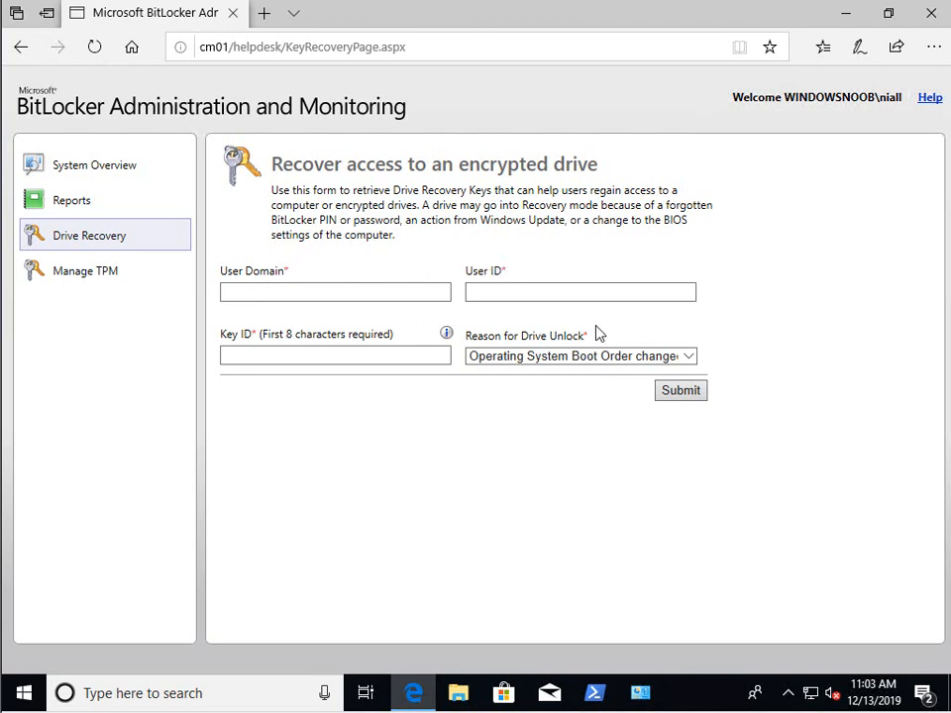
left_click(334, 355)
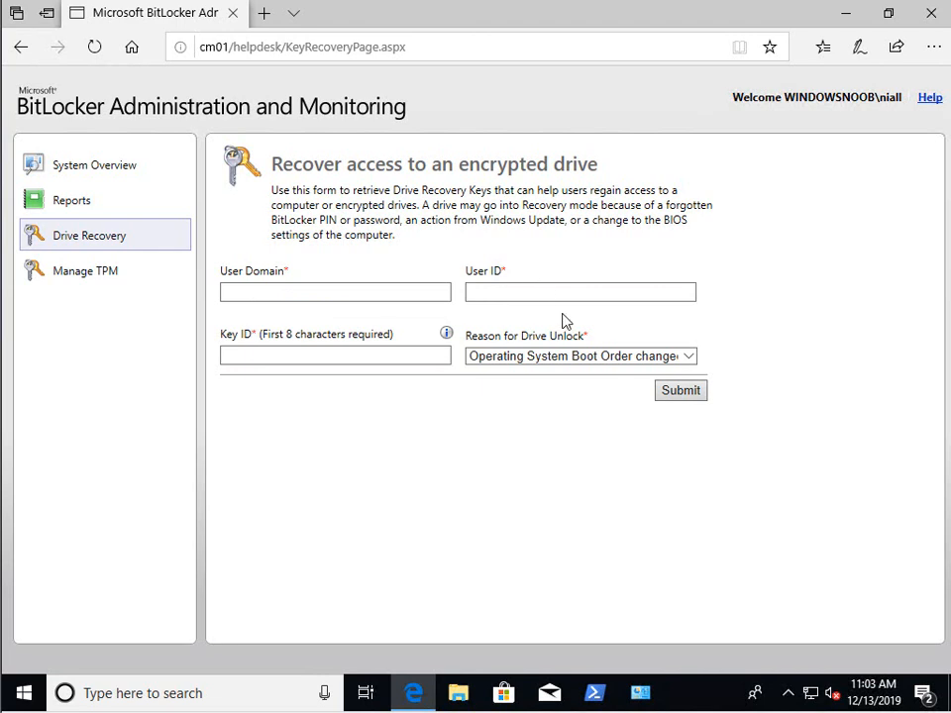
mouse_move(85, 270)
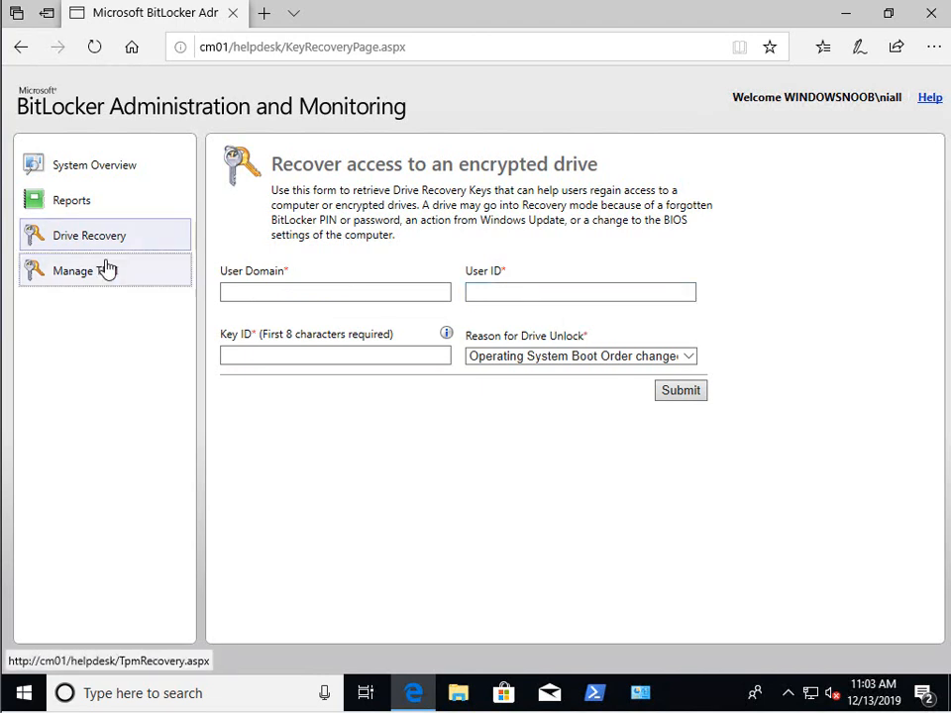
left_click(73, 271)
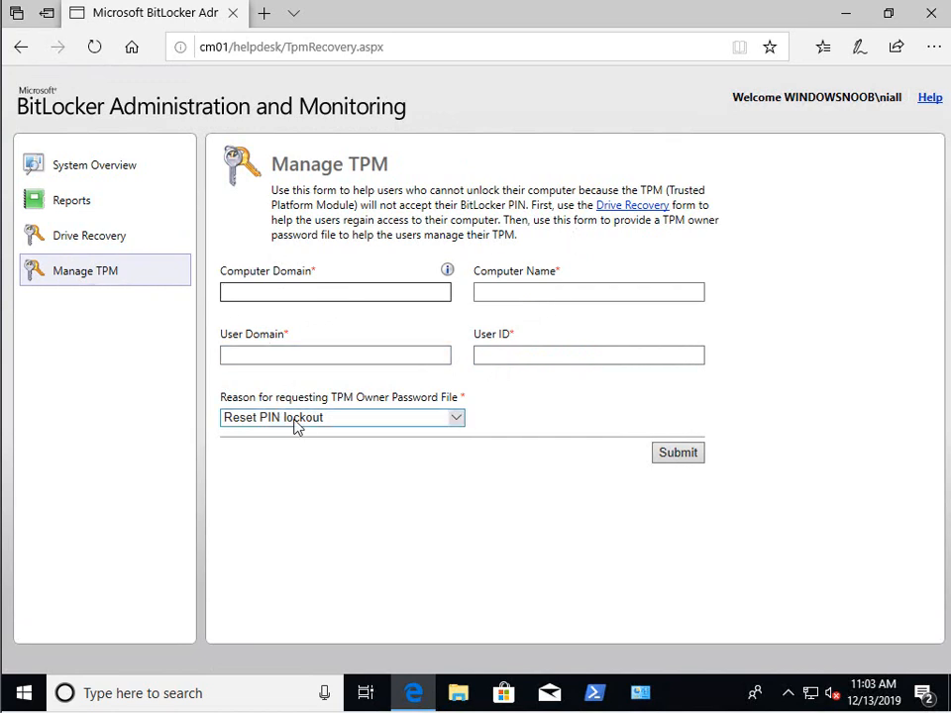
left_click(335, 291)
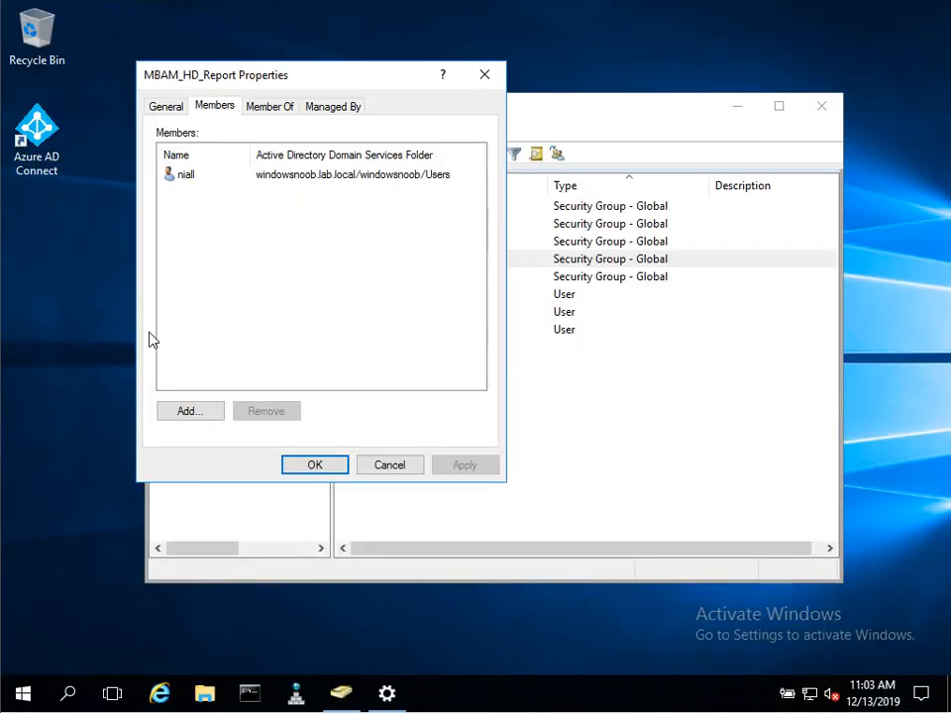
Close MBAM_HD_Report properties and open the member picker for the empty MBAM_HD_Adv group
left_click(315, 464)
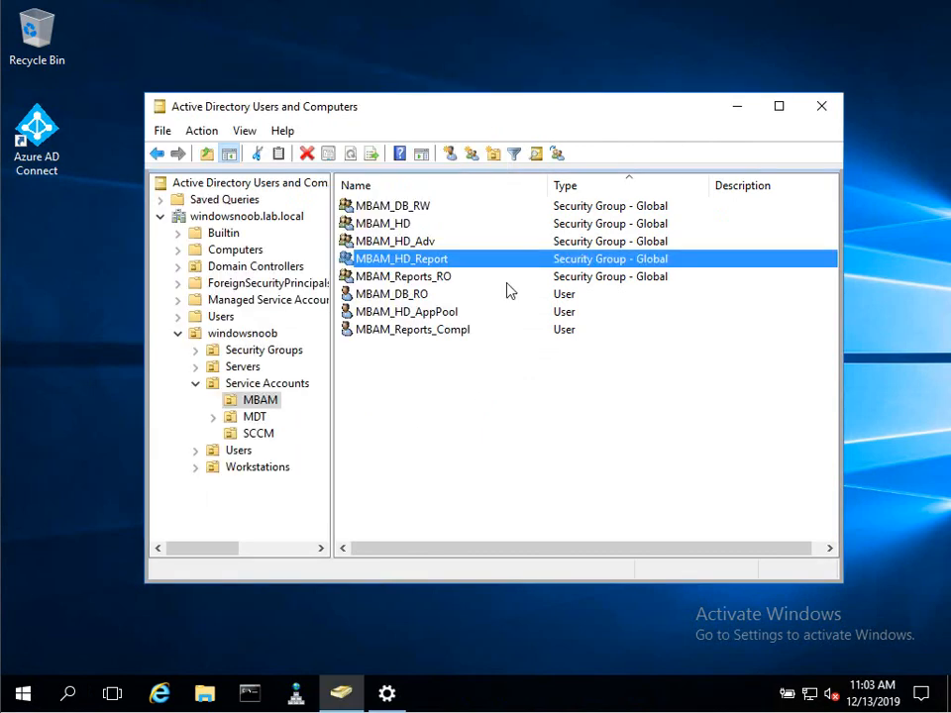
double_click(400, 241)
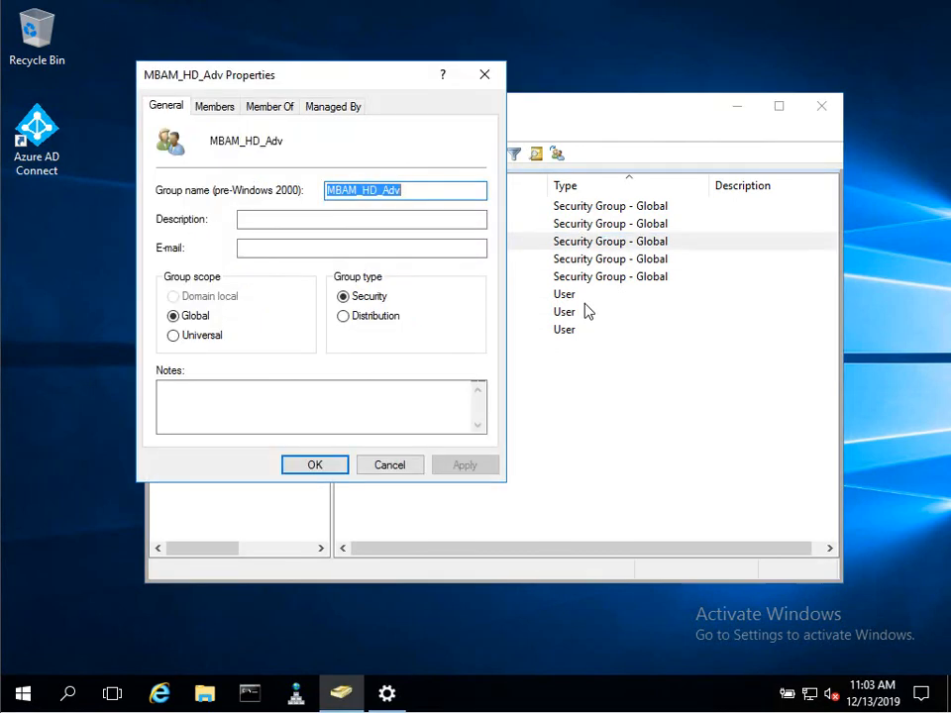
left_click(215, 106)
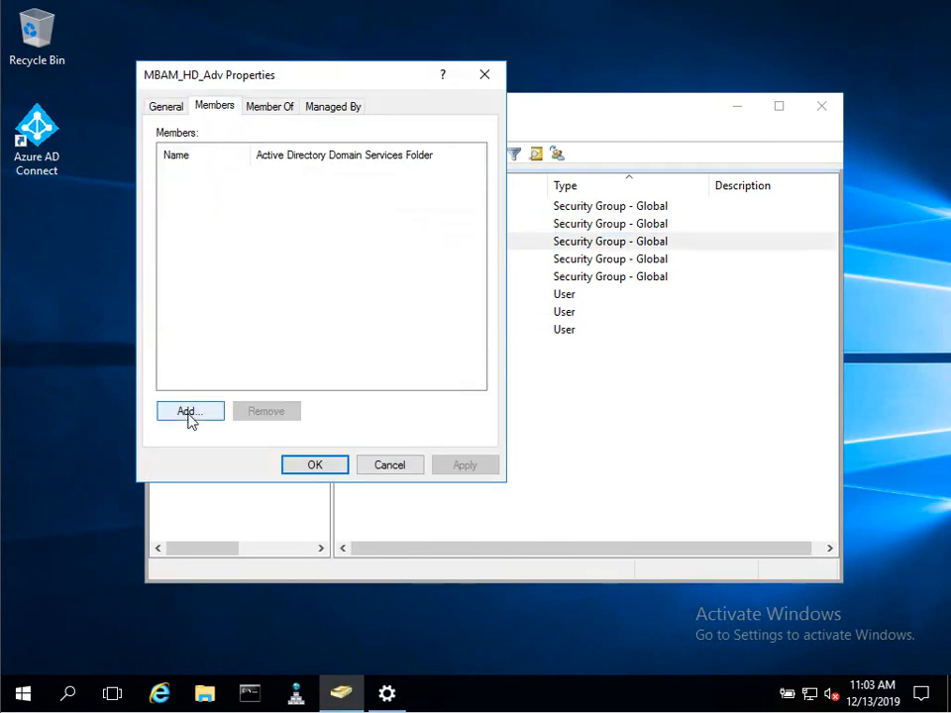
left_click(188, 411)
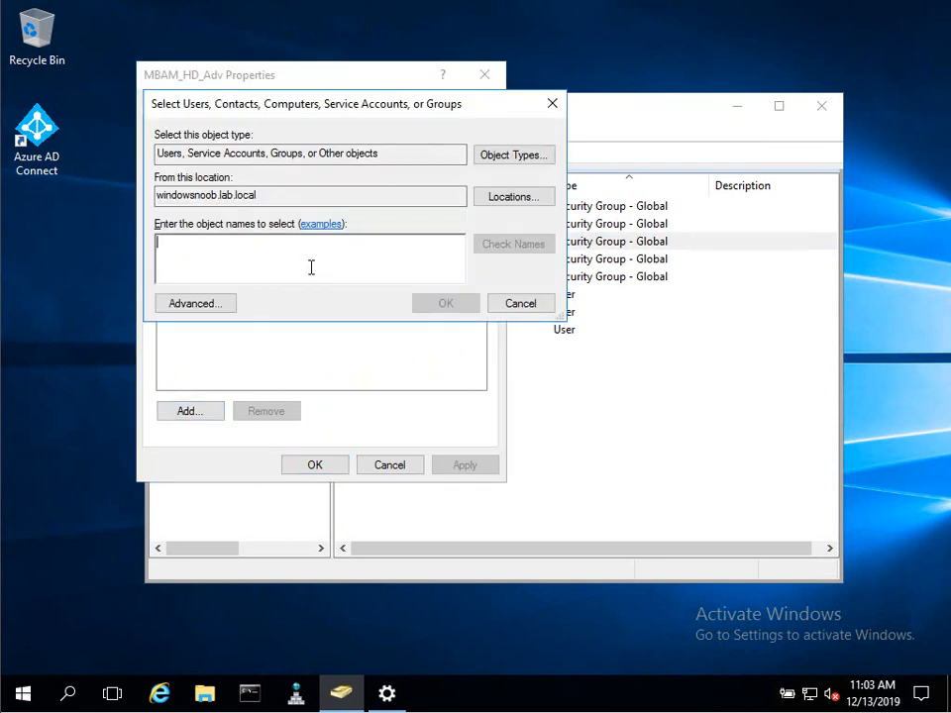
left_click(445, 303)
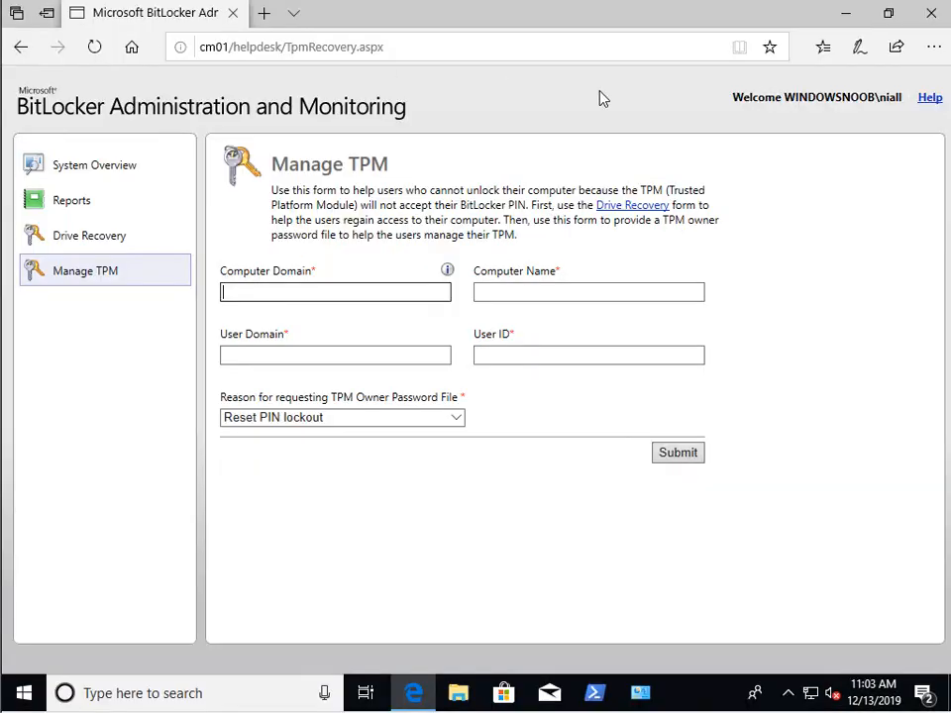
Restart Edge and sign back in to the Manage TPM page as niall
left_click(770, 47)
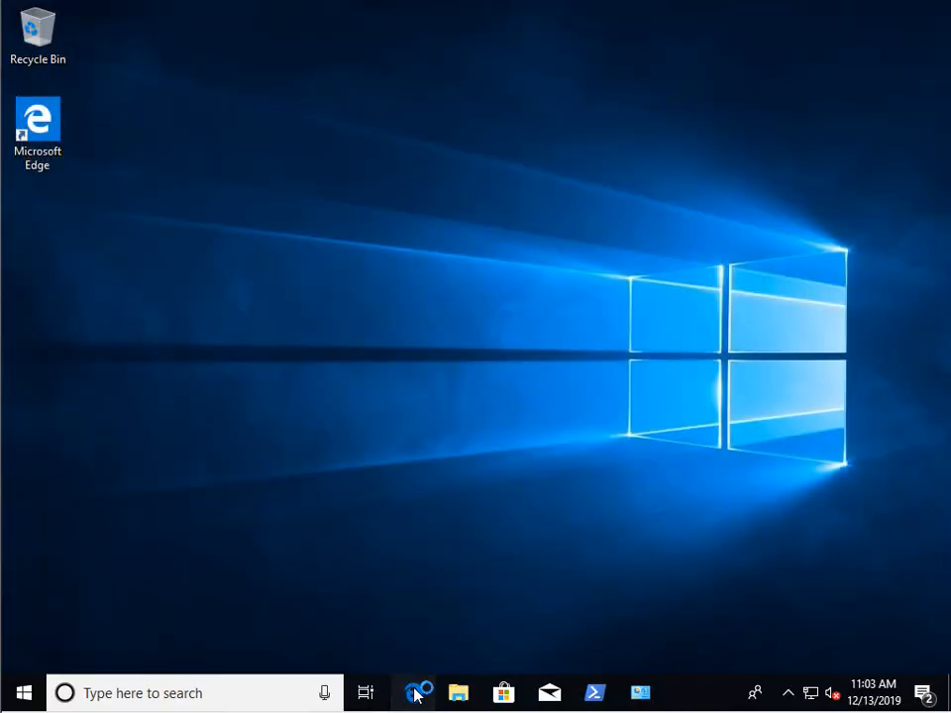
left_click(415, 692)
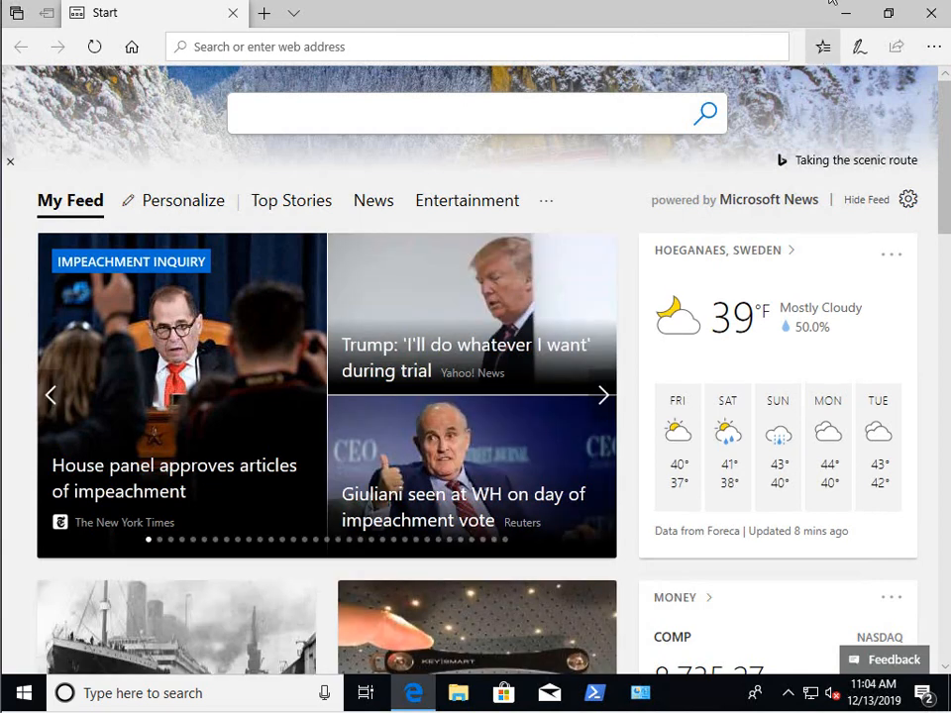
mouse_move(824, 47)
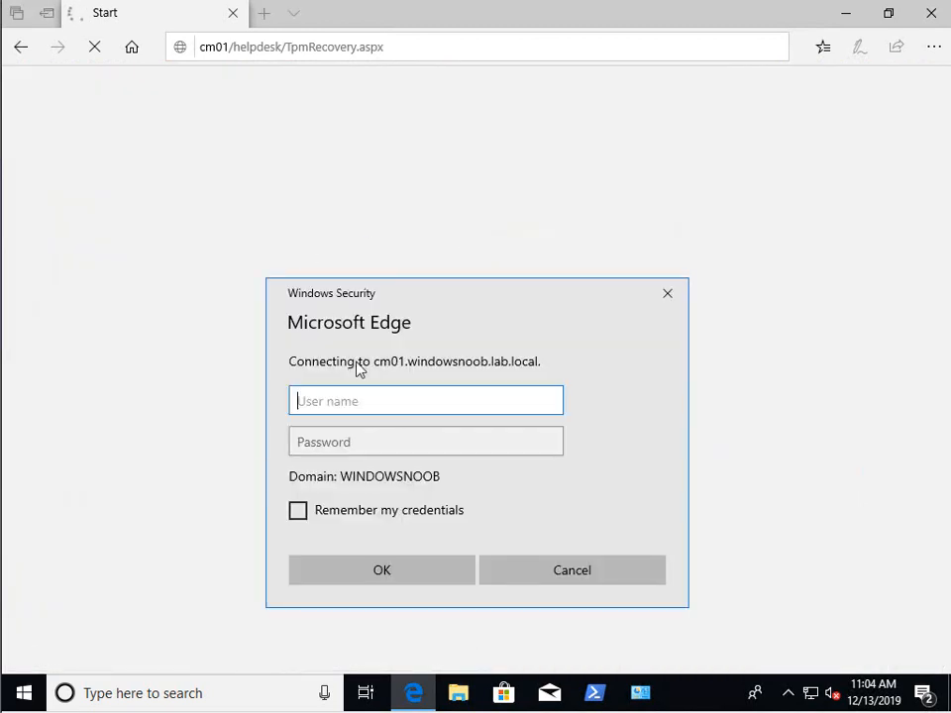
type("niall")
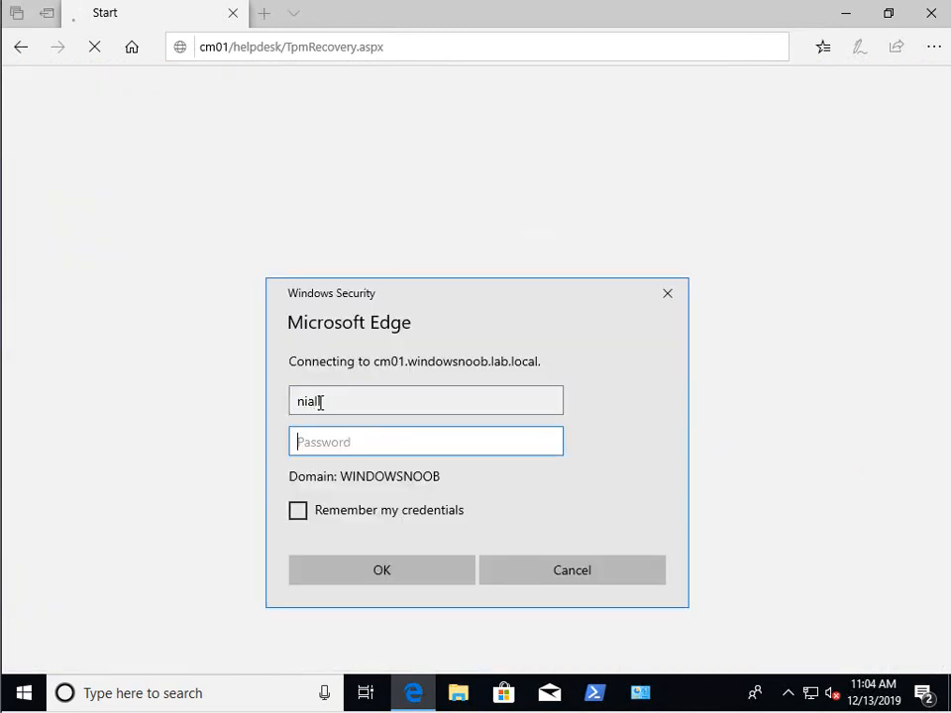
type("password")
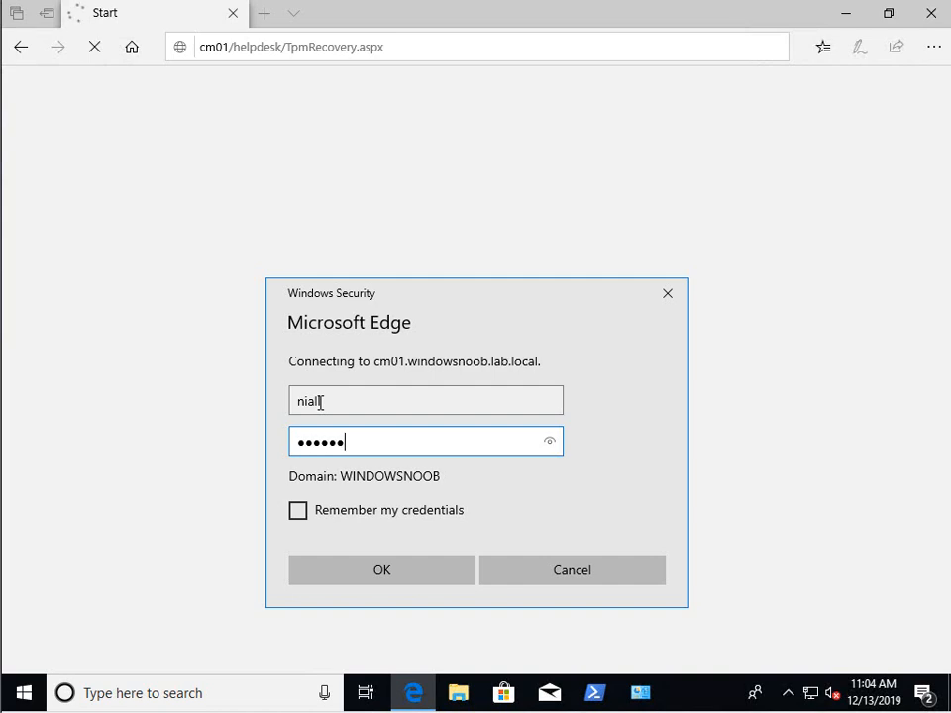
left_click(381, 570)
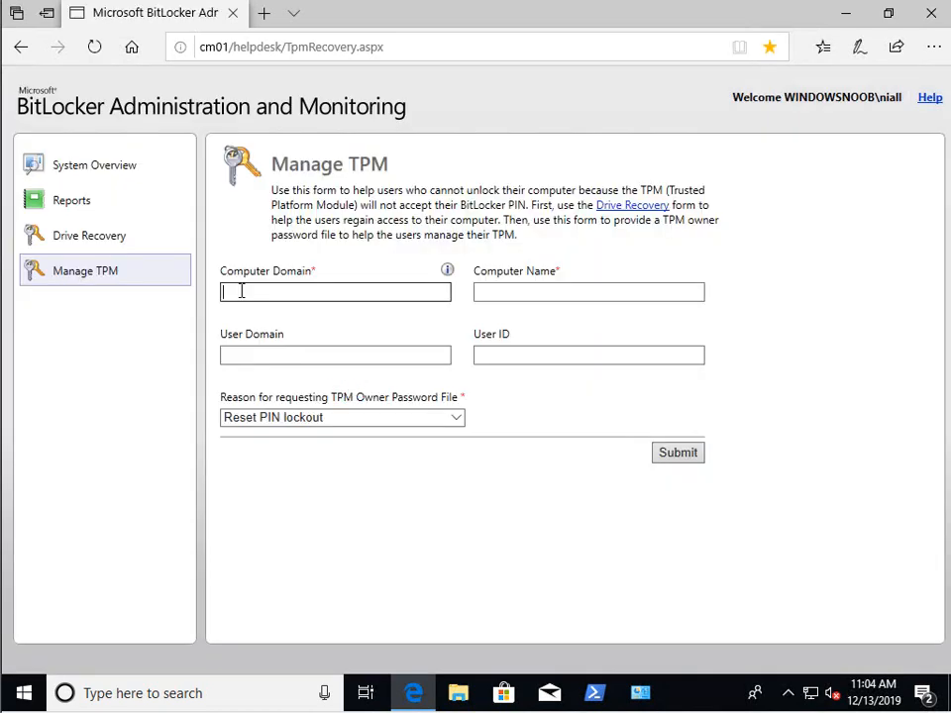
Confirm Drive Recovery requires only Key ID and Reason, then view Manage TPM
left_click(71, 199)
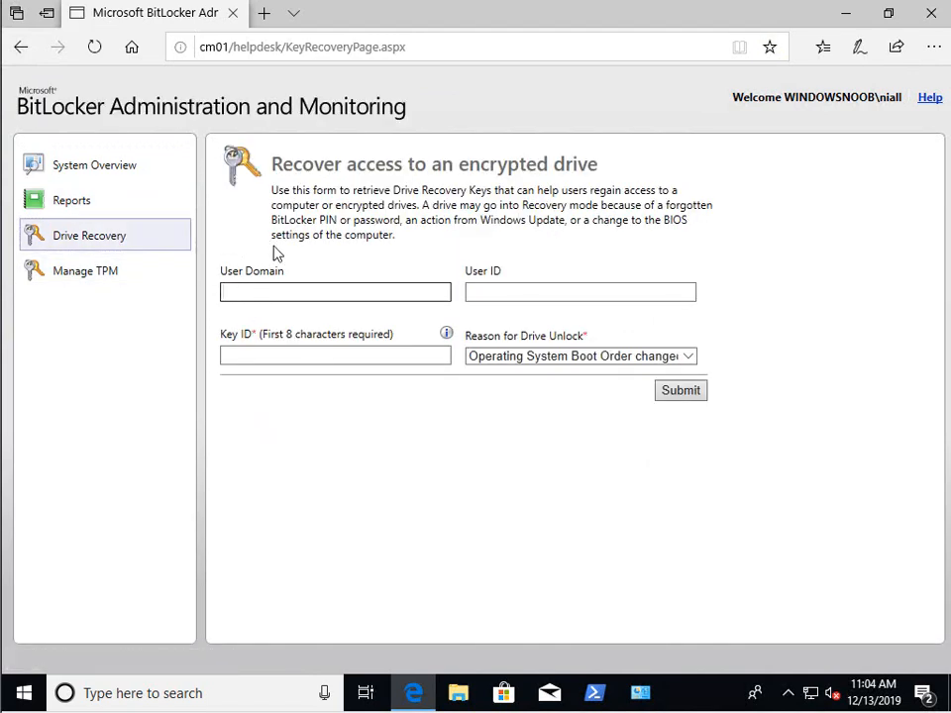
mouse_move(243, 341)
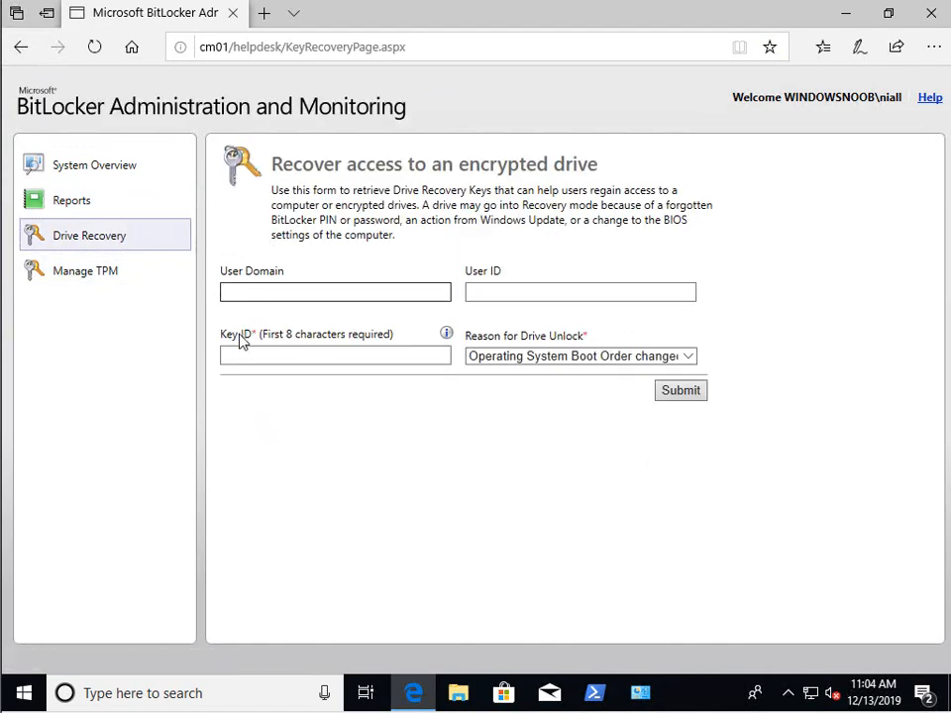
mouse_move(246, 339)
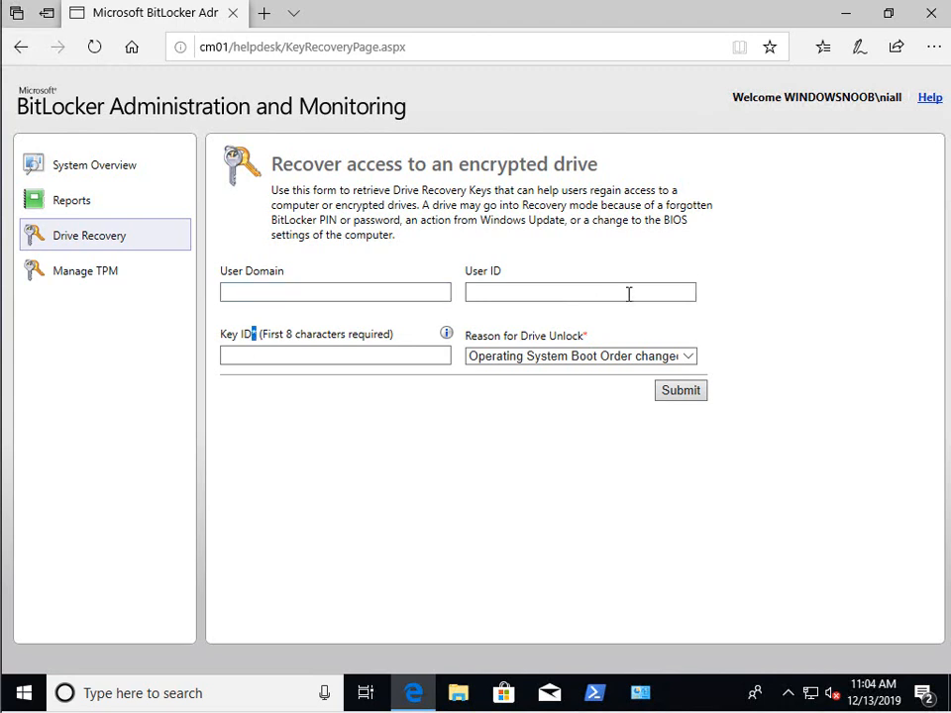
mouse_move(262, 282)
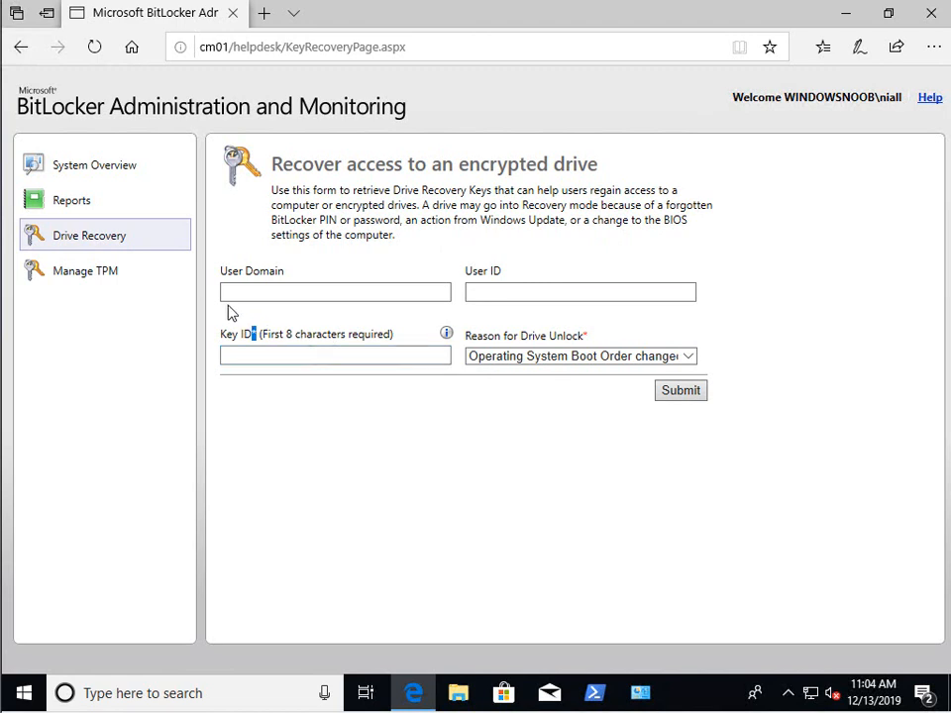
left_click(85, 271)
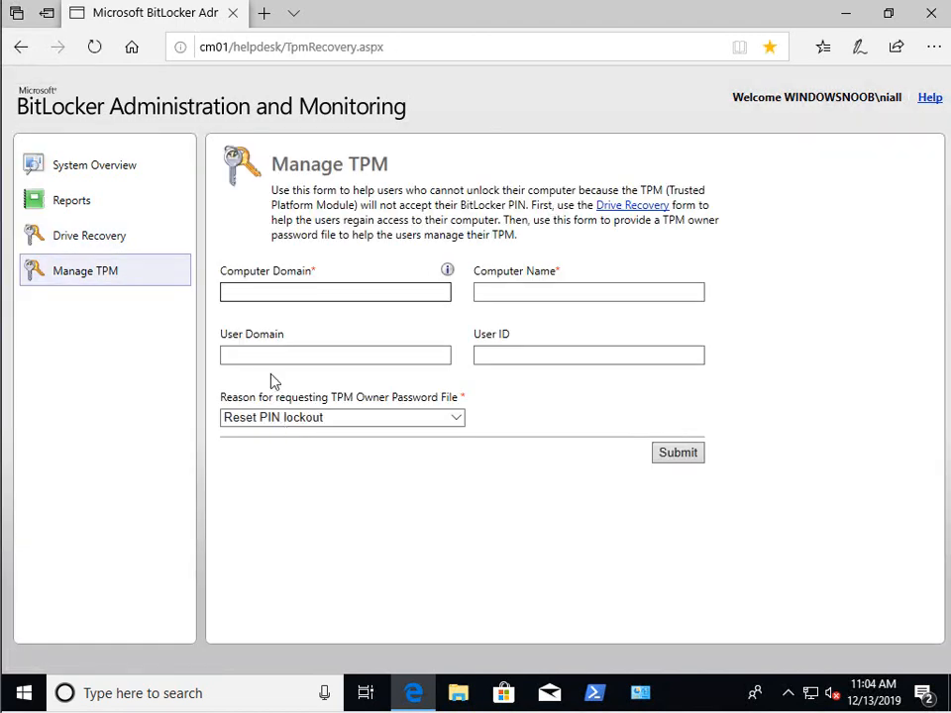
mouse_move(538, 267)
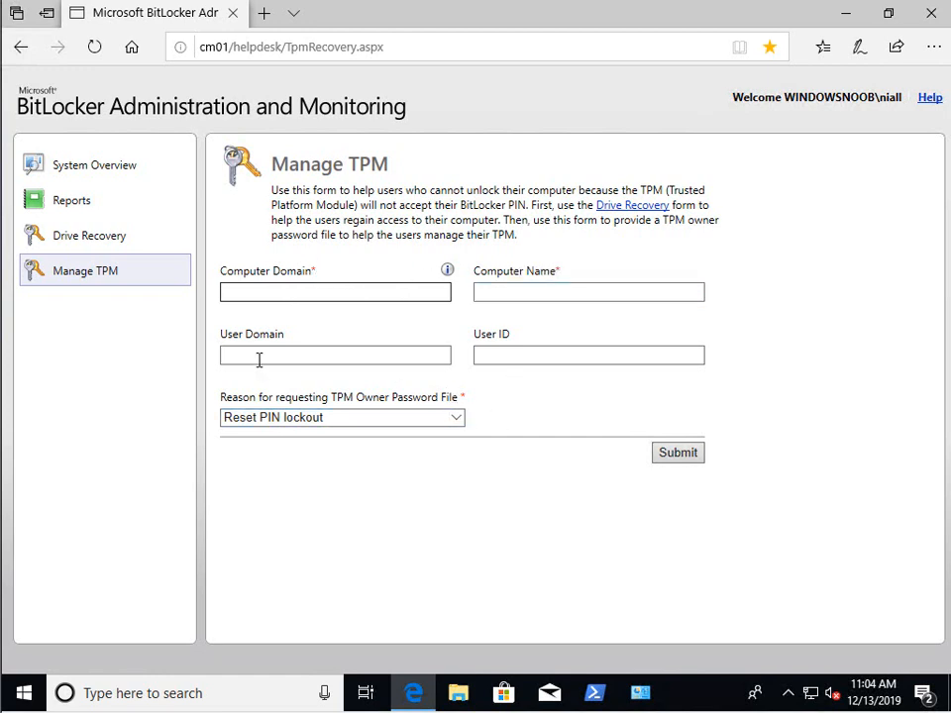
Check the Manage TPM and Drive Recovery fields, then open the Reports page
left_click(589, 354)
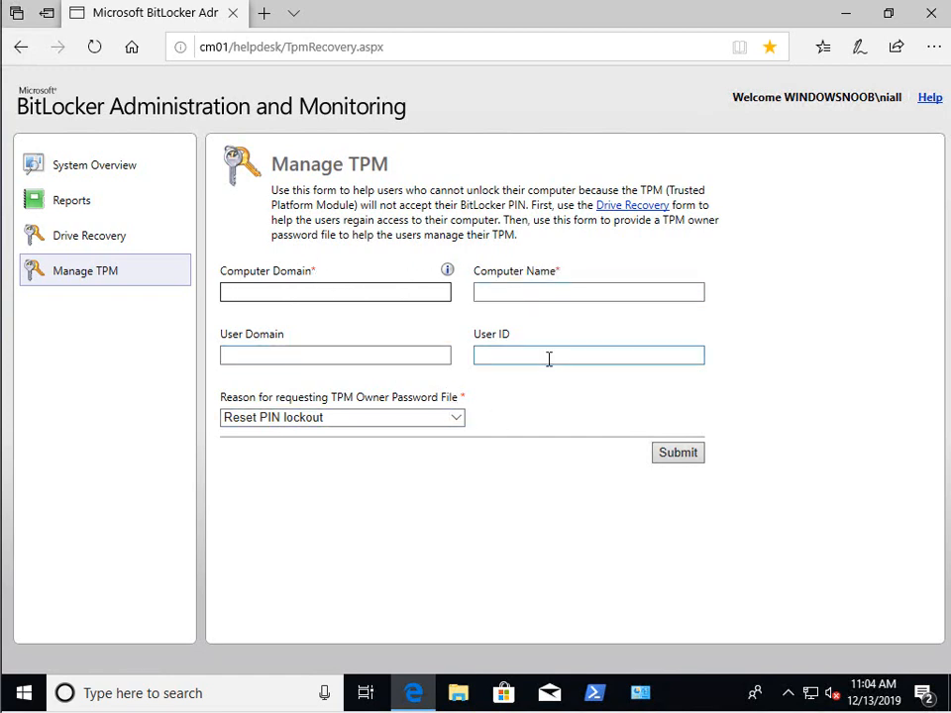
left_click(335, 291)
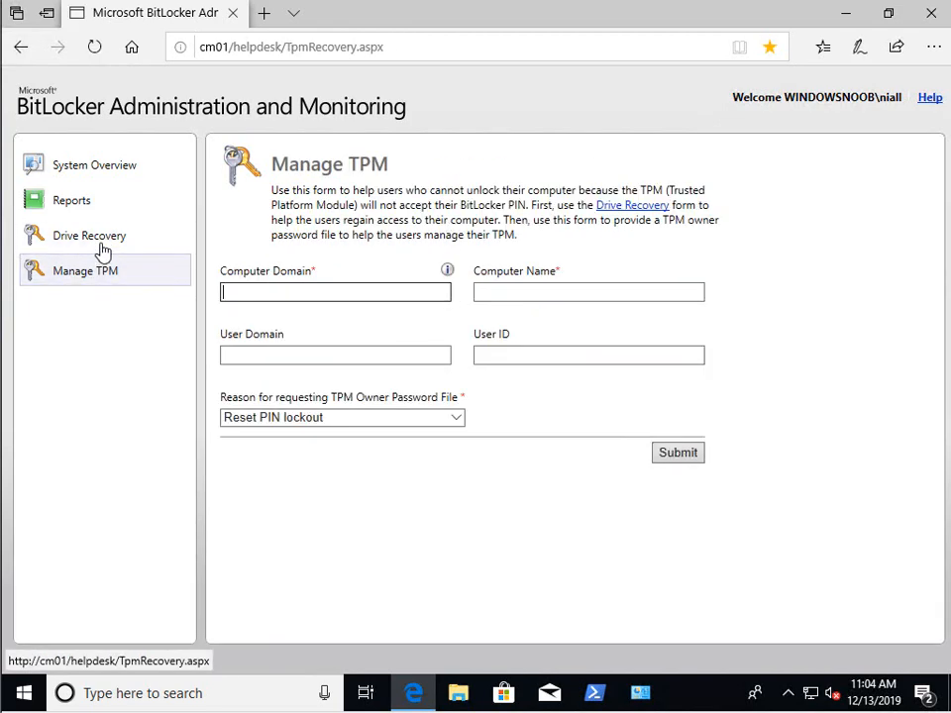
mouse_move(89, 235)
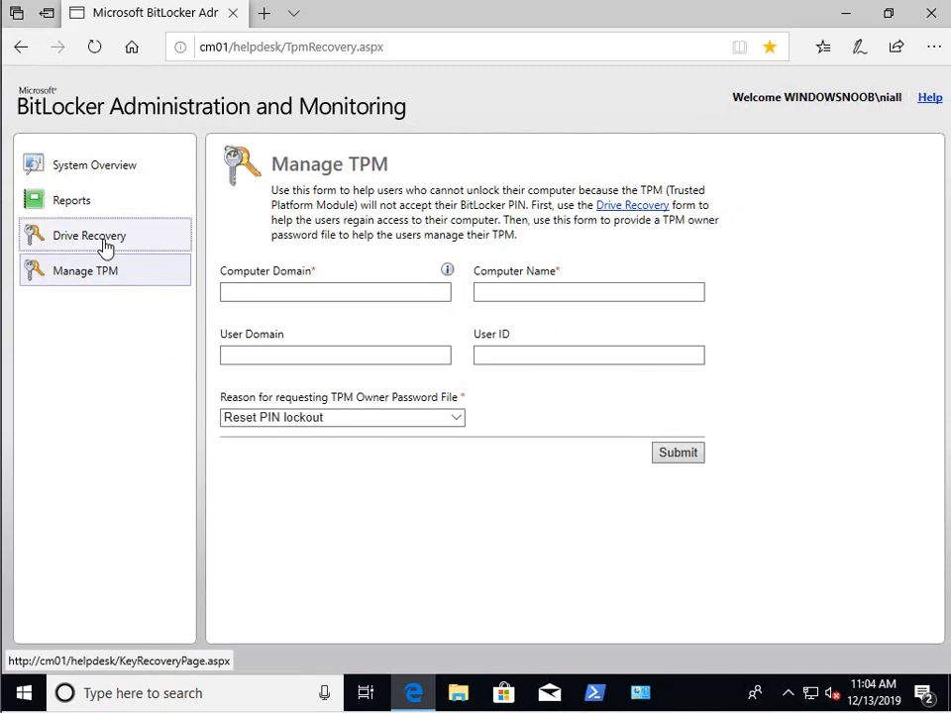
left_click(89, 234)
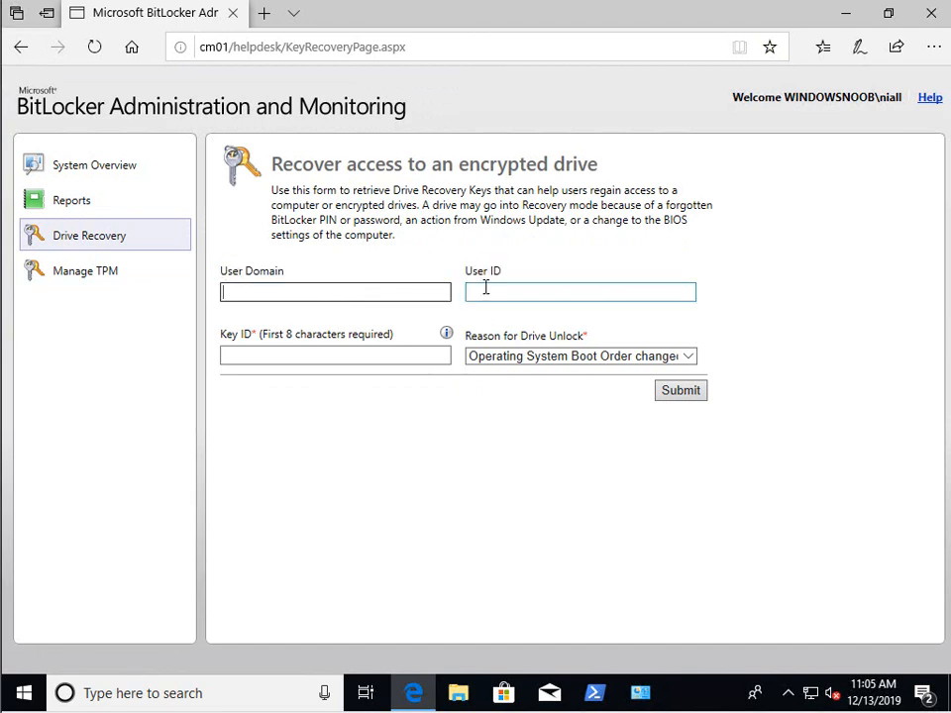
left_click(335, 291)
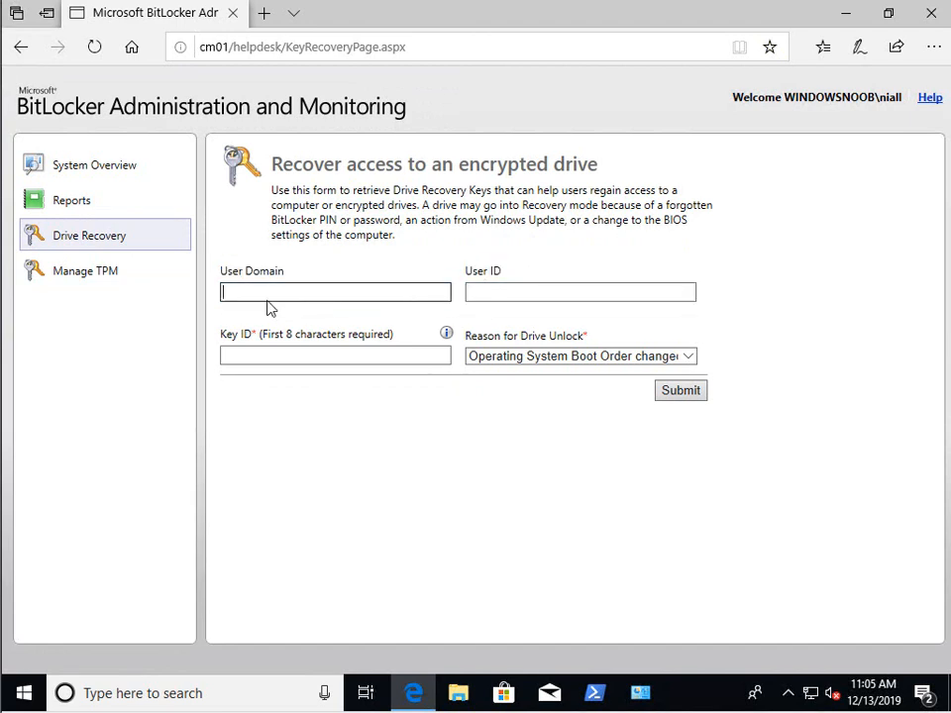
mouse_move(85, 270)
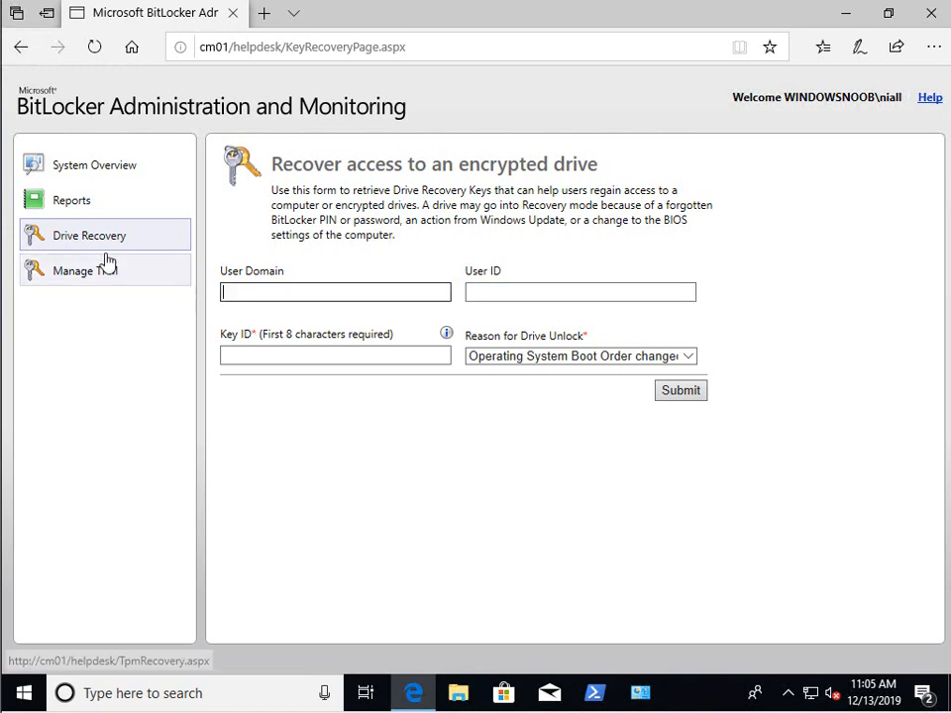
left_click(71, 199)
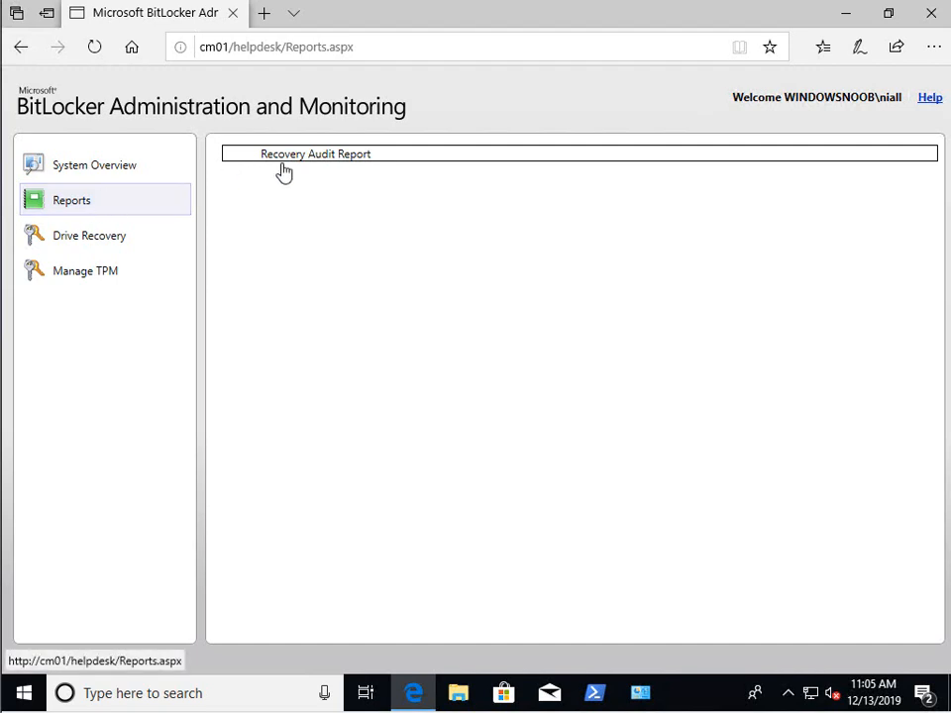
Open the Recovery Audit Report, sign in as niall, and scroll the results
left_click(315, 154)
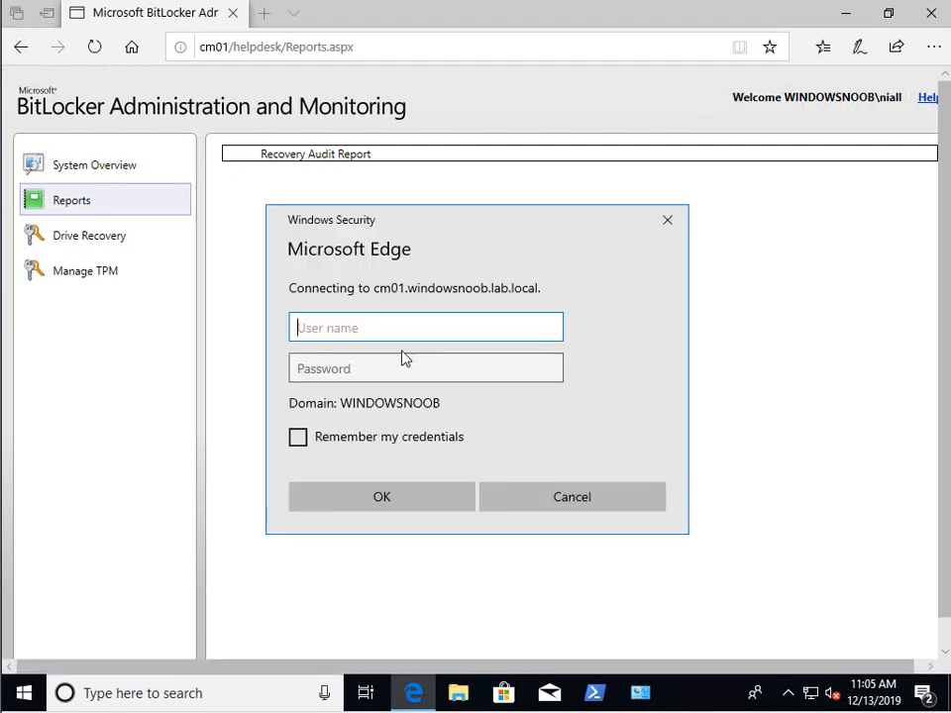
type("niall")
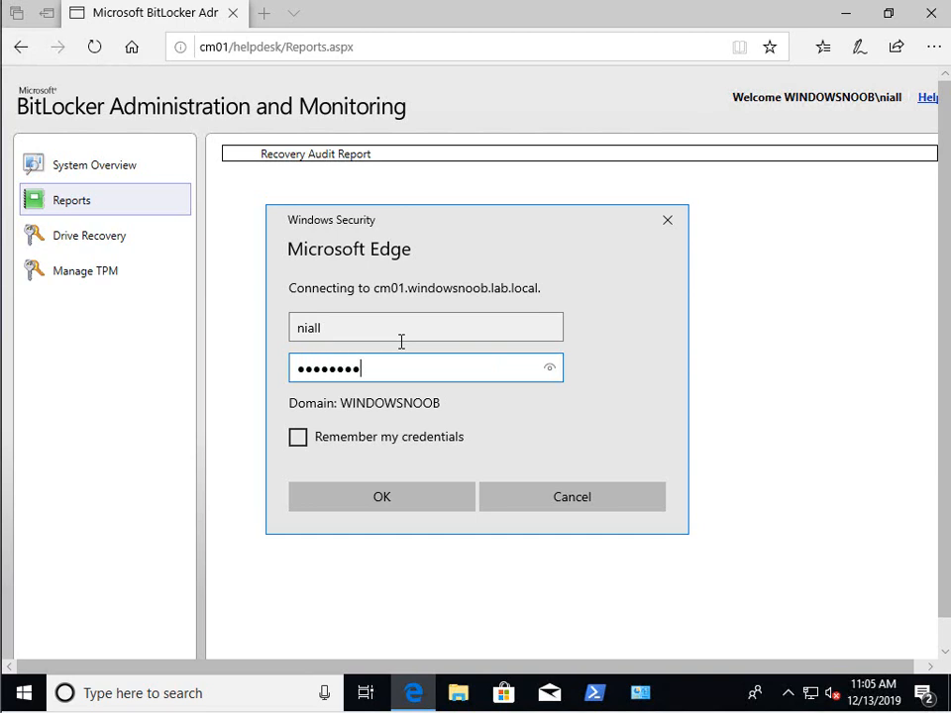
left_click(381, 496)
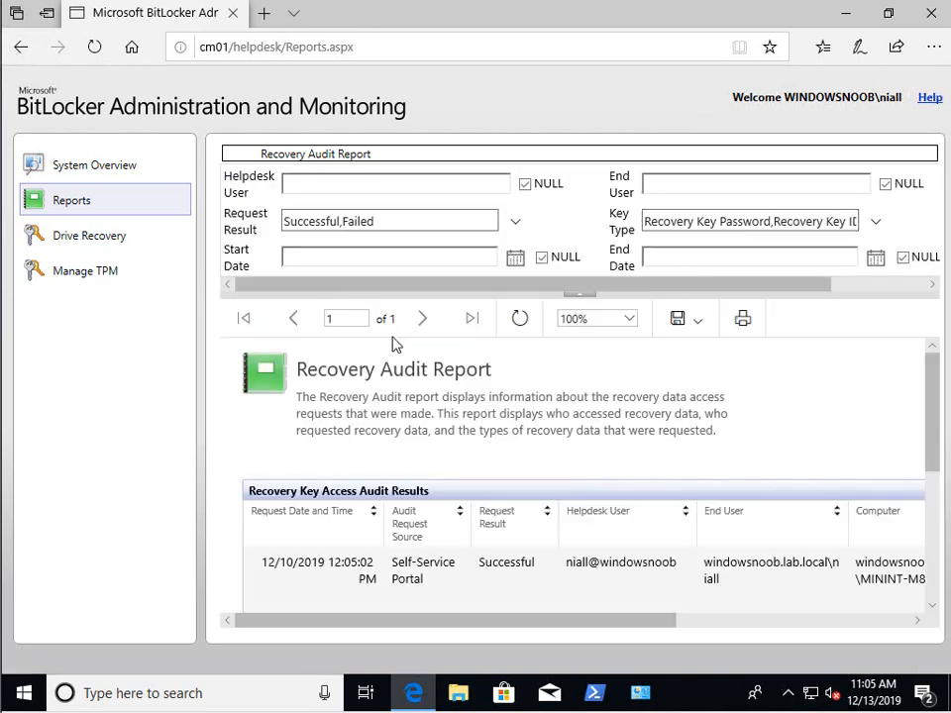
scroll("down", 3)
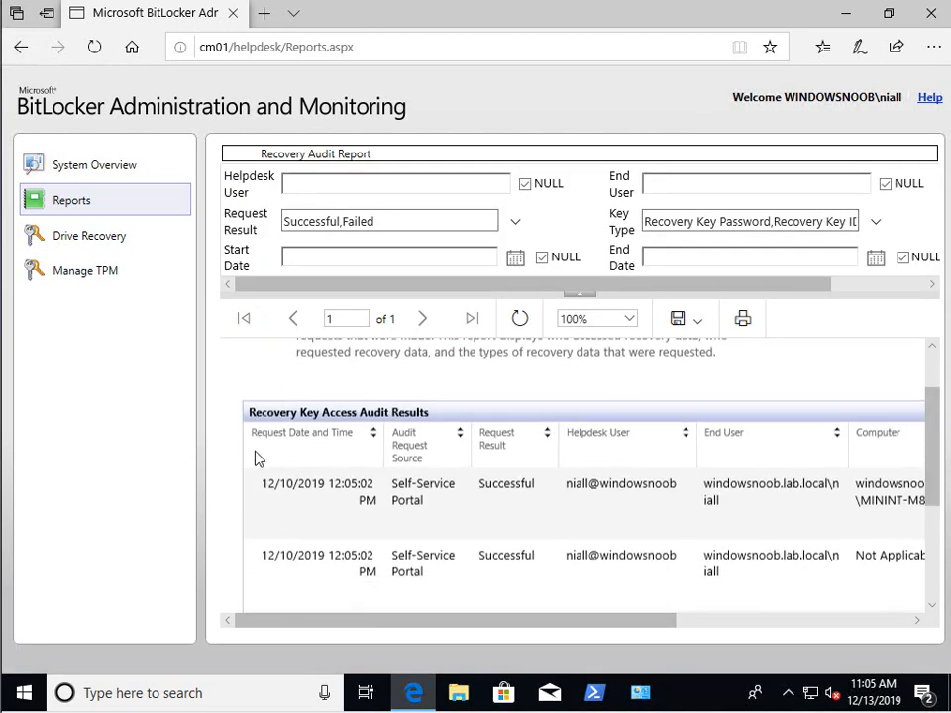
scroll("down", 3)
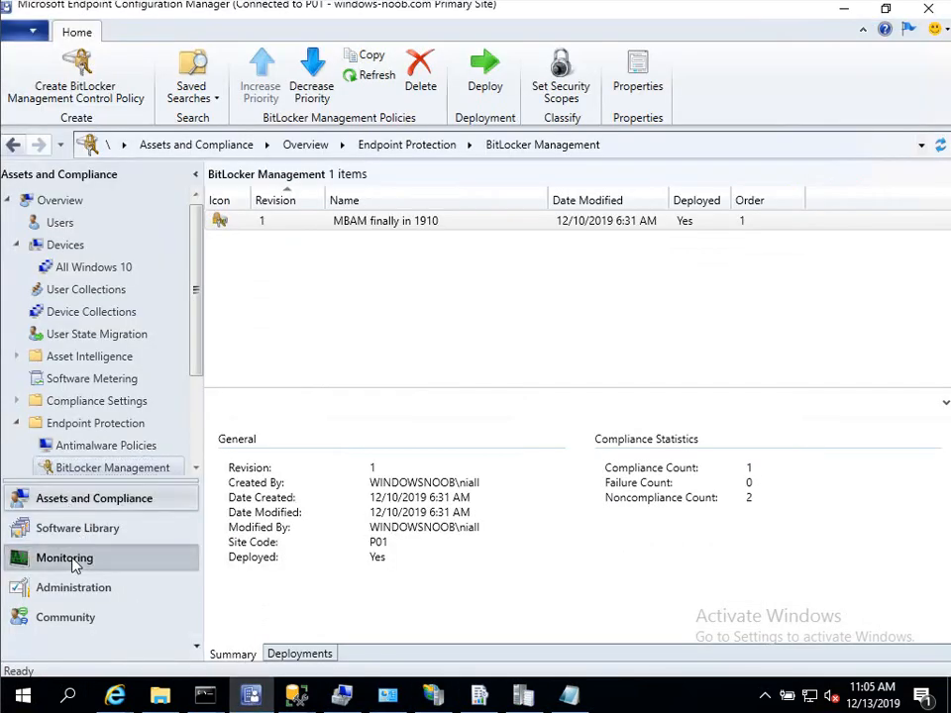
In Monitoring, browse Reporting > BitLocker Management > en-us to list the Recovery Audit Report
left_click(64, 558)
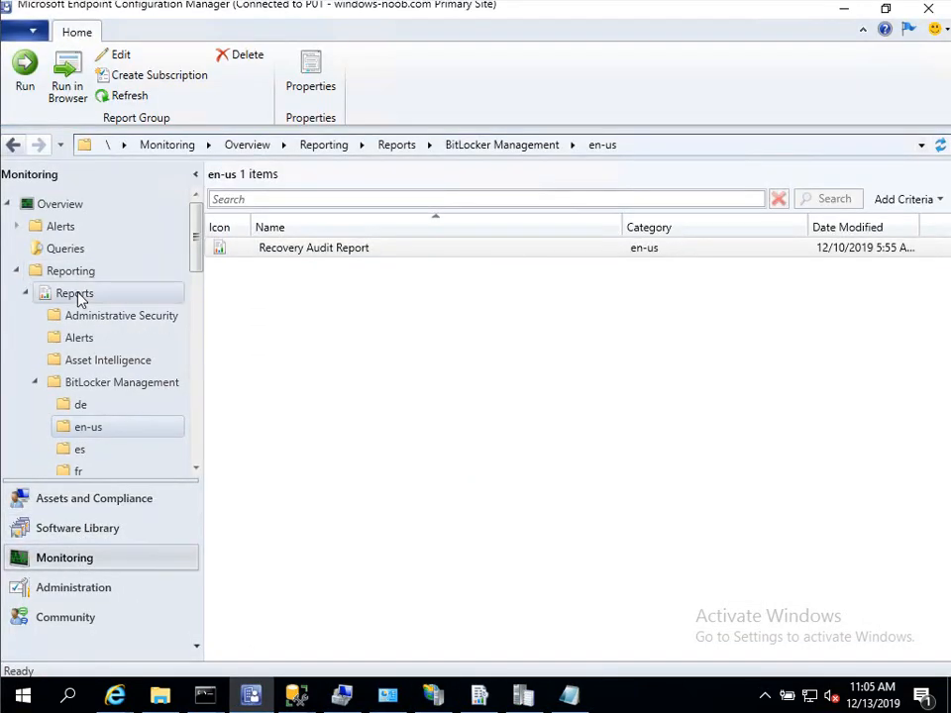
left_click(121, 381)
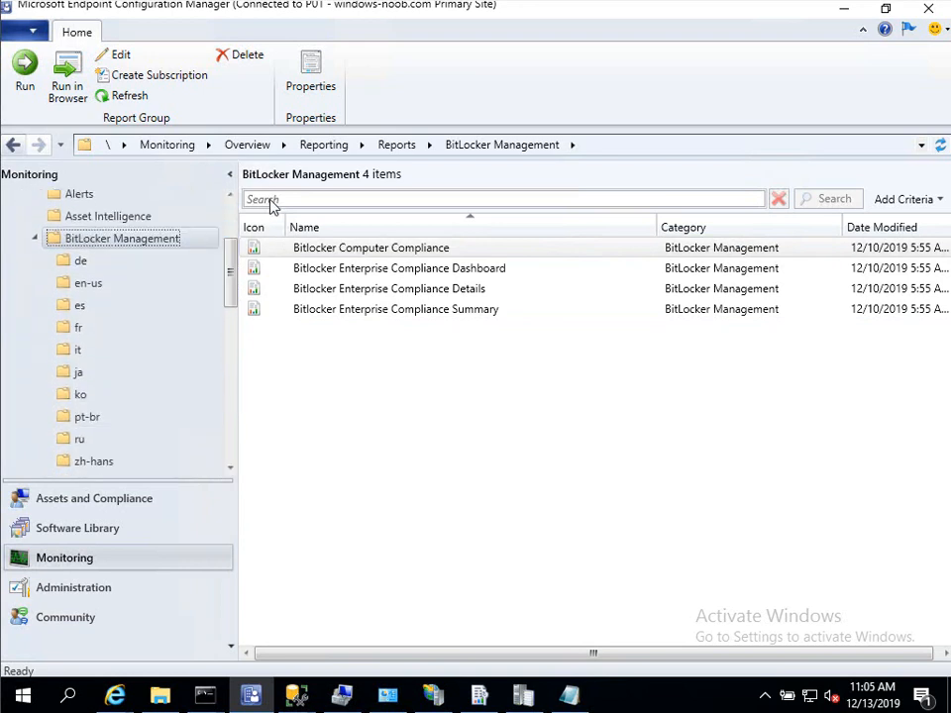
left_click(87, 282)
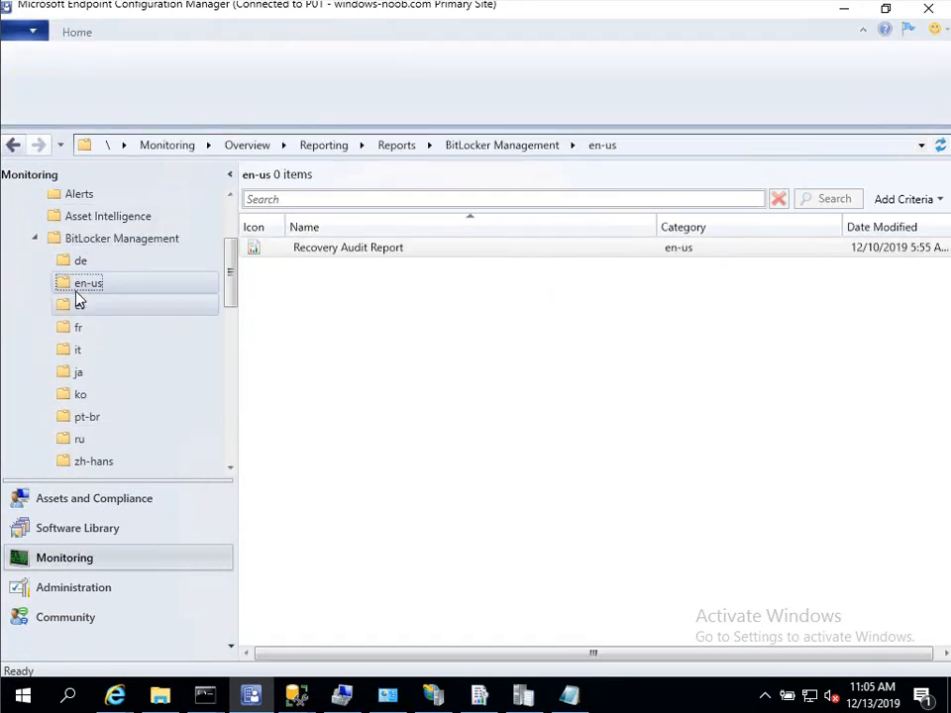
left_click(347, 247)
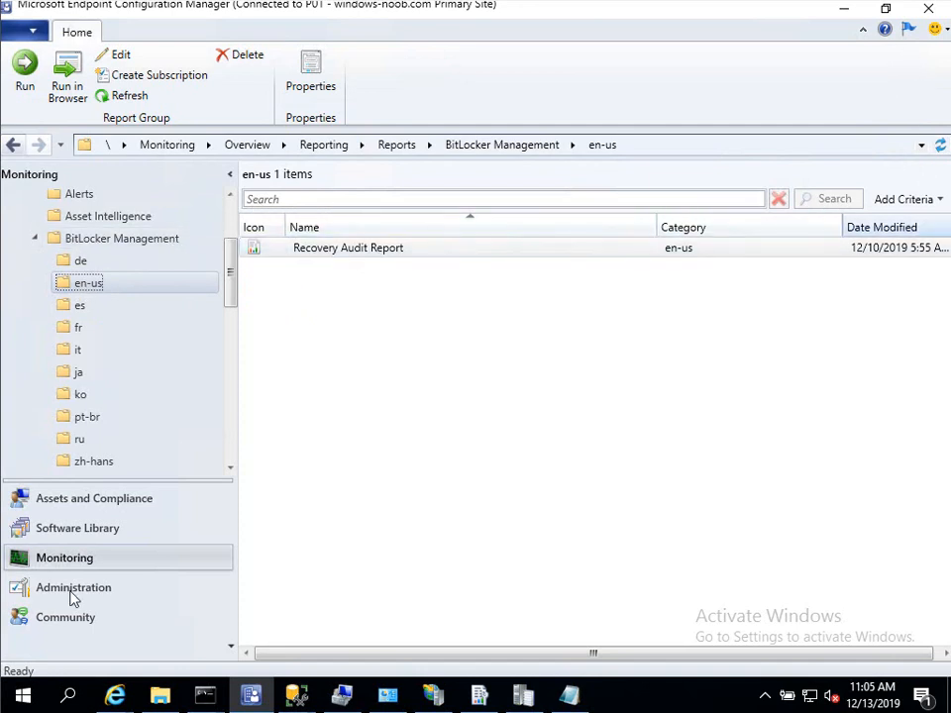
mouse_move(73, 587)
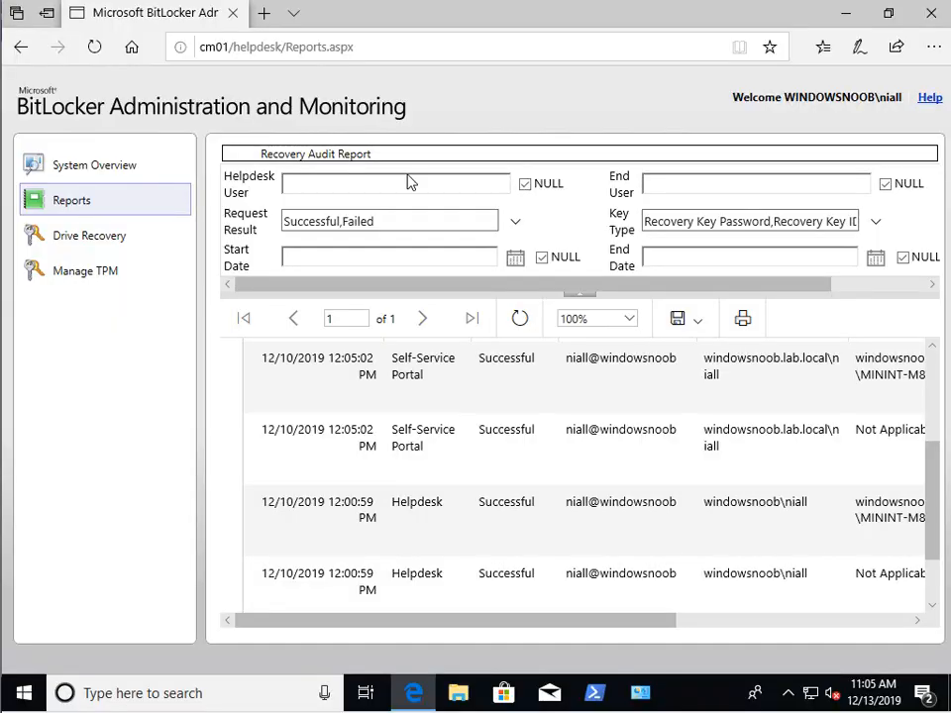
mouse_move(354, 287)
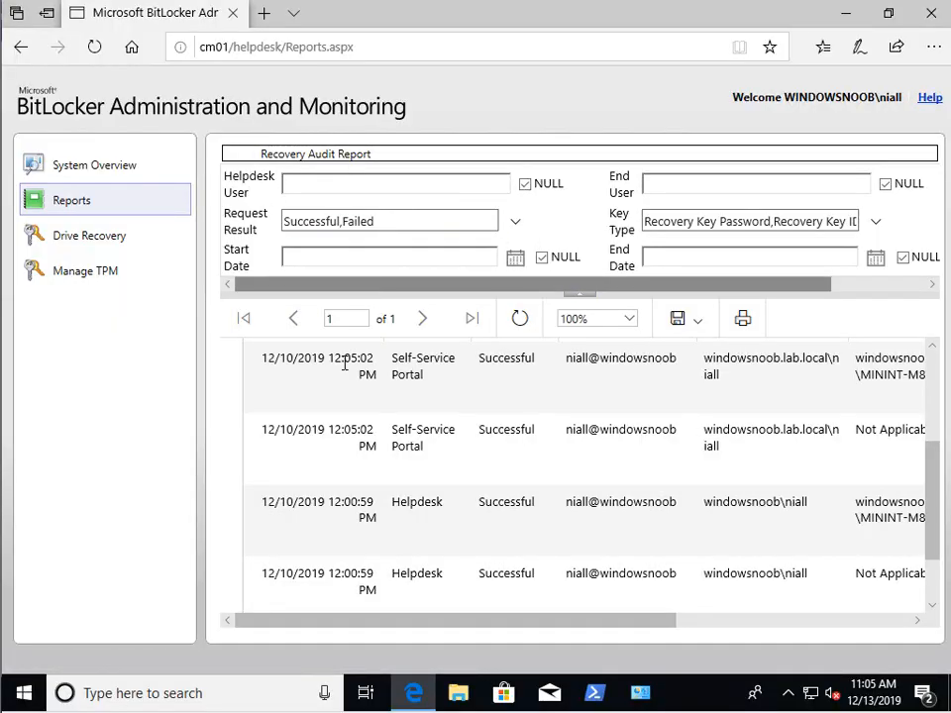
scroll("up", 3)
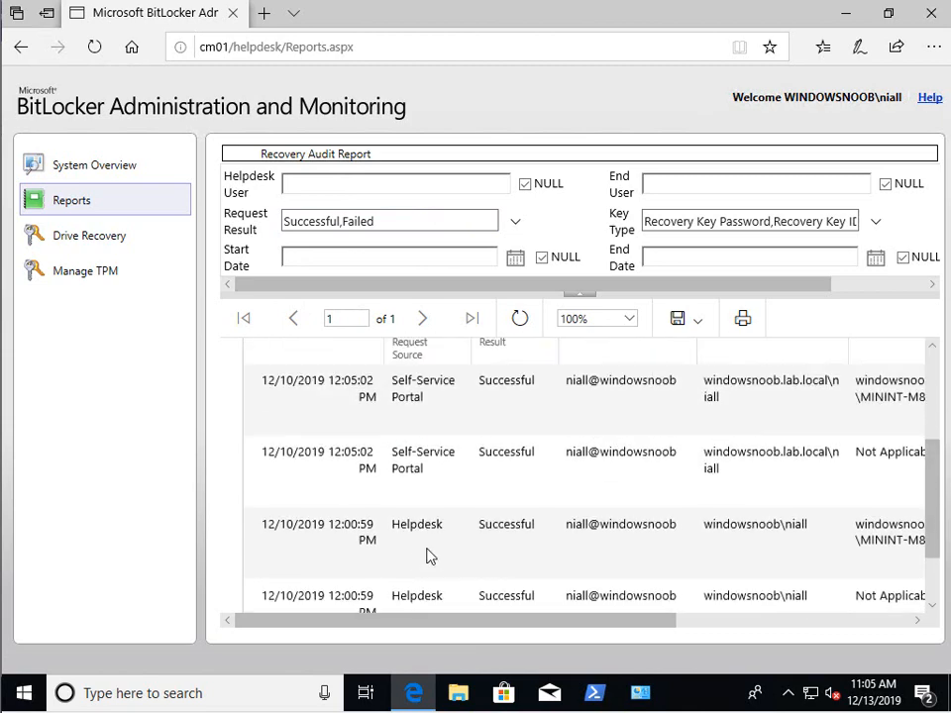
scroll("up", 3)
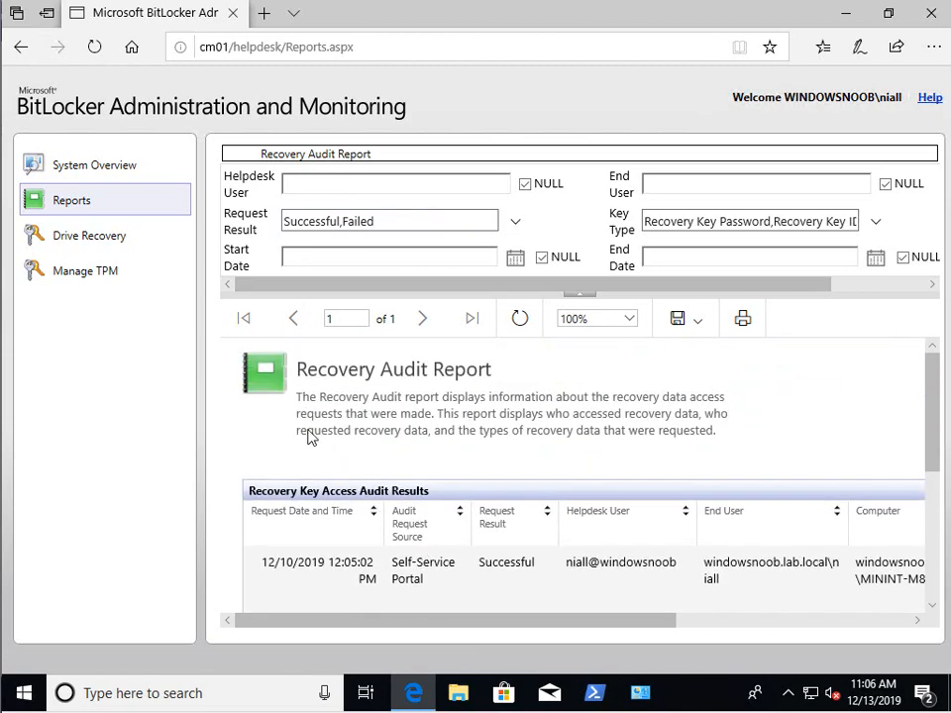